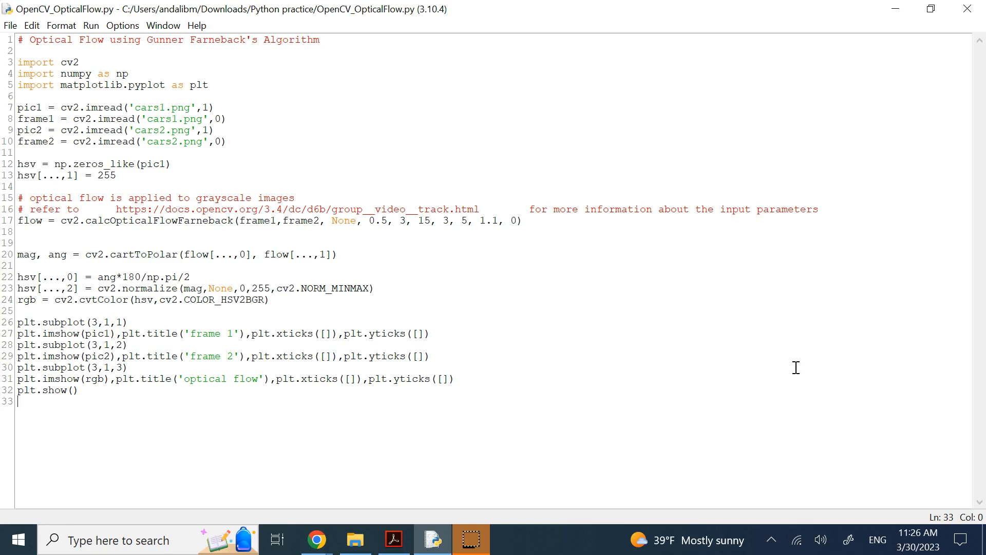
{"action": "mouse_move", "coordinate": [780, 348]}
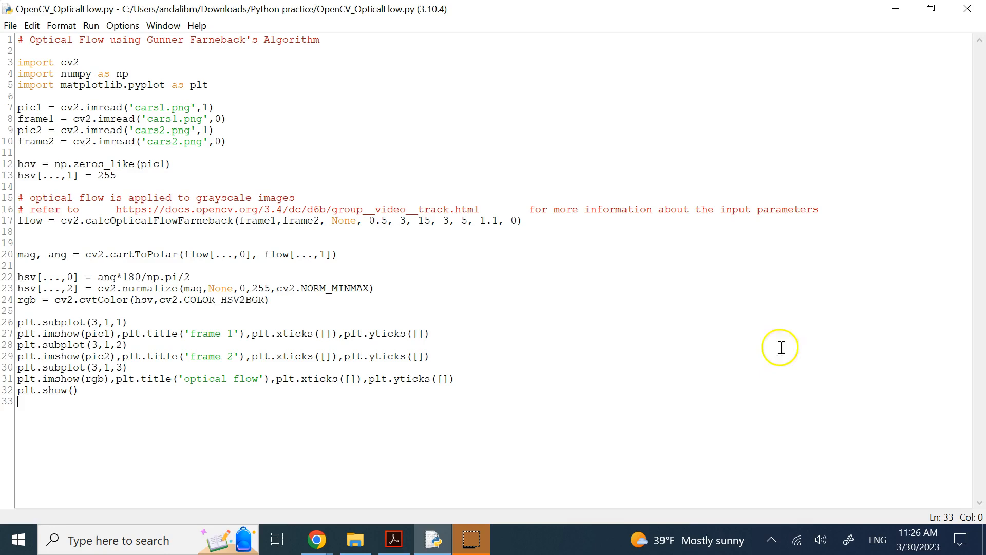
- Review the cv2 import and image-loading lines at the top of the script
{"action": "double_click", "coordinate": [165, 40]}
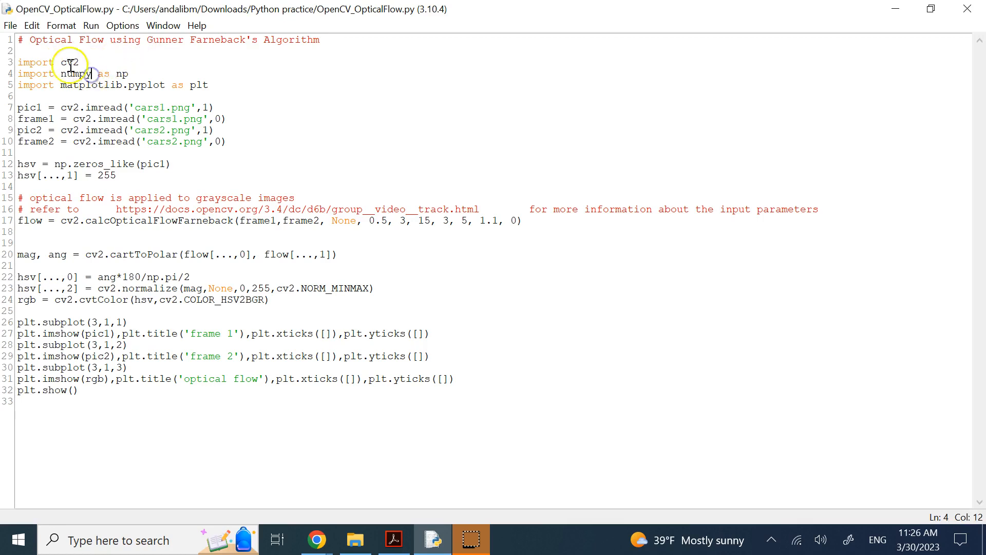
{"action": "double_click", "coordinate": [68, 62]}
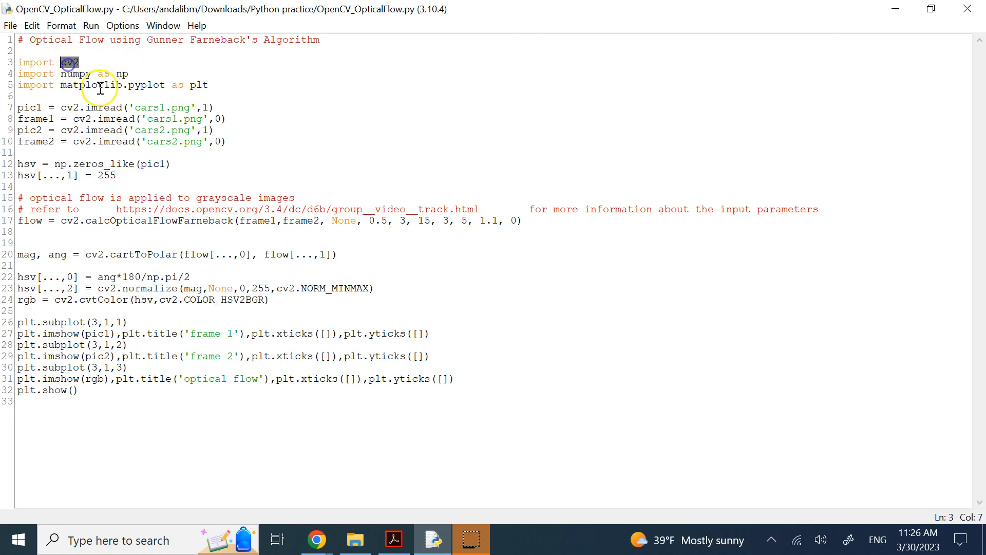
{"action": "mouse_move", "coordinate": [238, 142]}
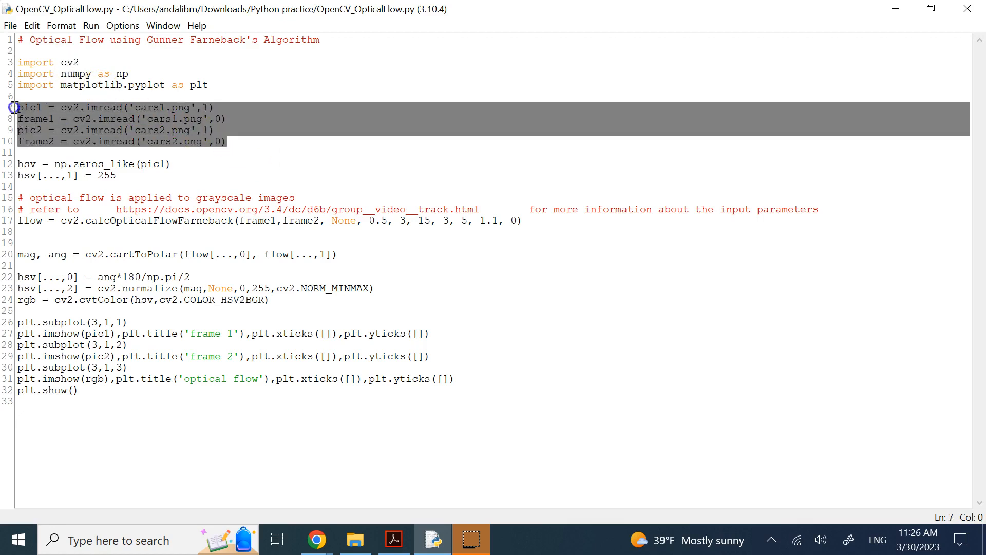
{"action": "left_click", "coordinate": [108, 118]}
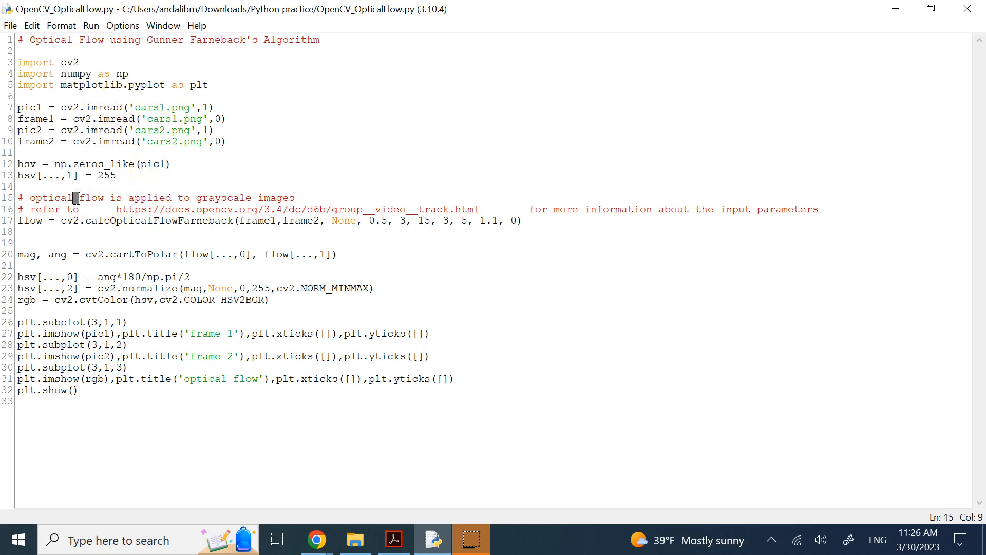
{"action": "left_click", "coordinate": [242, 221]}
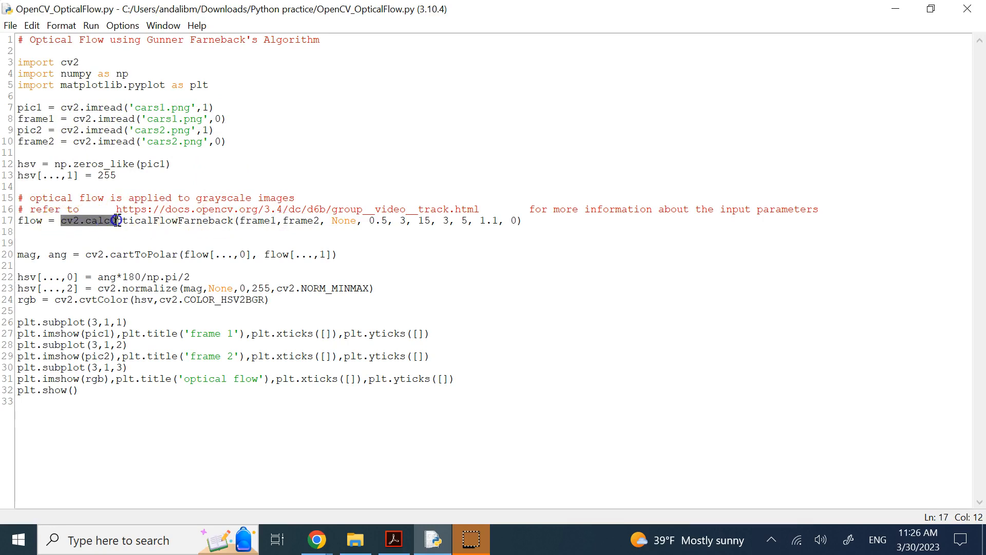
- Review the calcOpticalFlowFarneback call and highlight the documentation URL in its comment
{"action": "left_click_drag", "start_coordinate": [113, 220], "coordinate": [233, 220]}
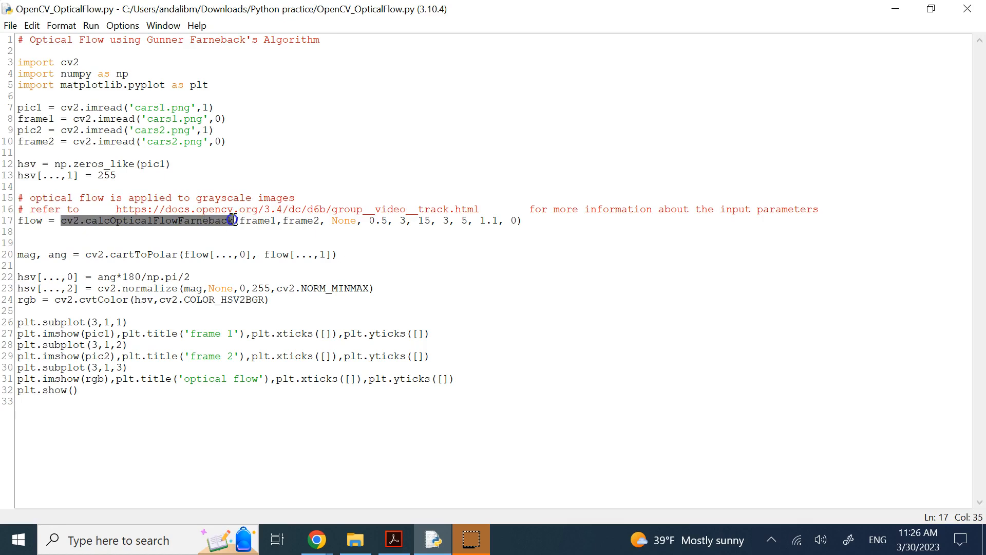
{"action": "double_click", "coordinate": [204, 220]}
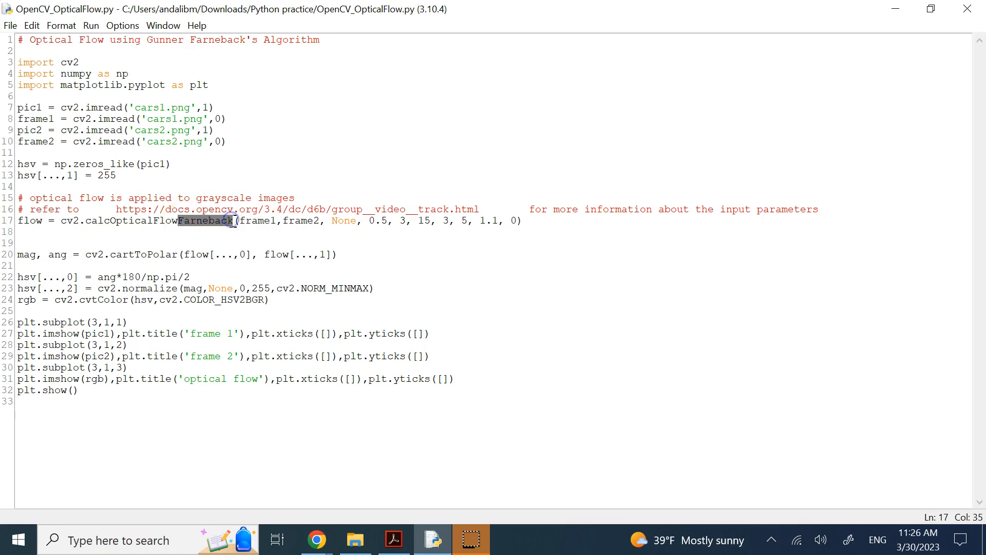
{"action": "left_click", "coordinate": [234, 220]}
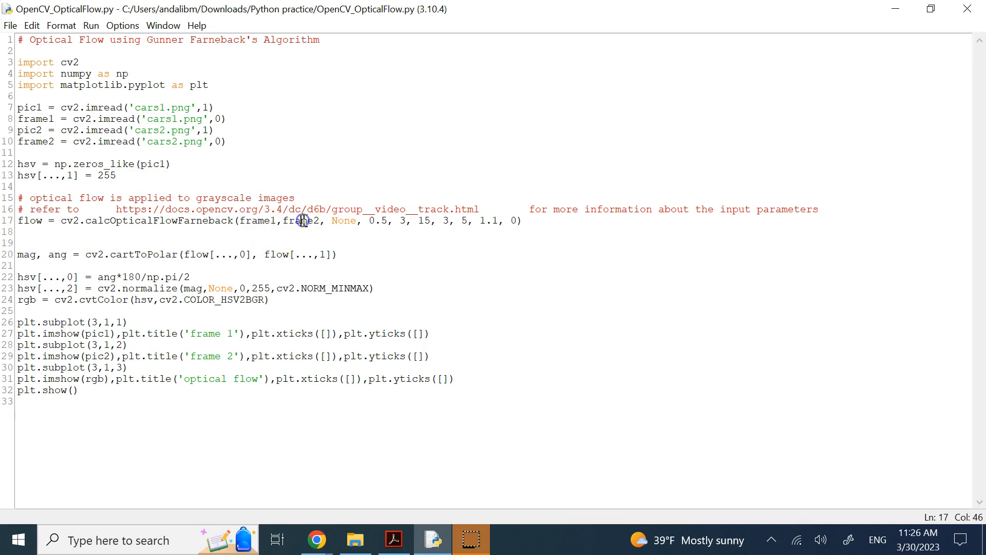
{"action": "double_click", "coordinate": [343, 221]}
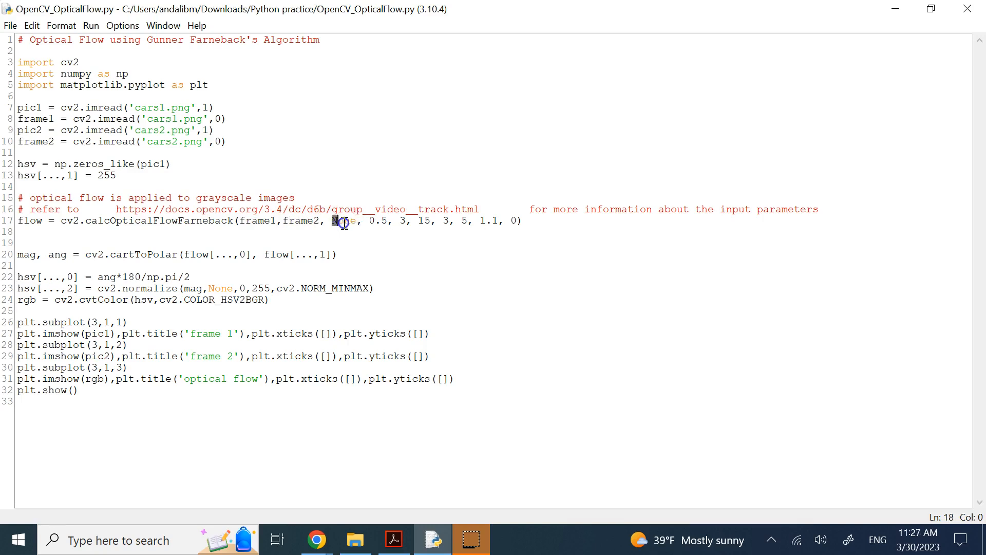
{"action": "mouse_move", "coordinate": [415, 235]}
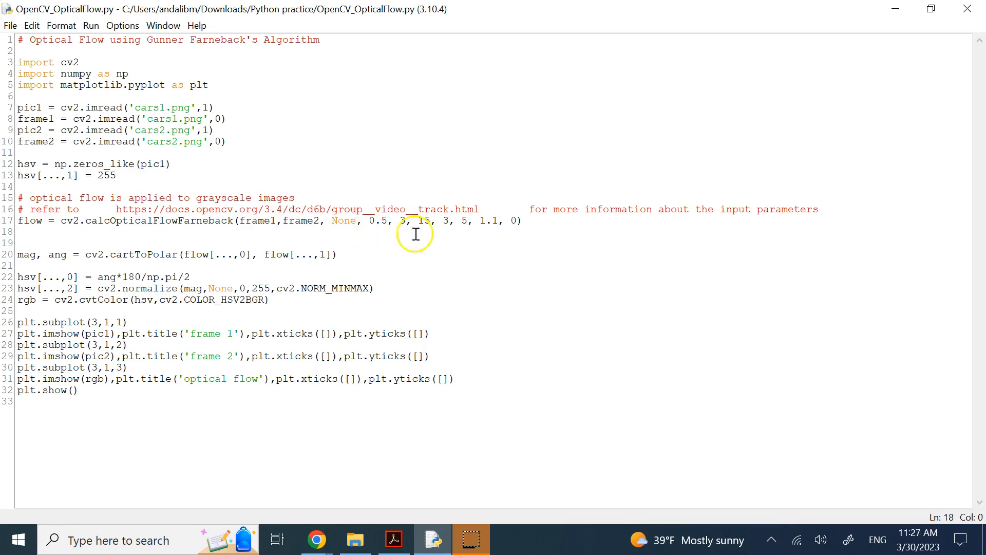
{"action": "left_click", "coordinate": [516, 220]}
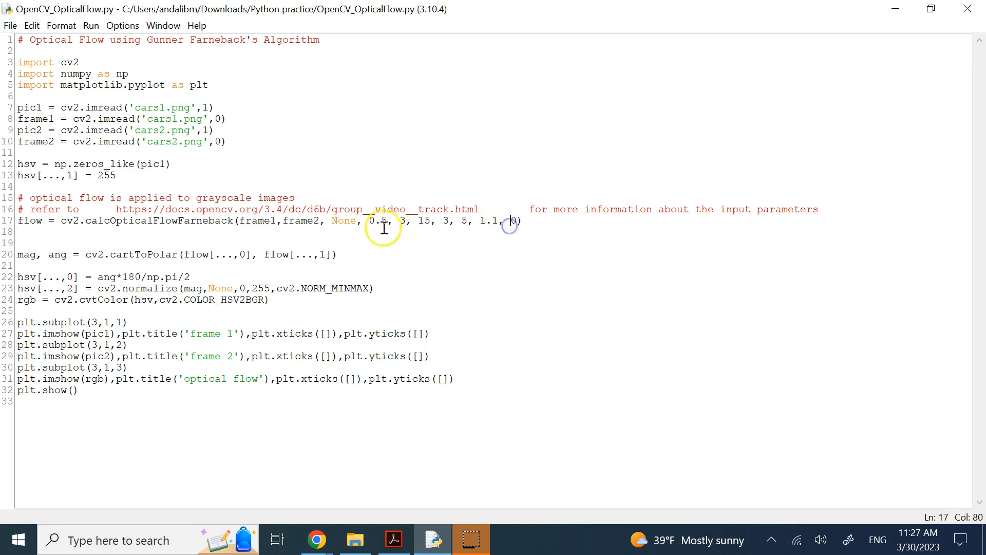
{"action": "double_click", "coordinate": [345, 221]}
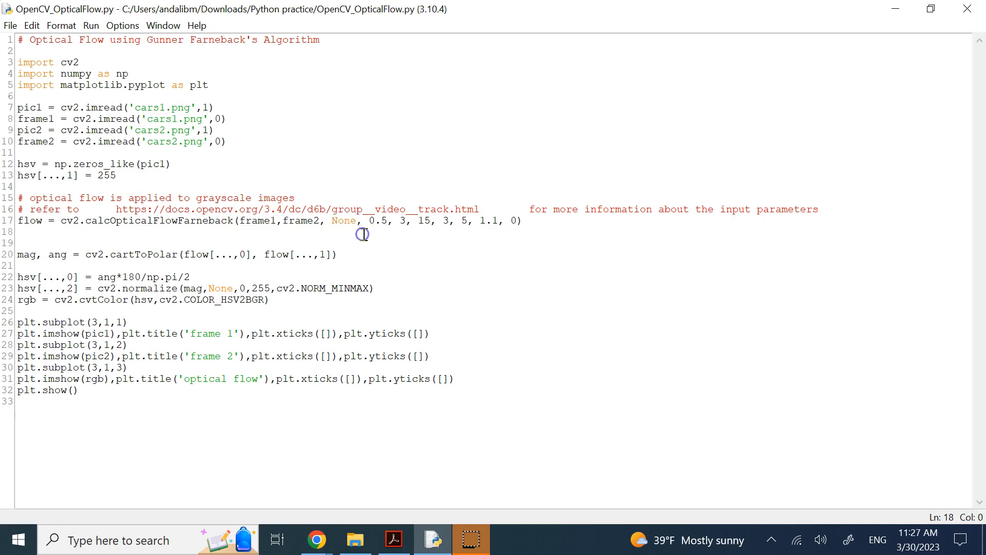
{"action": "mouse_move", "coordinate": [404, 226]}
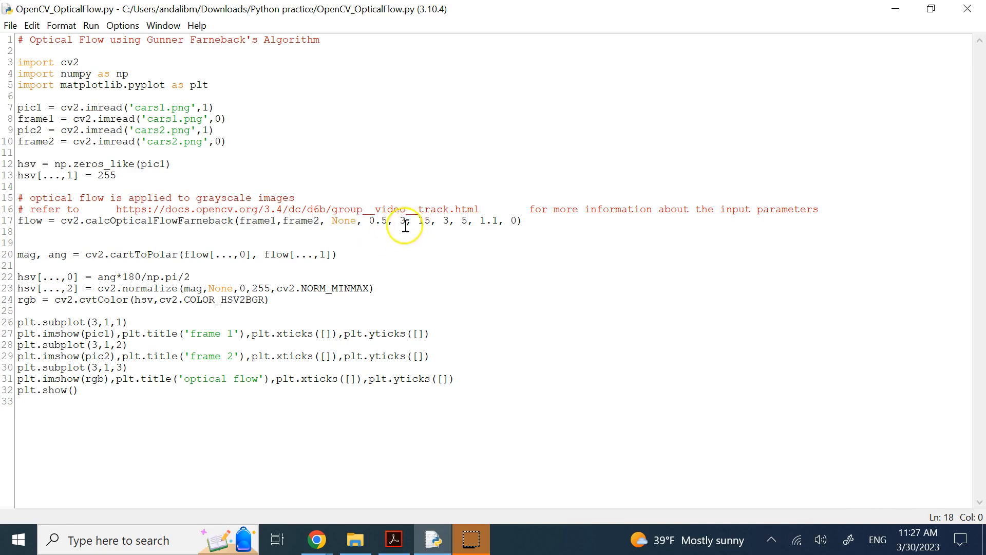
{"action": "left_click_drag", "start_coordinate": [369, 220], "coordinate": [498, 221]}
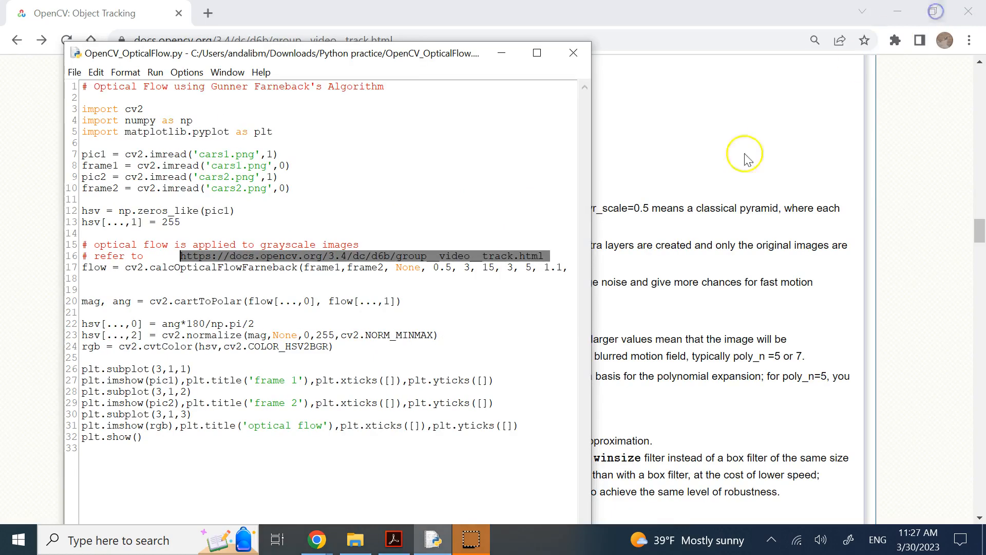
{"action": "left_click_drag", "start_coordinate": [315, 53], "coordinate": [283, 34]}
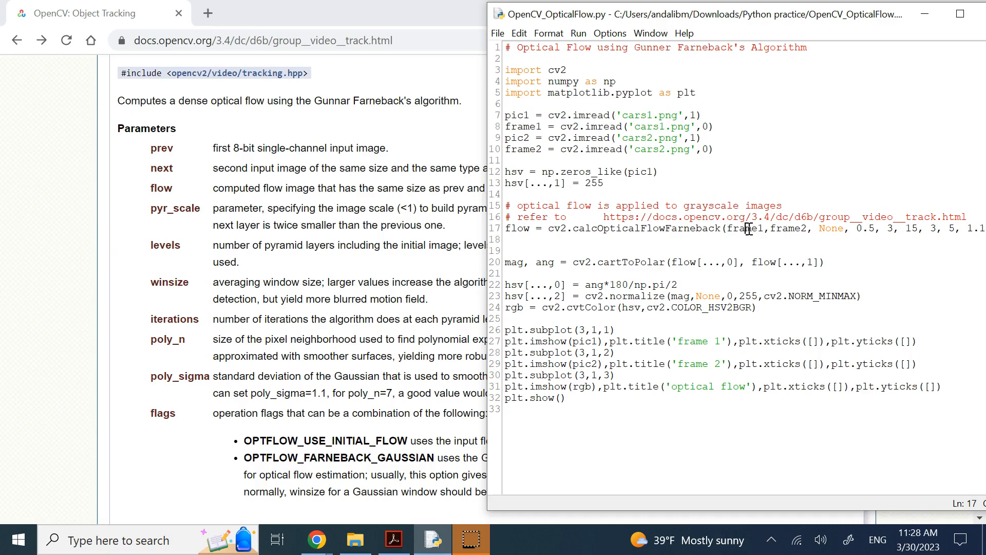
{"action": "mouse_move", "coordinate": [745, 228]}
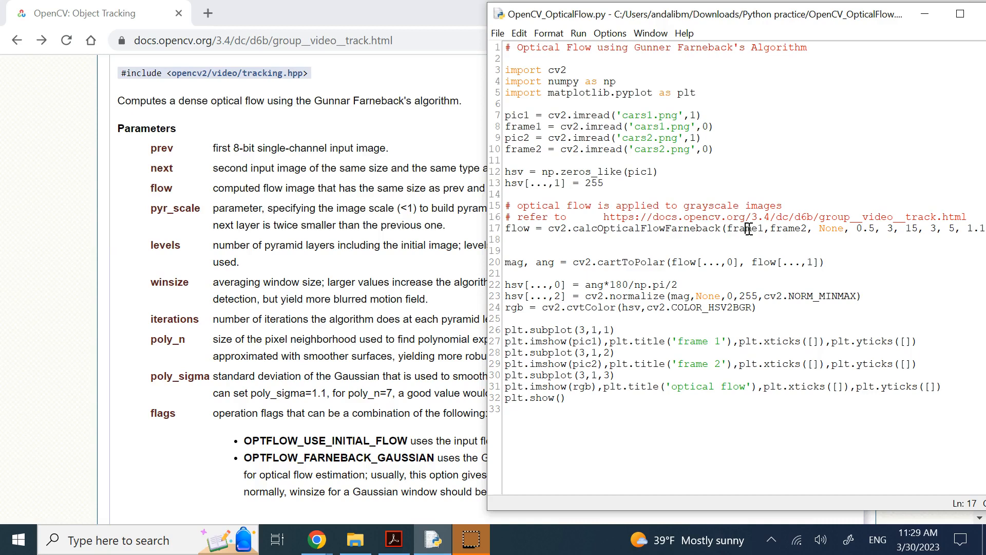
{"action": "mouse_move", "coordinate": [774, 179]}
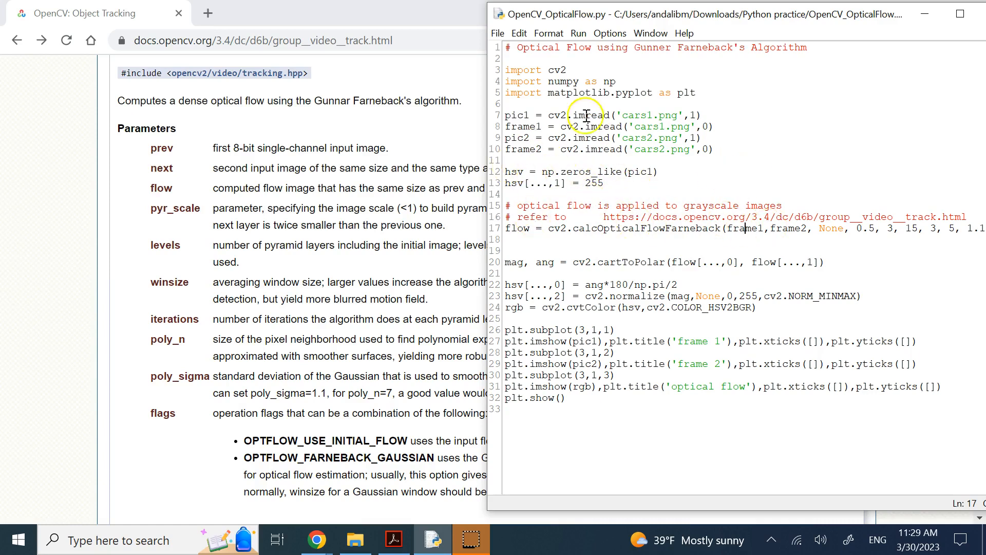
{"action": "mouse_move", "coordinate": [830, 222]}
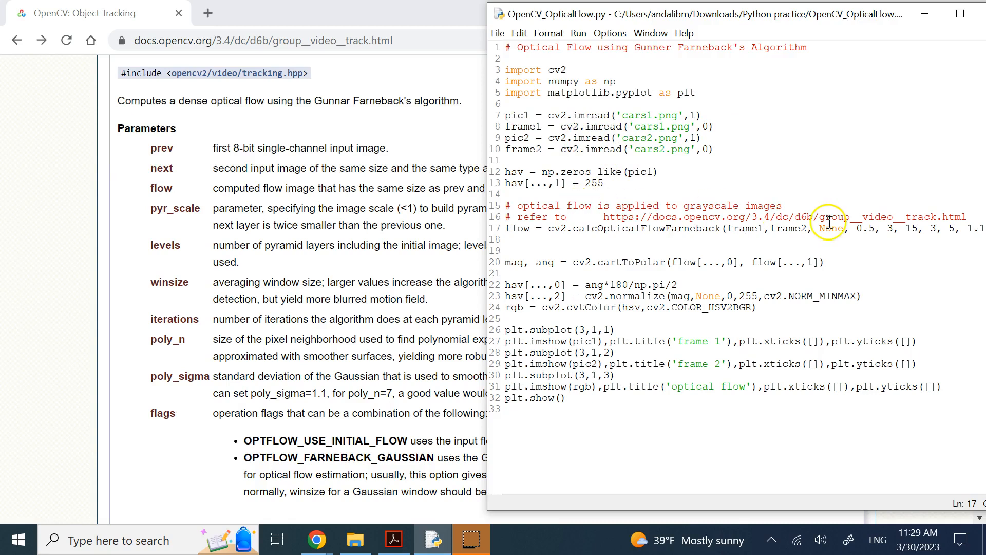
{"action": "mouse_move", "coordinate": [591, 128]}
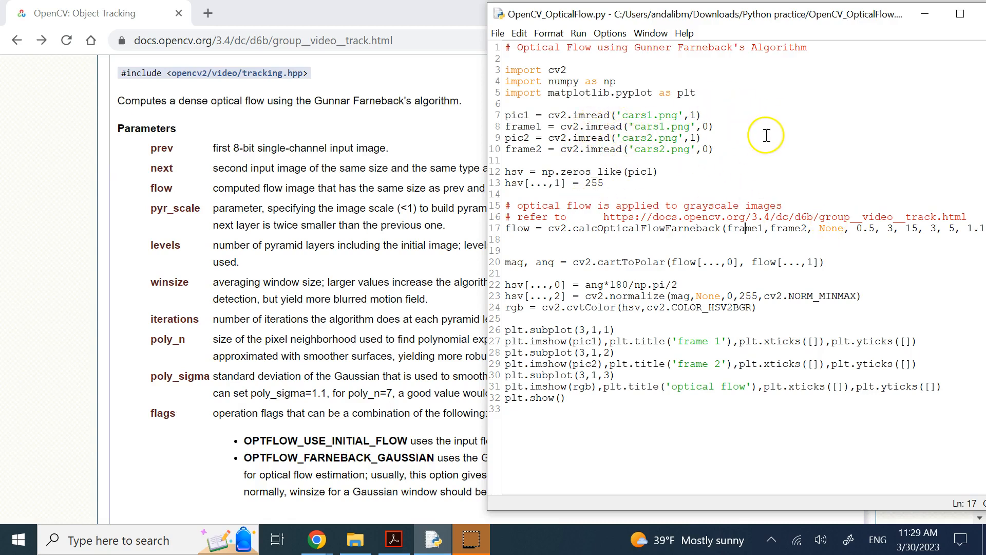
{"action": "mouse_move", "coordinate": [622, 202]}
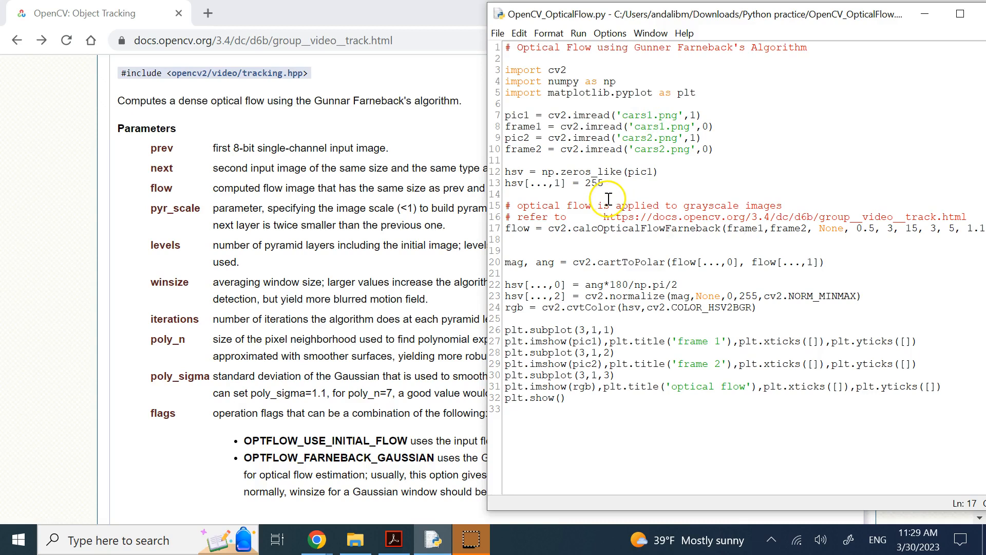
{"action": "mouse_move", "coordinate": [661, 214]}
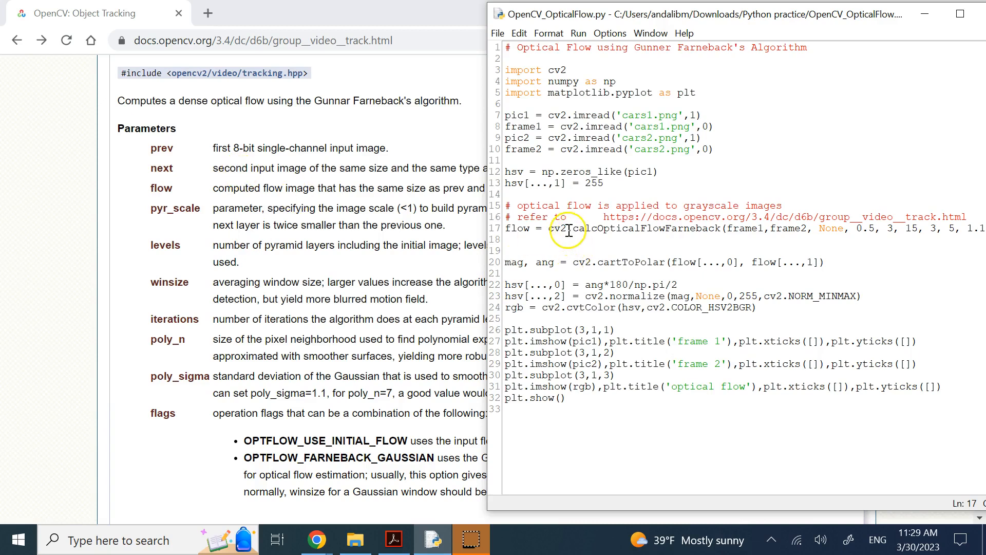
{"action": "mouse_move", "coordinate": [231, 218]}
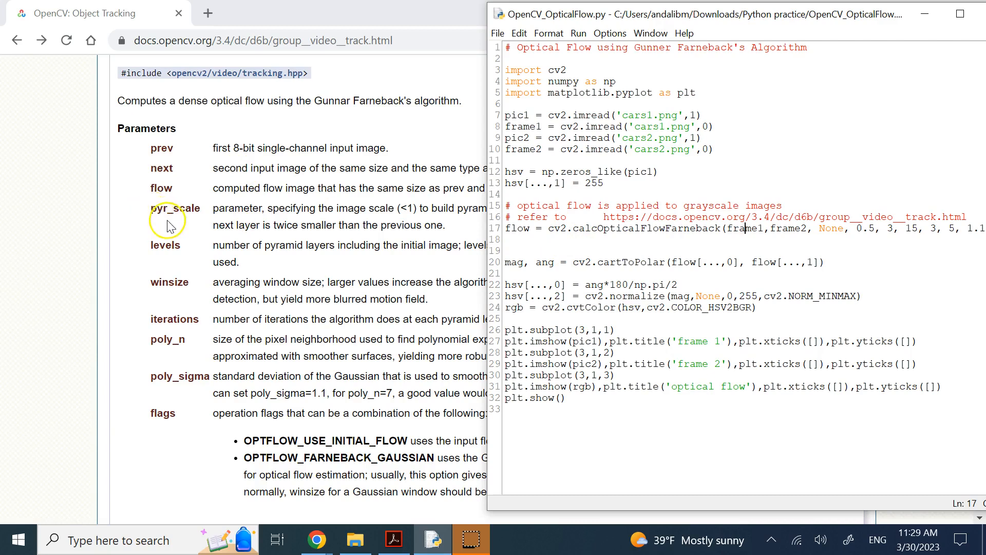
{"action": "mouse_move", "coordinate": [666, 228]}
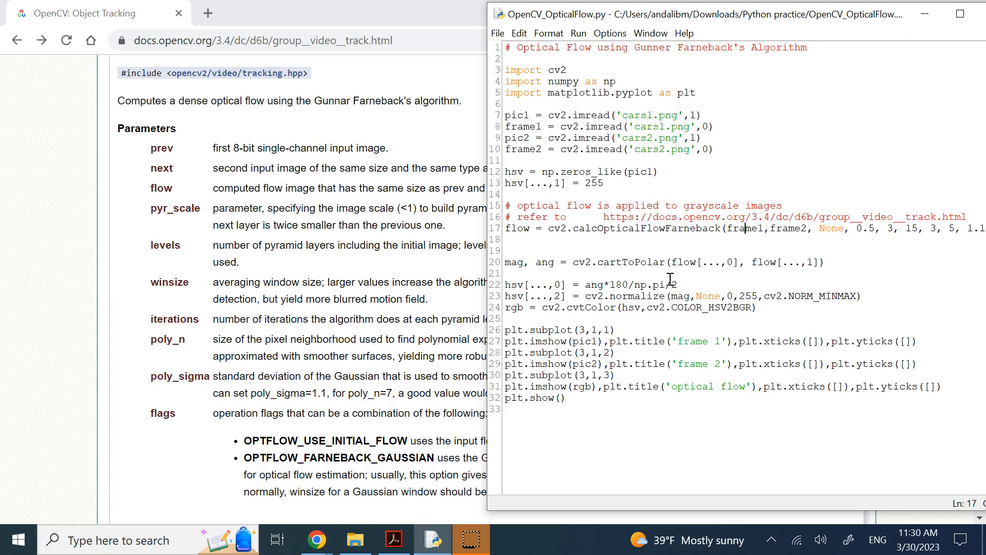
{"action": "mouse_move", "coordinate": [574, 422]}
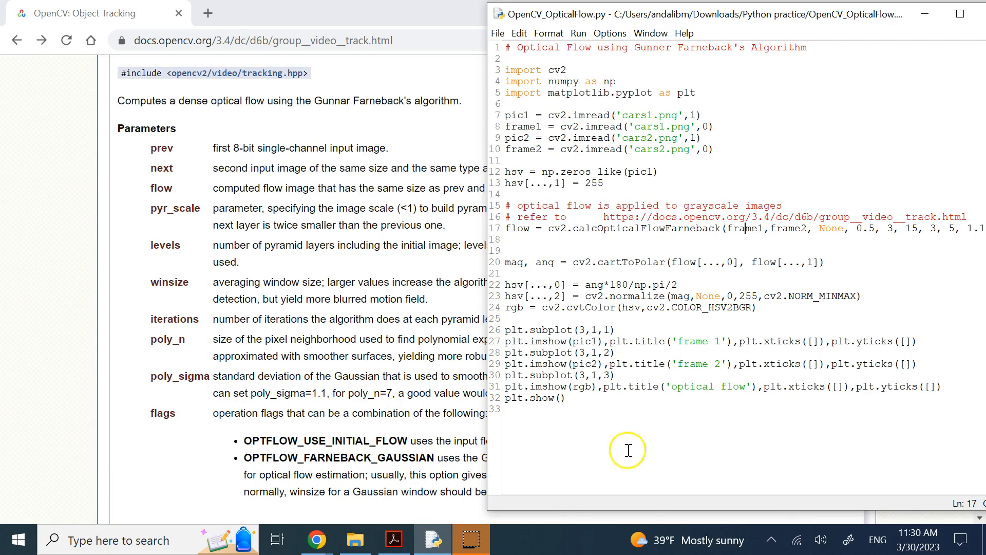
{"action": "mouse_move", "coordinate": [573, 424]}
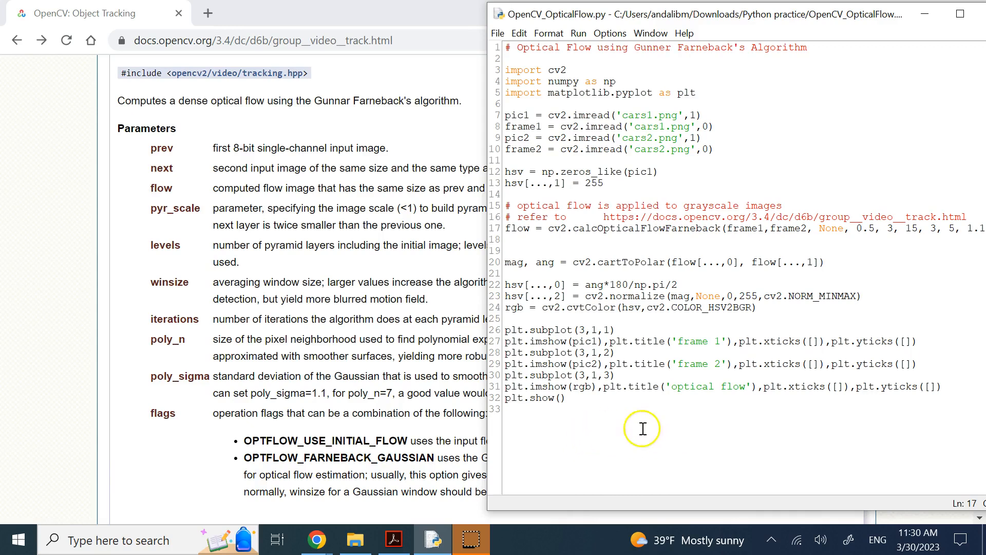
{"action": "mouse_move", "coordinate": [603, 454]}
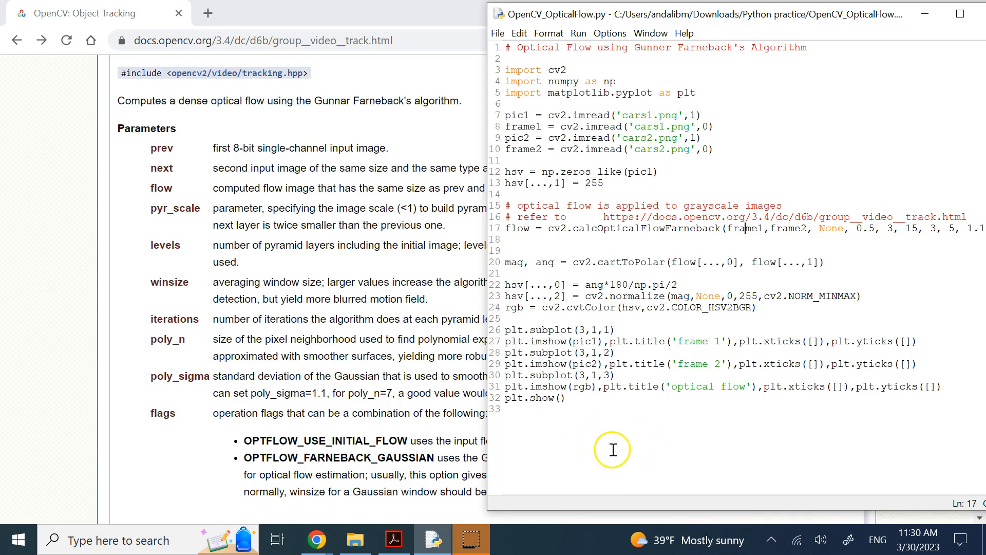
{"action": "mouse_move", "coordinate": [602, 433]}
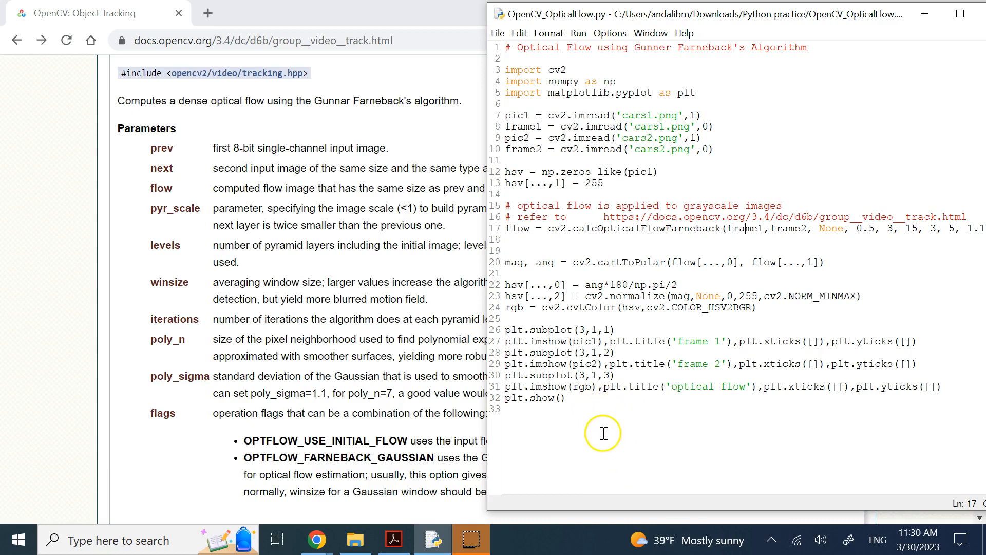
{"action": "mouse_move", "coordinate": [610, 444]}
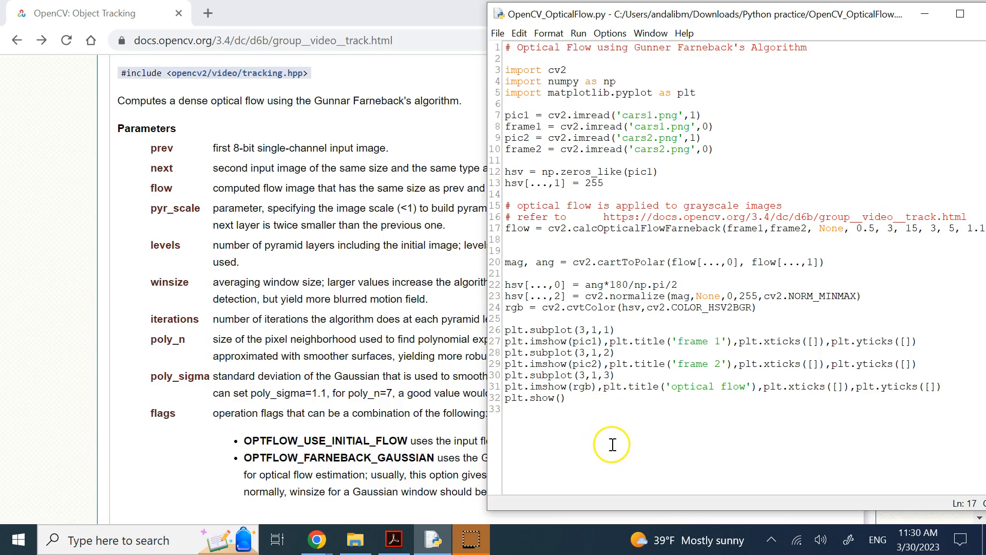
{"action": "mouse_move", "coordinate": [729, 127]}
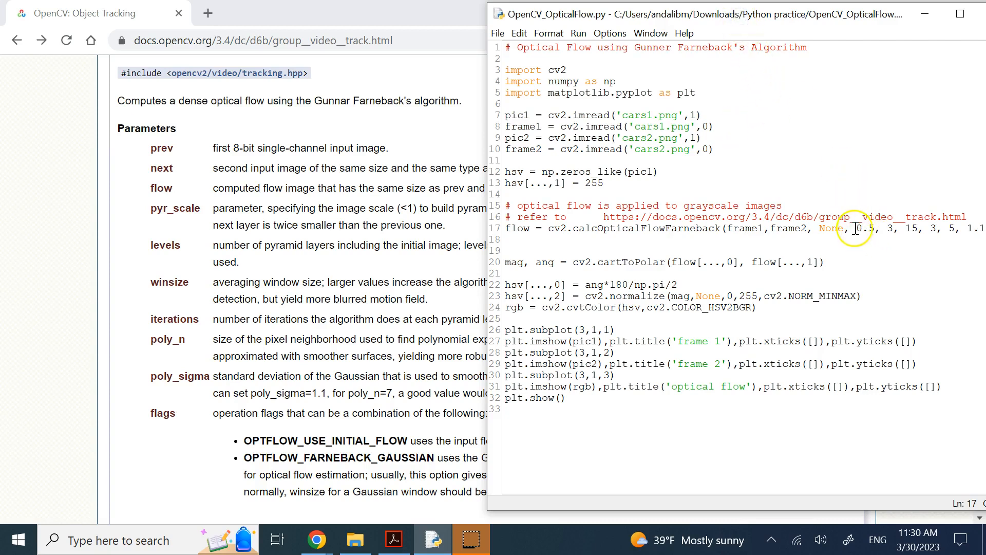
- Highlight the 0.5 pyramid scale argument in the Farneback call
{"action": "double_click", "coordinate": [865, 228]}
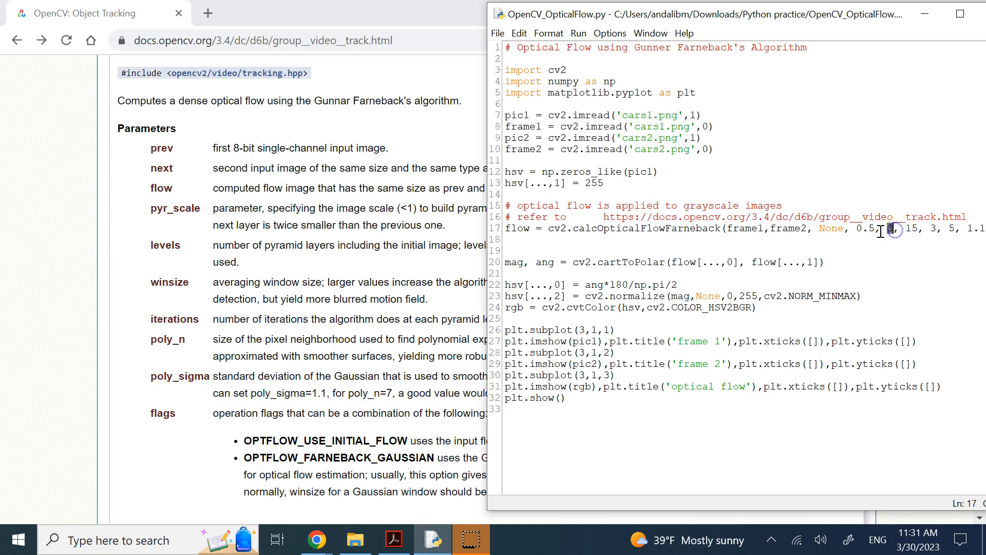
{"action": "double_click", "coordinate": [867, 228]}
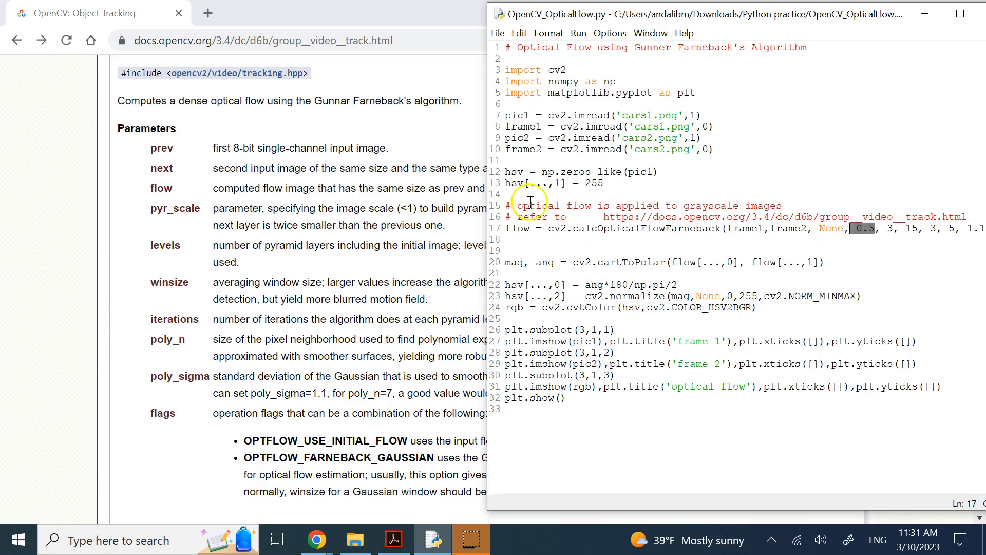
{"action": "mouse_move", "coordinate": [214, 233]}
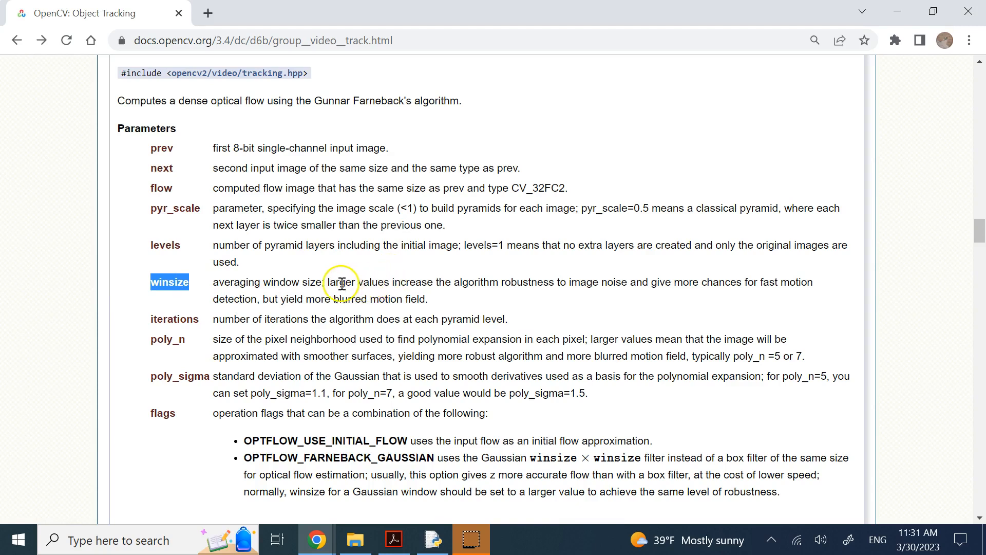
{"action": "left_click_drag", "start_coordinate": [335, 281], "coordinate": [450, 281]}
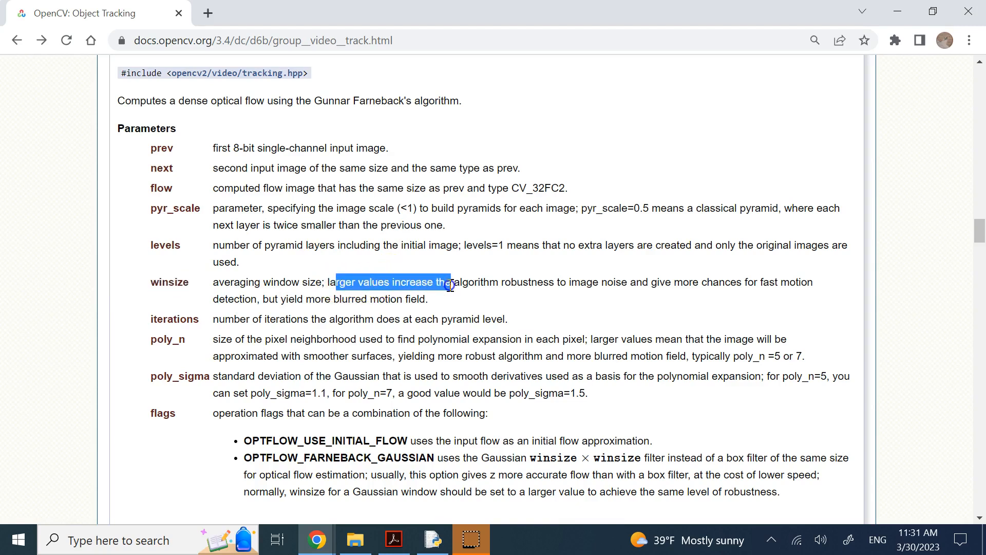
{"action": "left_click", "coordinate": [537, 284]}
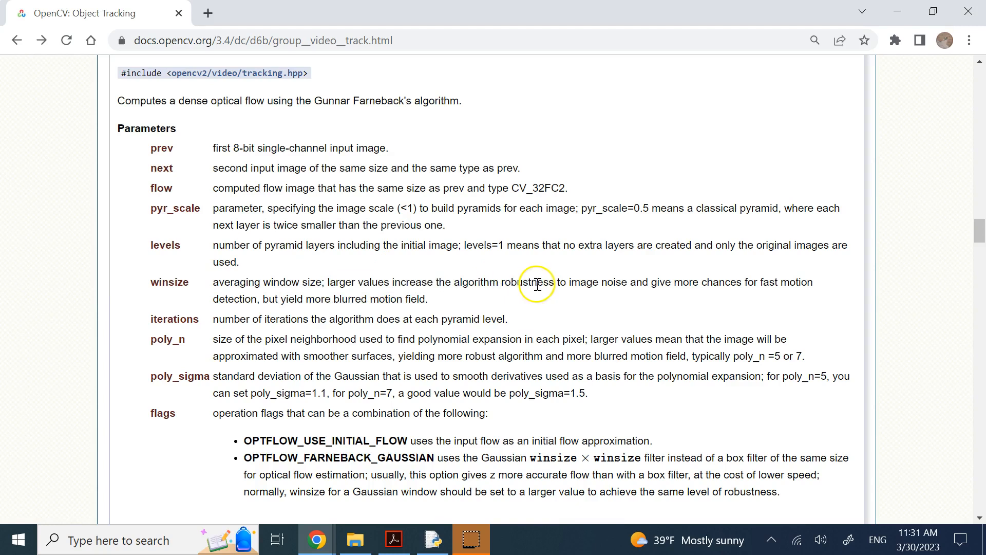
{"action": "double_click", "coordinate": [614, 281]}
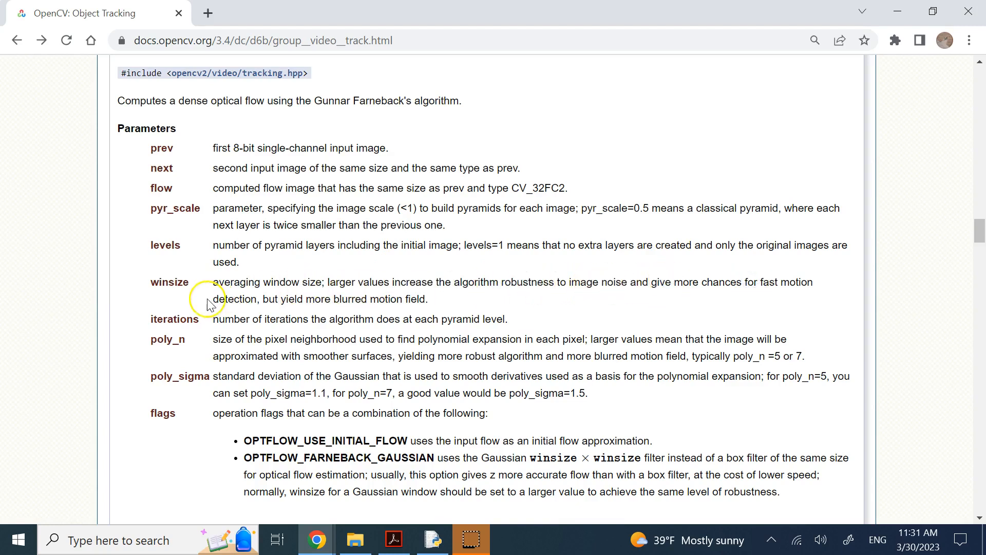
{"action": "mouse_move", "coordinate": [441, 504]}
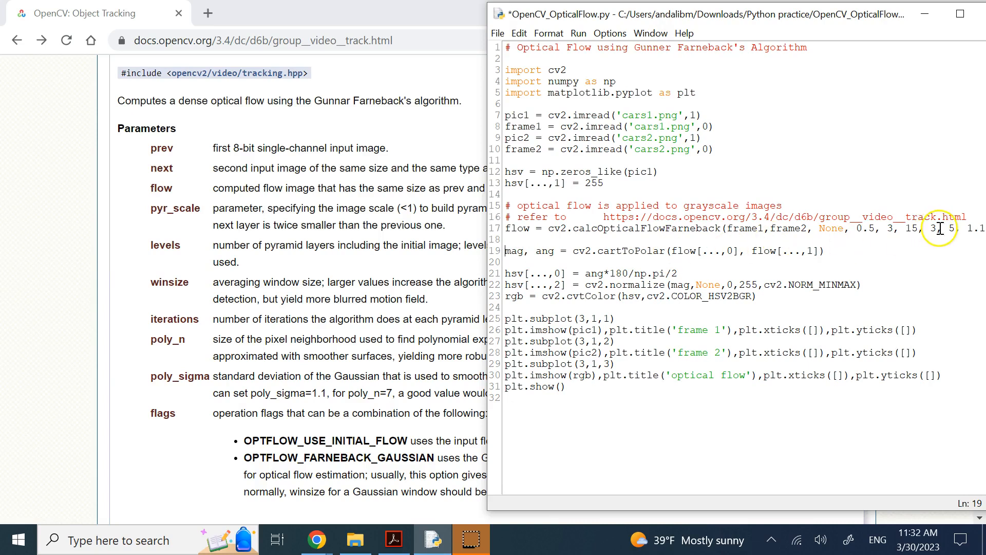
- Highlight the iterations argument in the Farneback call
{"action": "double_click", "coordinate": [911, 228]}
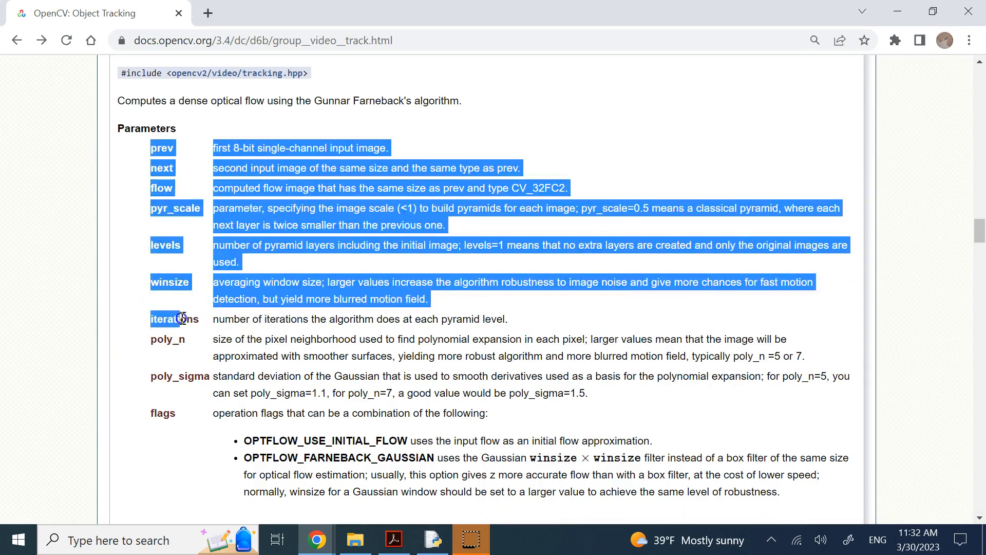
- Read the parameter descriptions from prev through iterations in the docs
{"action": "left_click", "coordinate": [514, 326]}
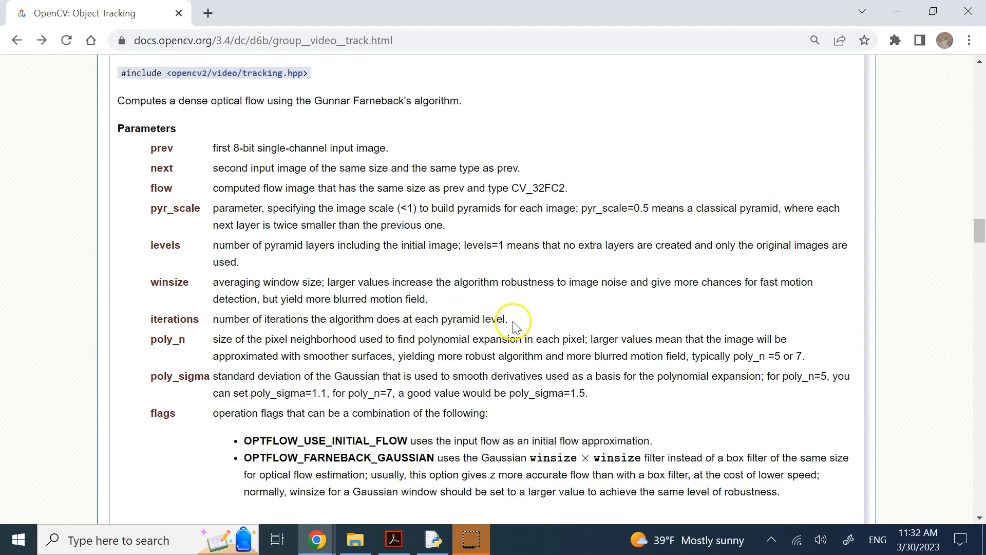
{"action": "left_click_drag", "start_coordinate": [512, 321], "coordinate": [151, 320]}
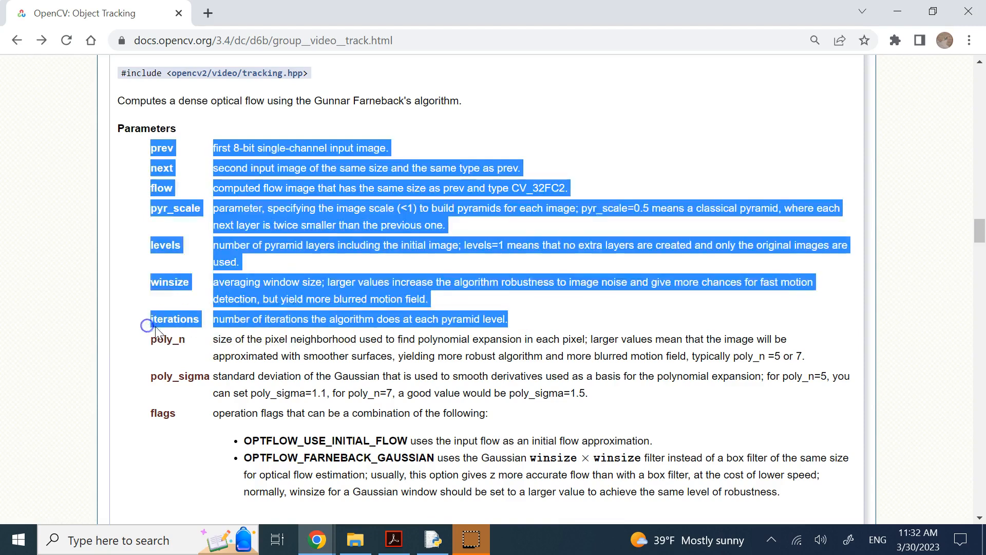
{"action": "left_click", "coordinate": [153, 319]}
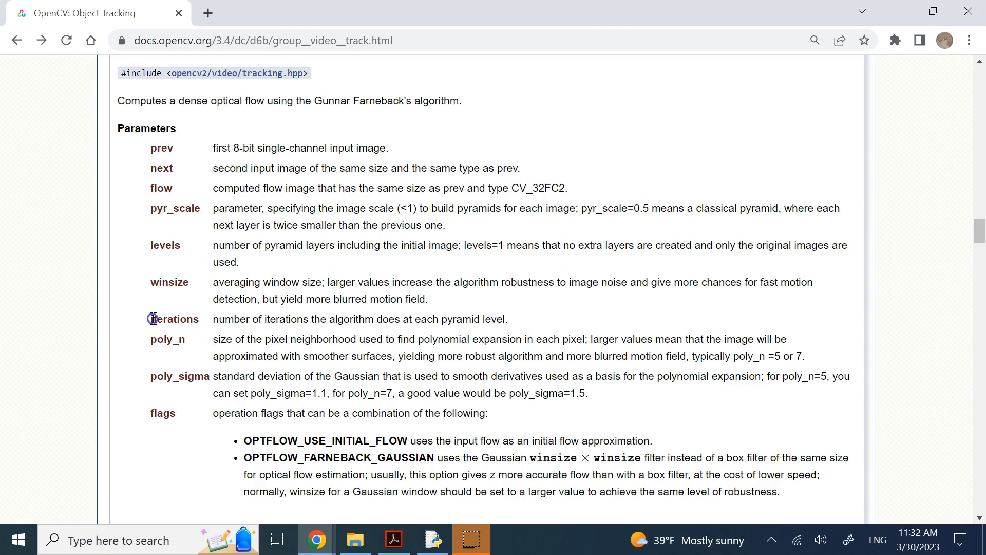
{"action": "double_click", "coordinate": [175, 318]}
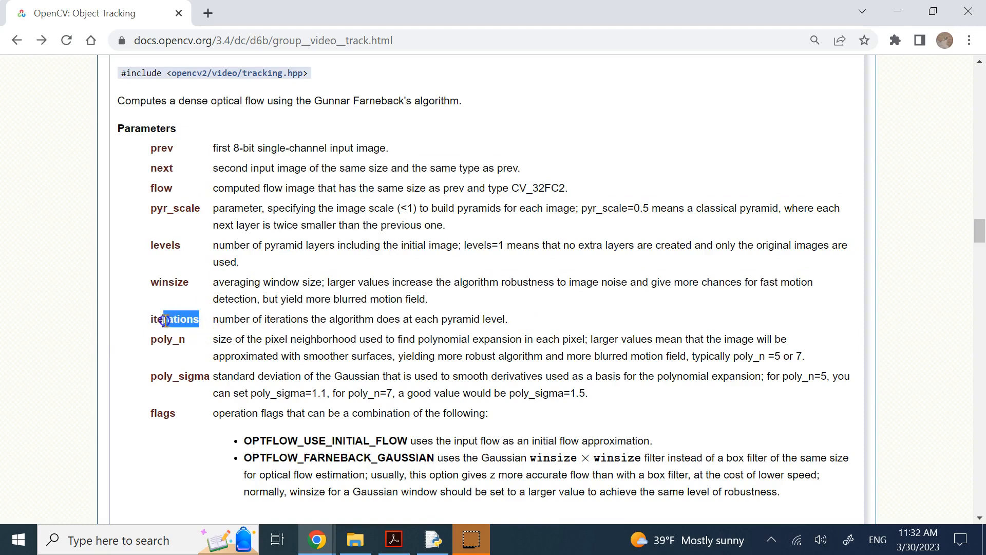
- Highlight prev down to iterations again, then mark the next Farneback argument in the script
{"action": "left_click_drag", "start_coordinate": [167, 319], "coordinate": [161, 148]}
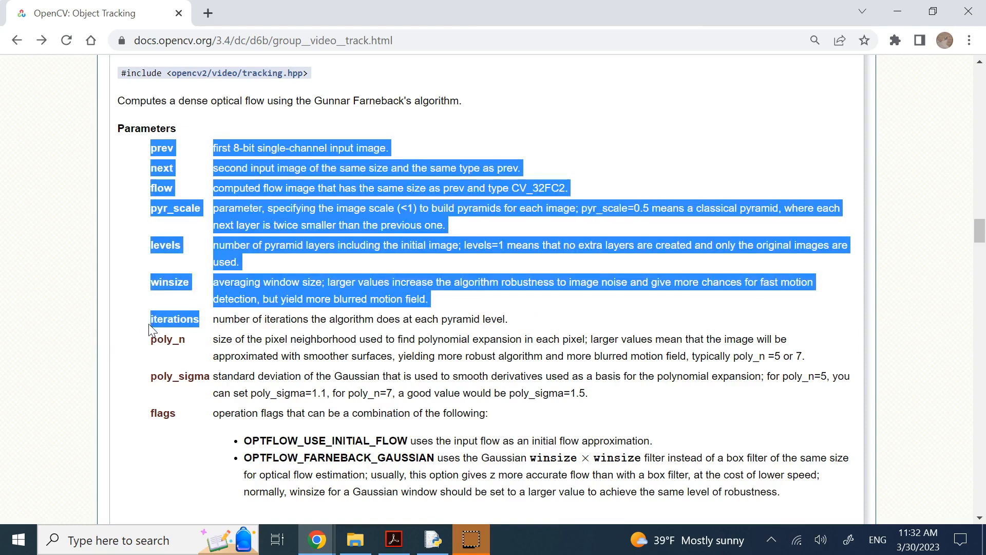
{"action": "left_click", "coordinate": [165, 325]}
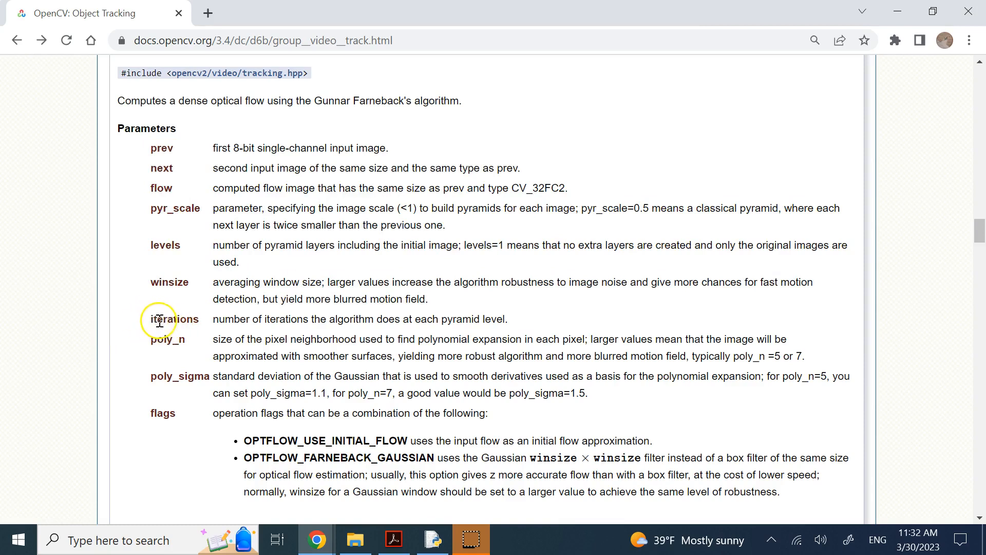
{"action": "mouse_move", "coordinate": [175, 324]}
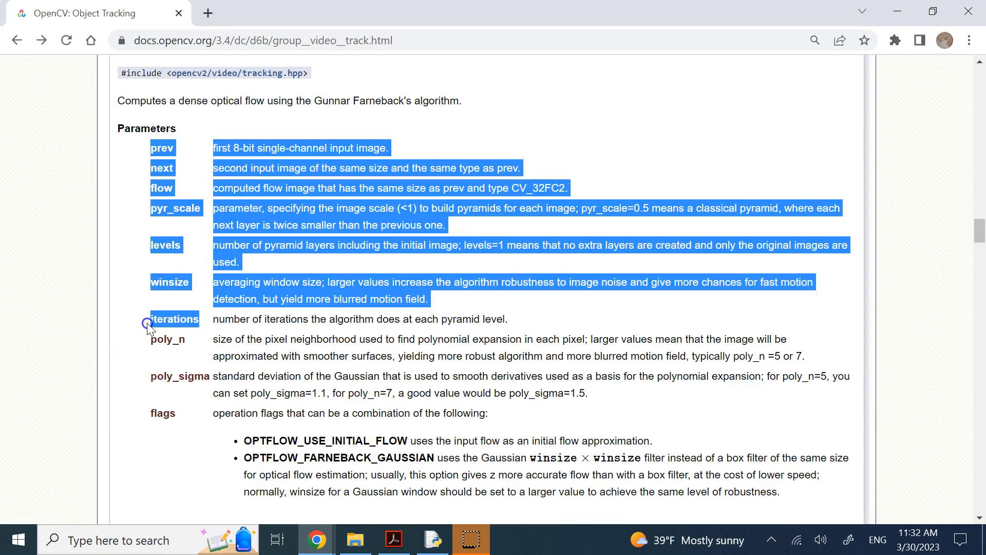
{"action": "left_click", "coordinate": [151, 323]}
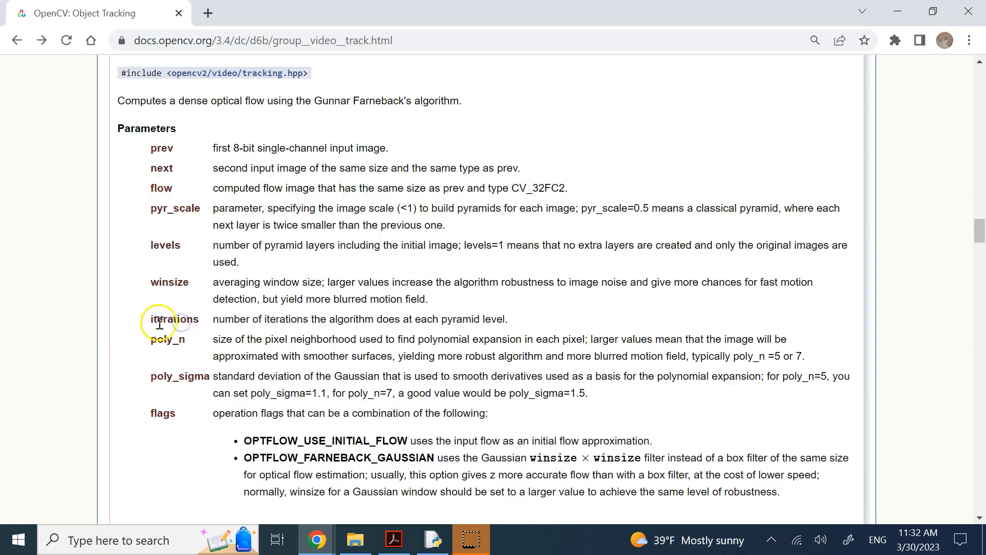
{"action": "mouse_move", "coordinate": [213, 324]}
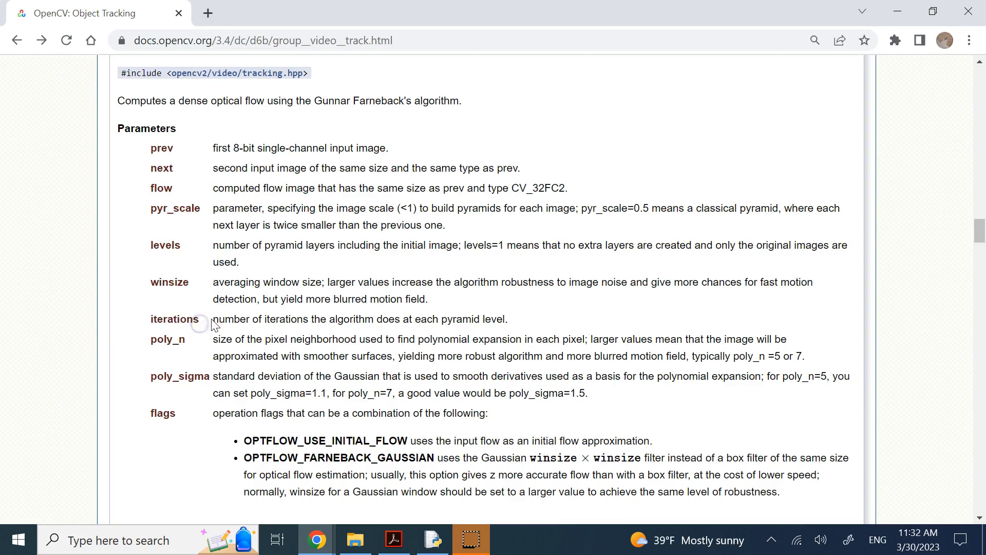
{"action": "mouse_move", "coordinate": [431, 539]}
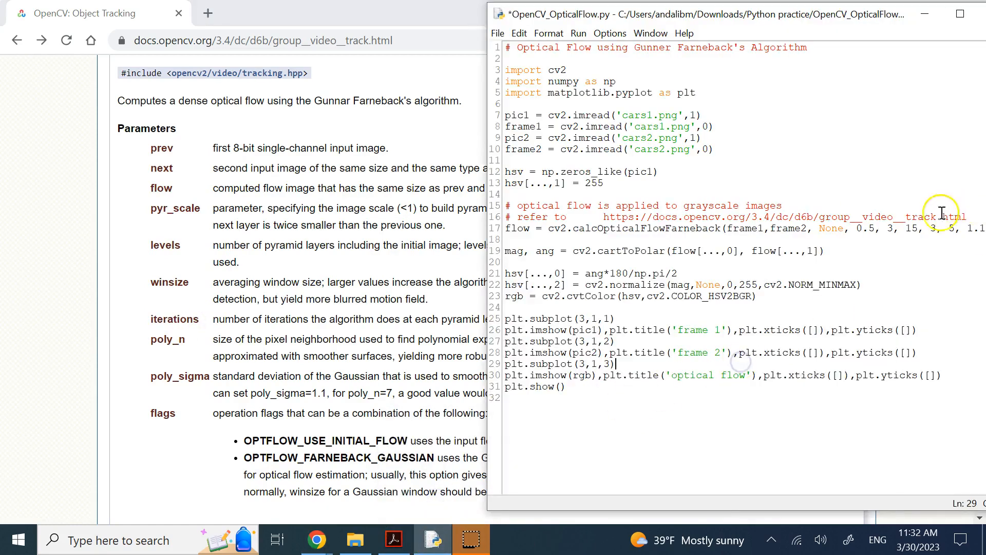
{"action": "double_click", "coordinate": [935, 228]}
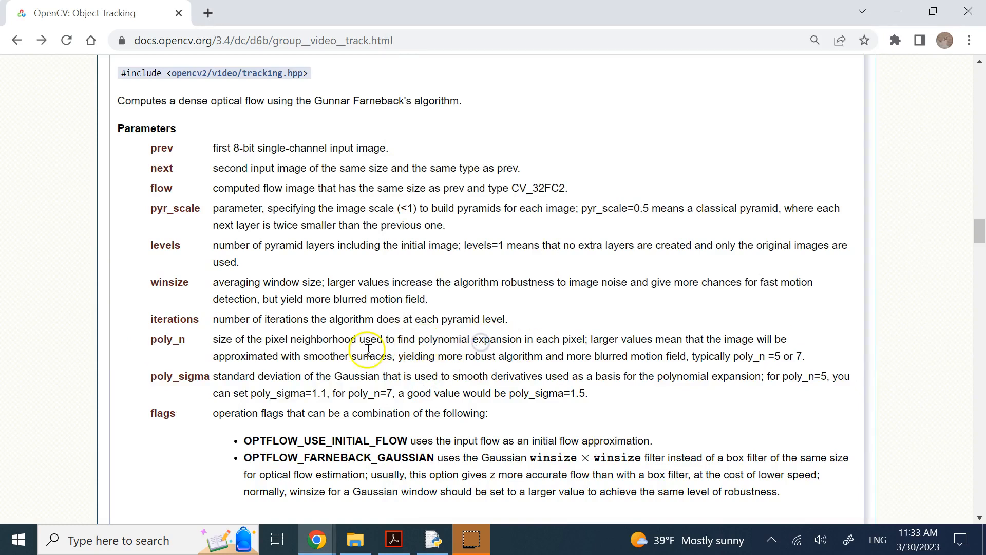
{"action": "mouse_move", "coordinate": [539, 379]}
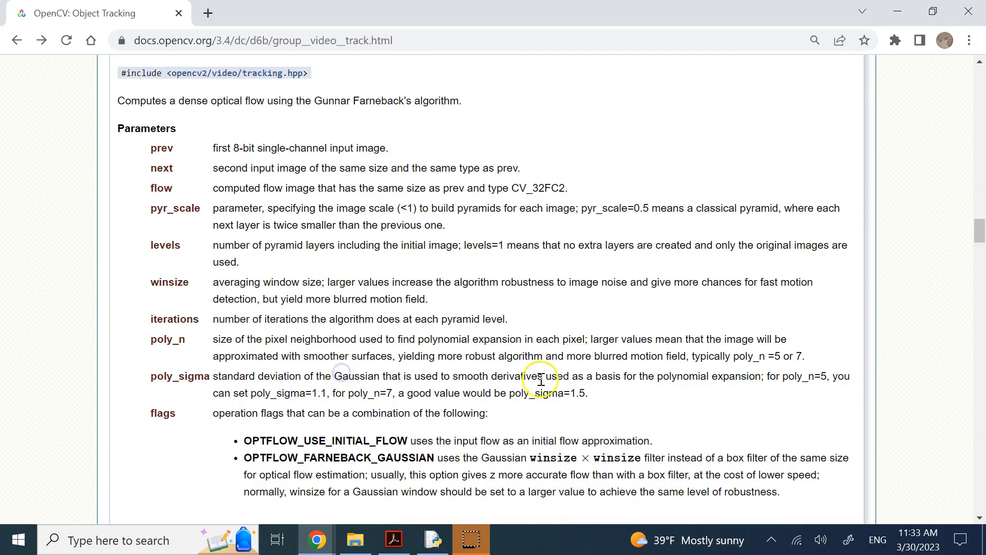
{"action": "mouse_move", "coordinate": [649, 371]}
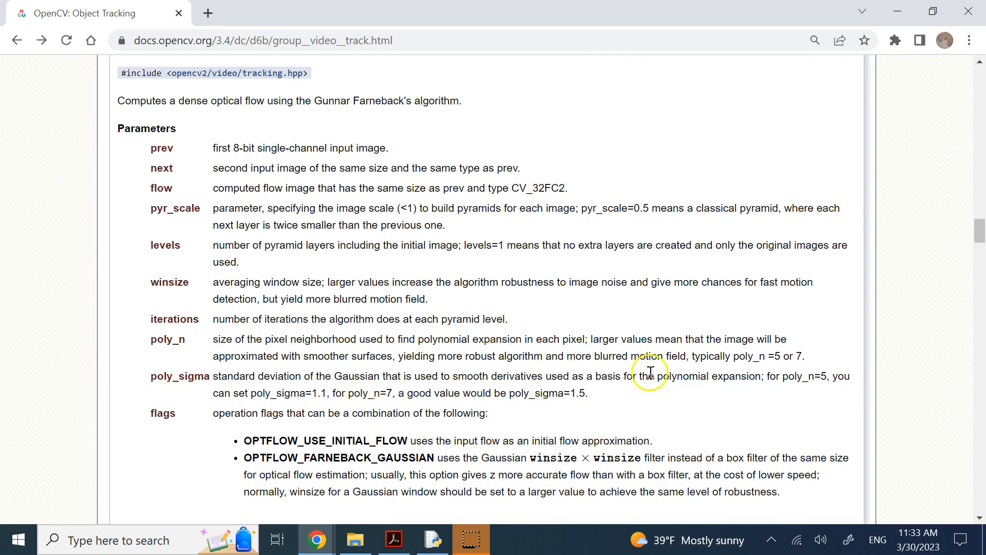
{"action": "mouse_move", "coordinate": [589, 359]}
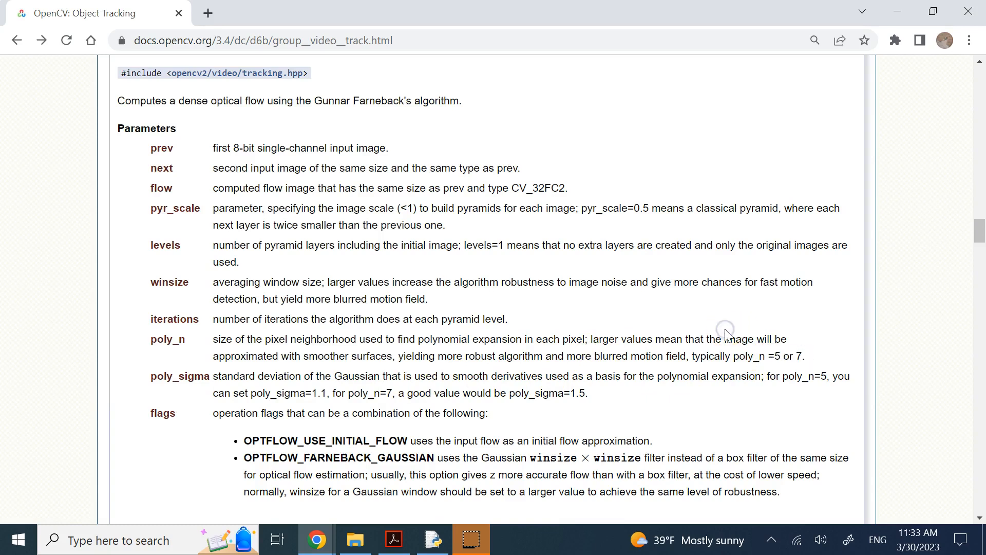
- Scroll the docs to the poly_n description in the Farneback parameter list
{"action": "double_click", "coordinate": [816, 376]}
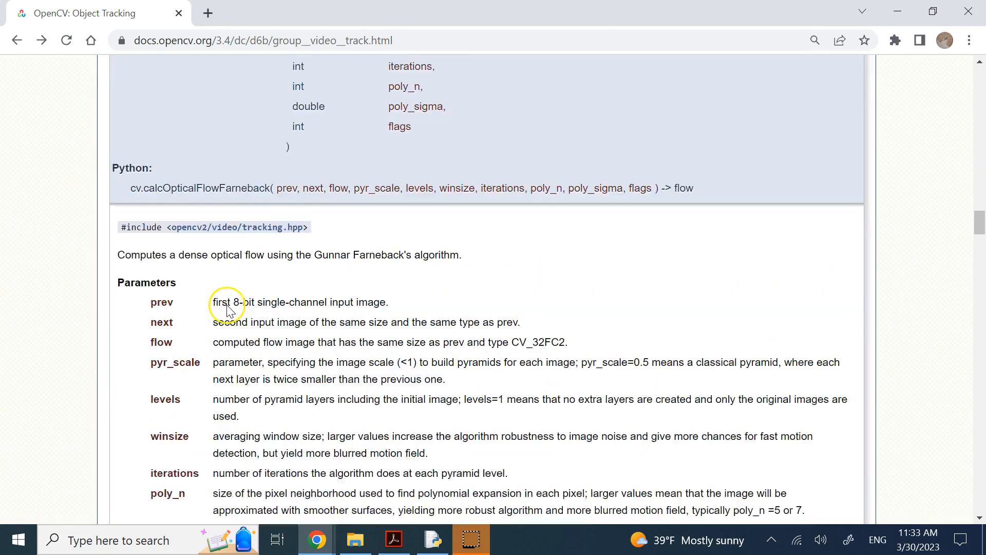
{"action": "scroll", "scroll_direction": "down", "scroll_amount": 3}
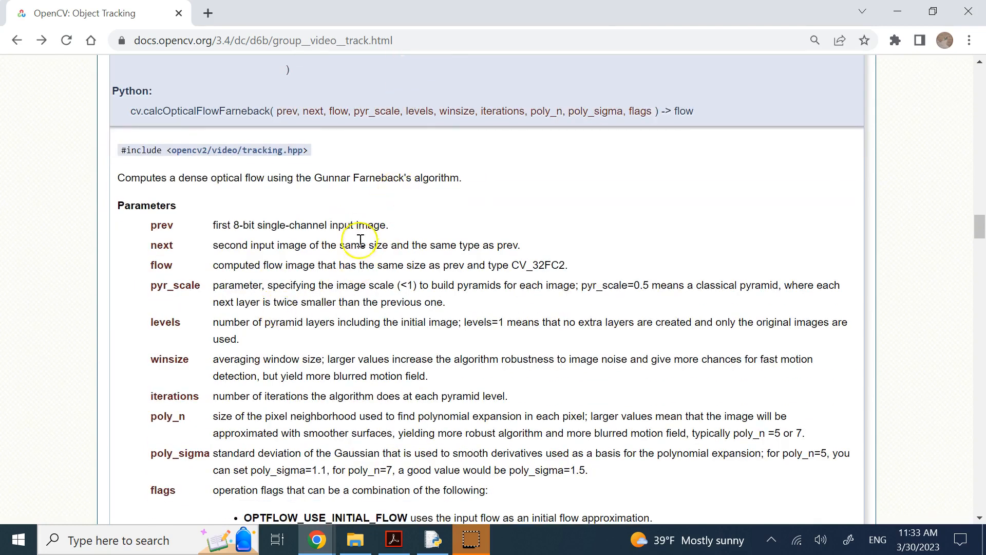
{"action": "scroll", "scroll_direction": "down", "scroll_amount": 3}
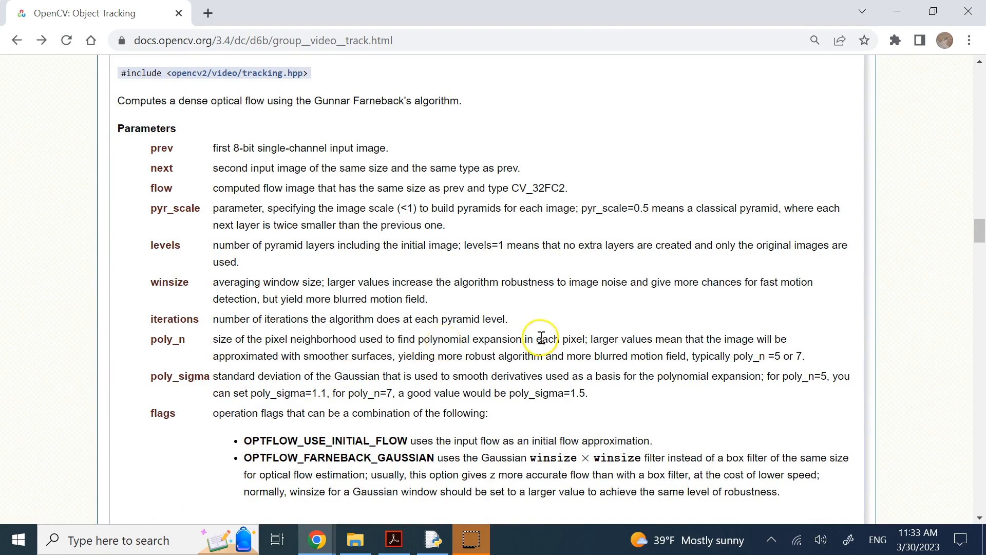
{"action": "double_click", "coordinate": [603, 338]}
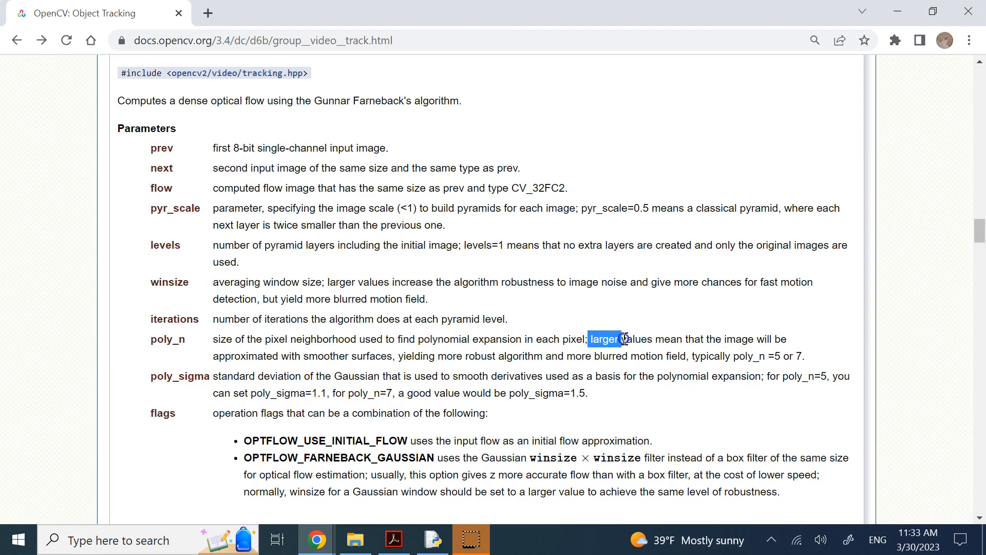
- Read the poly_n larger-values sentence and poly_sigma, reaching the flags entry
{"action": "left_click_drag", "start_coordinate": [620, 338], "coordinate": [377, 356]}
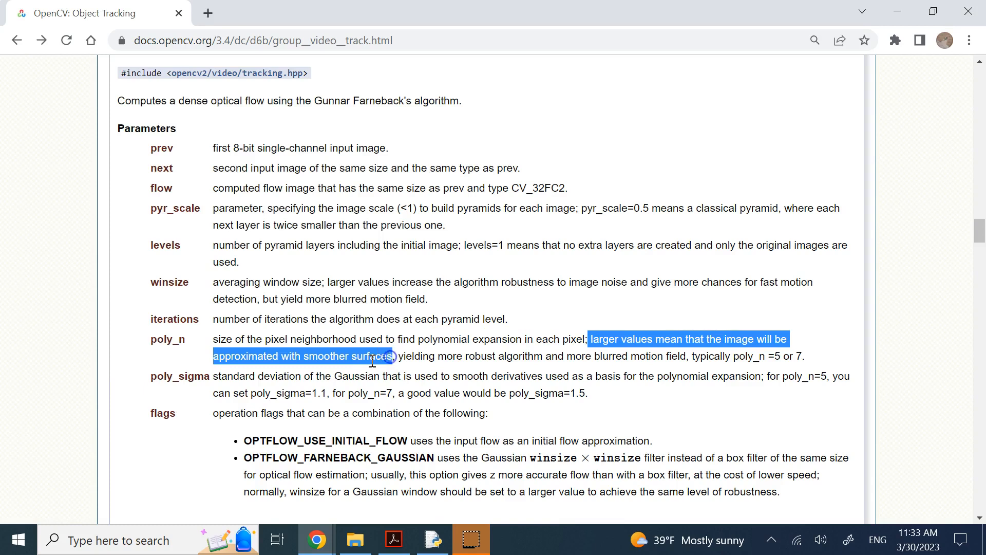
{"action": "left_click", "coordinate": [389, 356]}
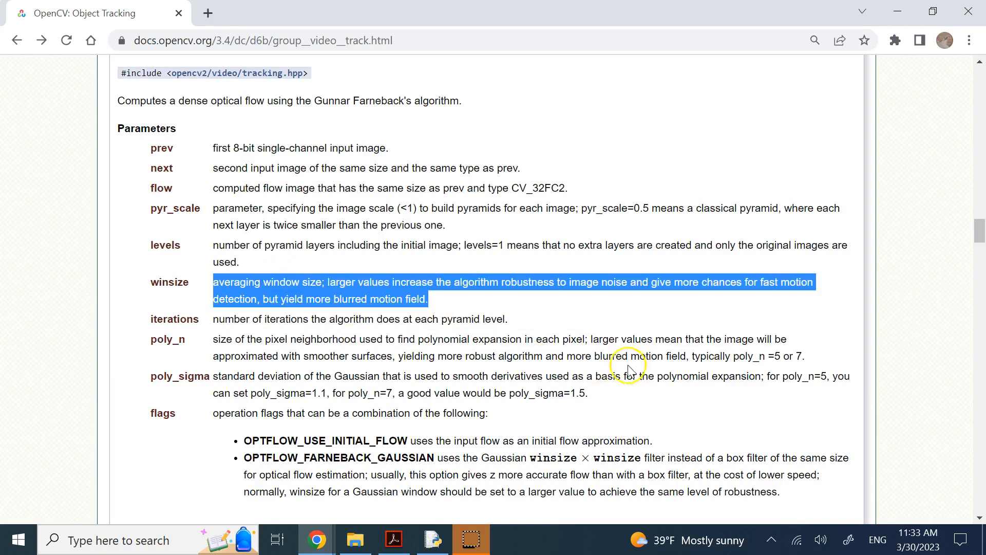
{"action": "double_click", "coordinate": [648, 357]}
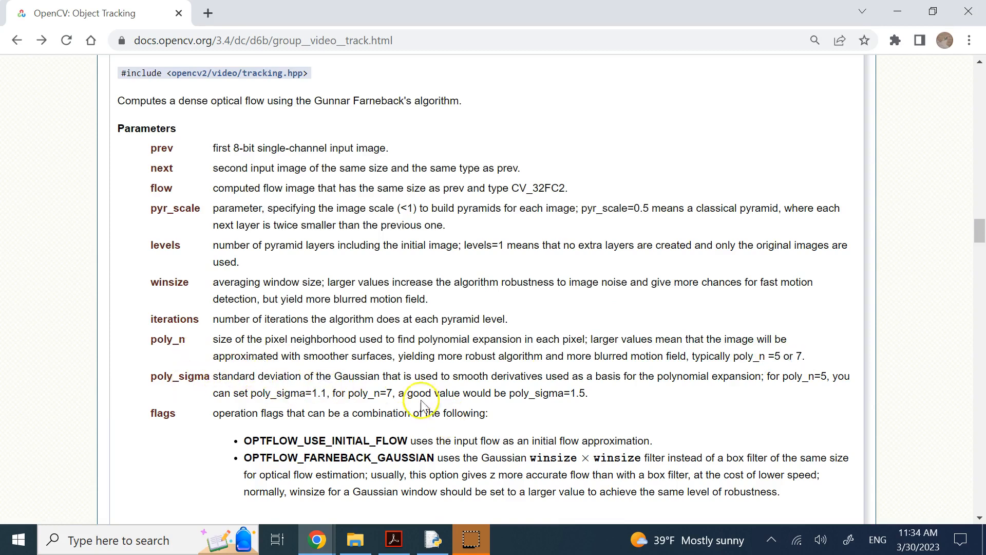
{"action": "mouse_move", "coordinate": [460, 525]}
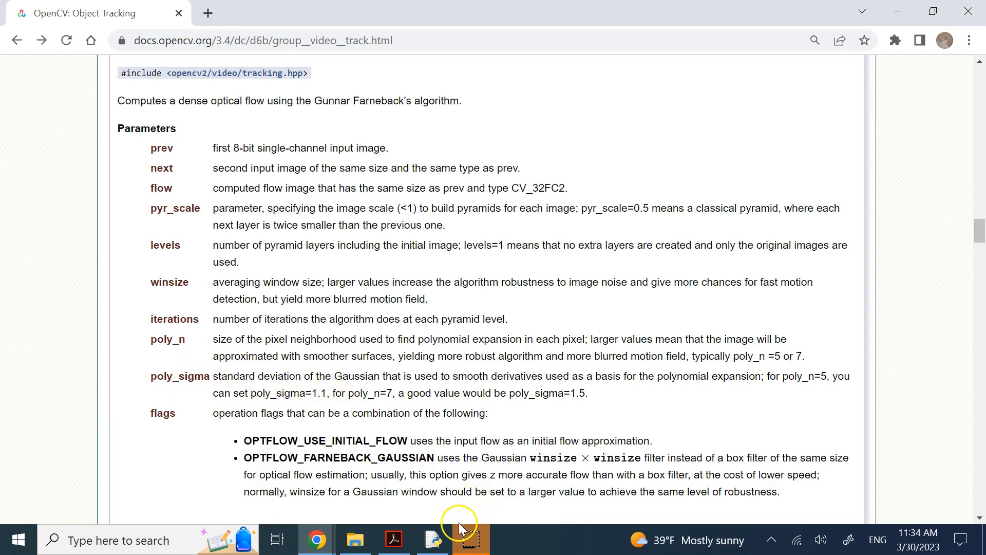
{"action": "double_click", "coordinate": [272, 413]}
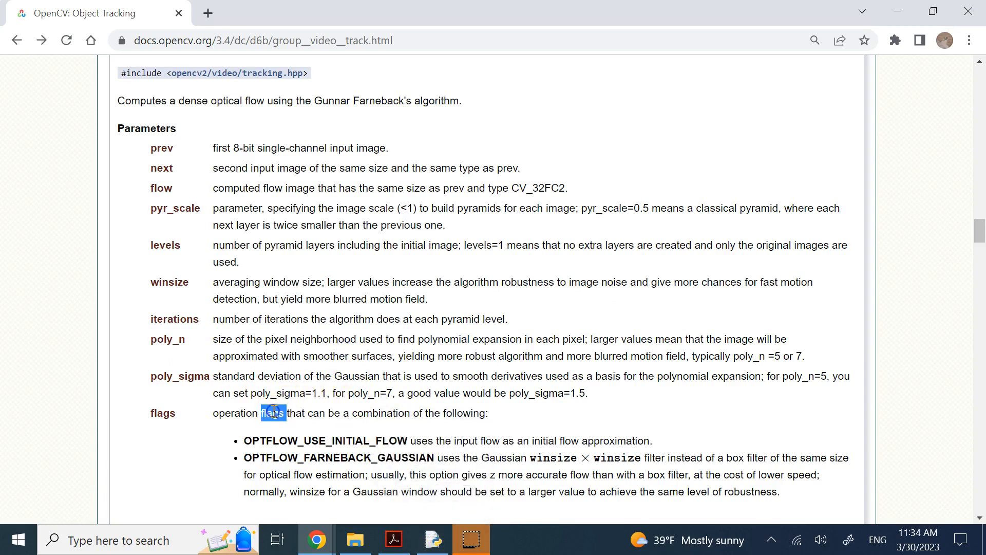
- Scroll to the flag options and highlight GAUSSIAN in OPTFLOW_FARNEBACK_GAUSSIAN
{"action": "scroll", "scroll_direction": "down", "scroll_amount": 3}
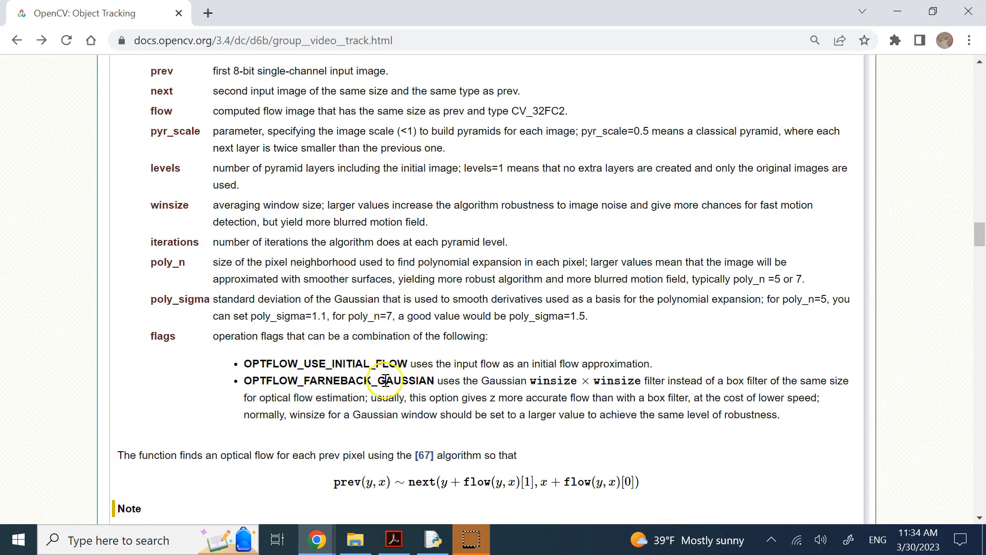
{"action": "double_click", "coordinate": [406, 380]}
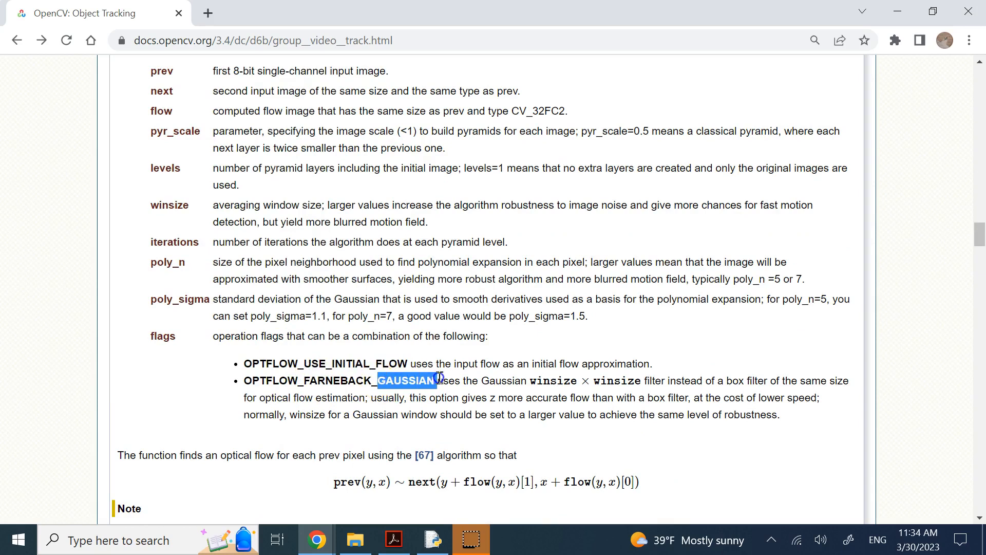
{"action": "mouse_move", "coordinate": [725, 382]}
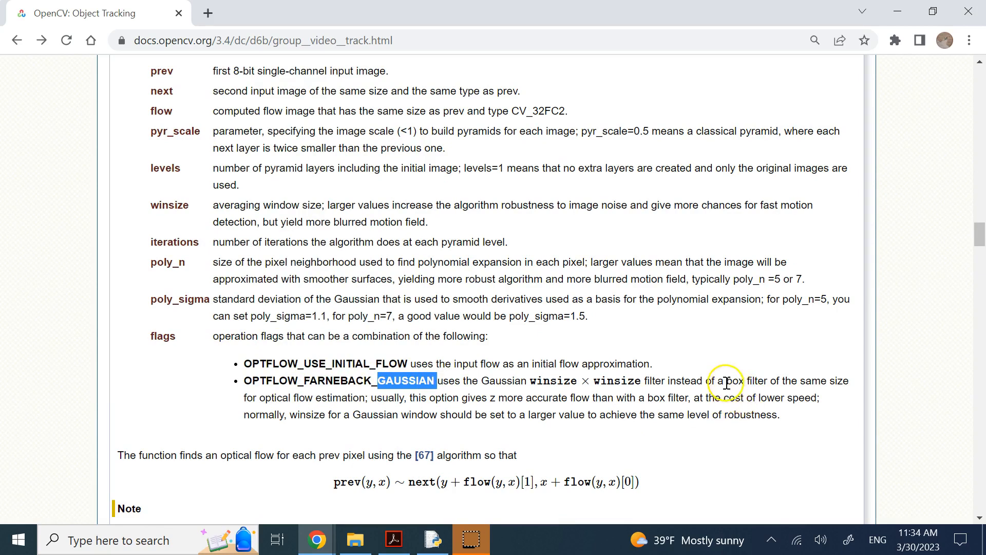
{"action": "mouse_move", "coordinate": [763, 378]}
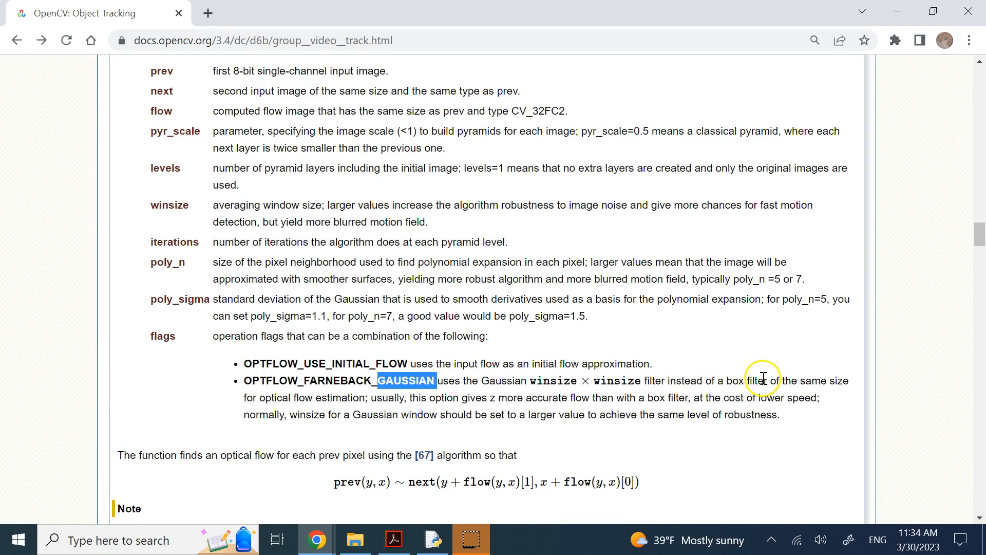
{"action": "mouse_move", "coordinate": [430, 539]}
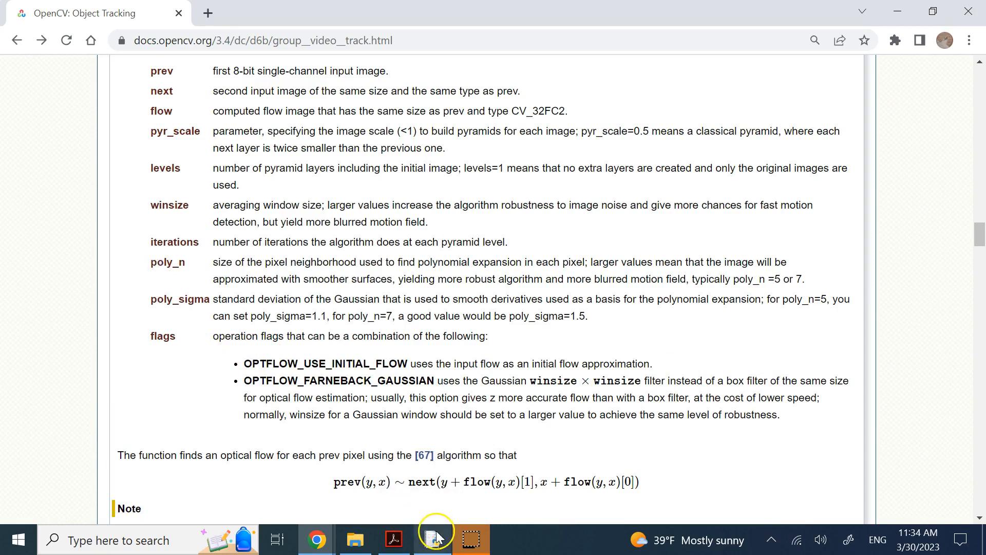
- Bring the IDLE script forward and return to the Farneback flow call line
{"action": "left_click", "coordinate": [433, 539]}
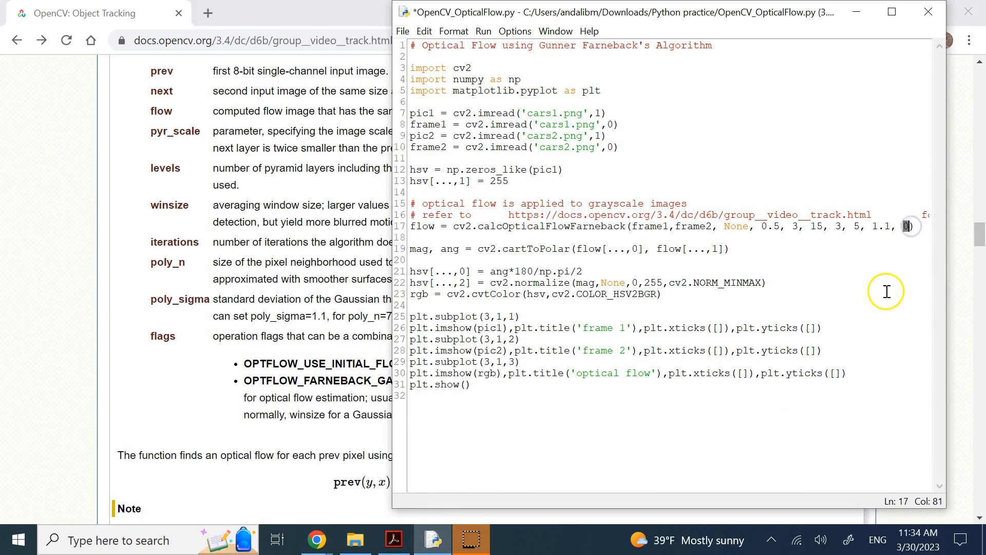
{"action": "left_click", "coordinate": [420, 227]}
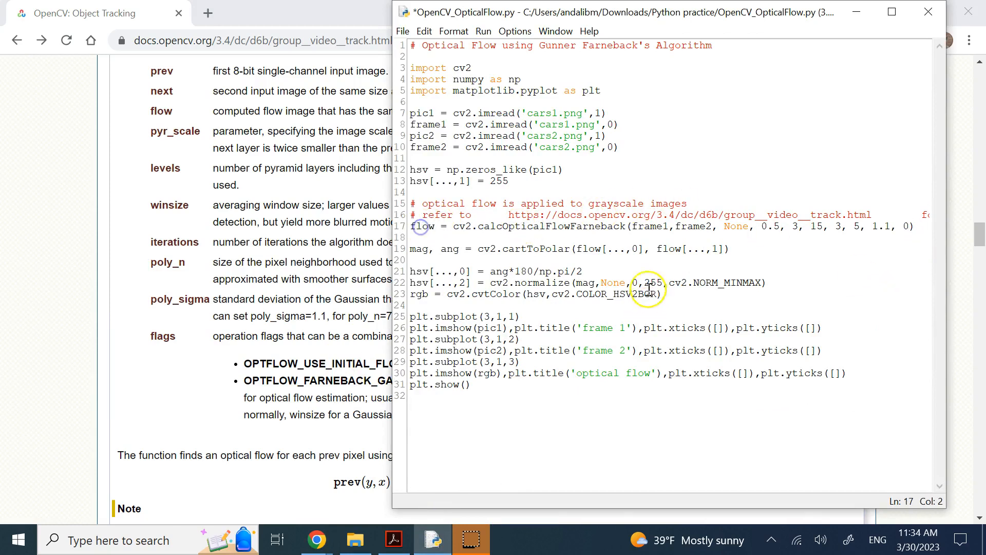
{"action": "double_click", "coordinate": [604, 249]}
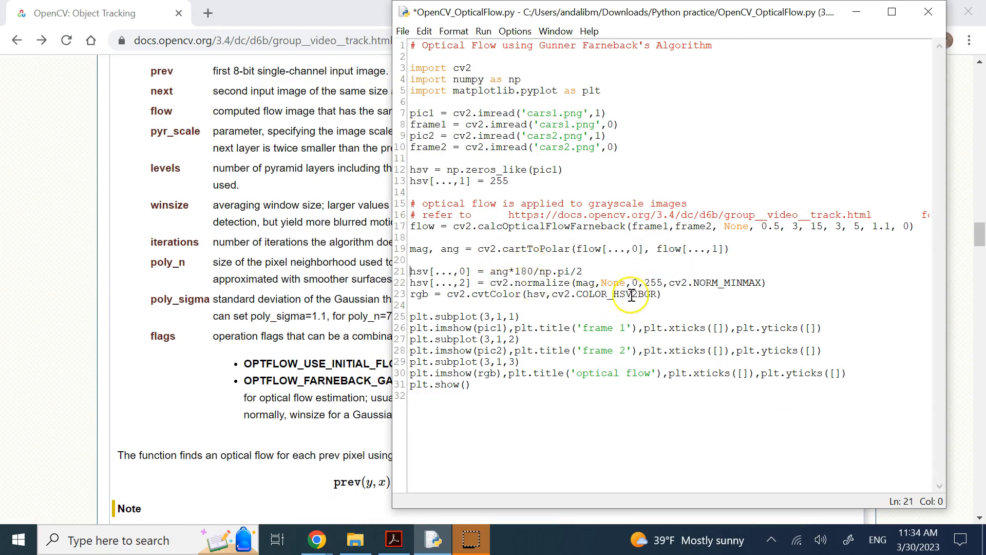
{"action": "left_click_drag", "start_coordinate": [410, 248], "coordinate": [661, 294]}
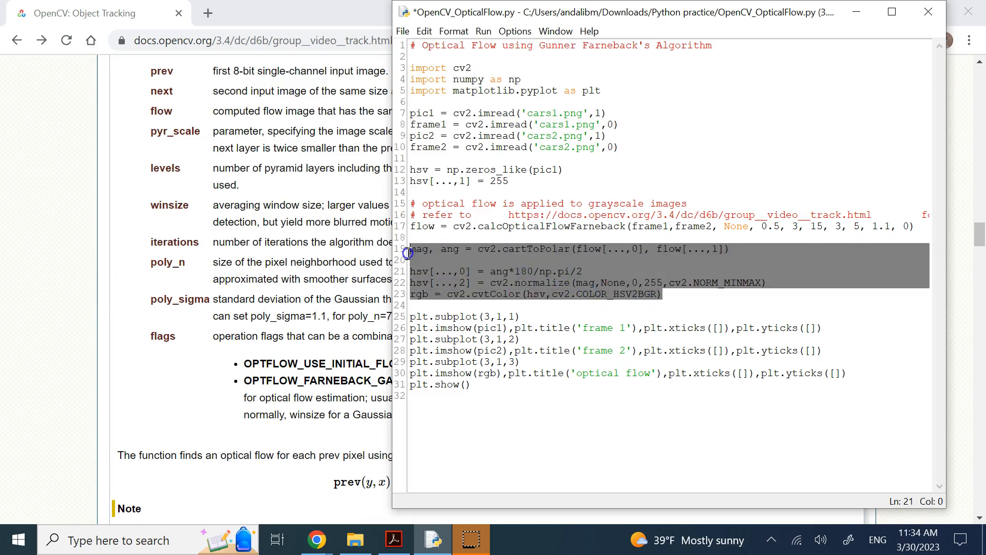
{"action": "left_click", "coordinate": [445, 260]}
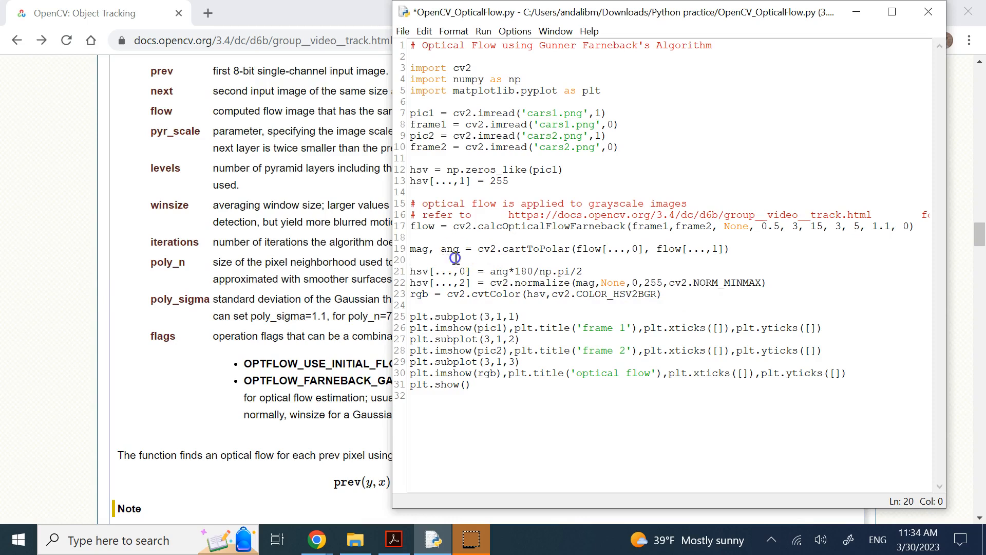
{"action": "double_click", "coordinate": [617, 248]}
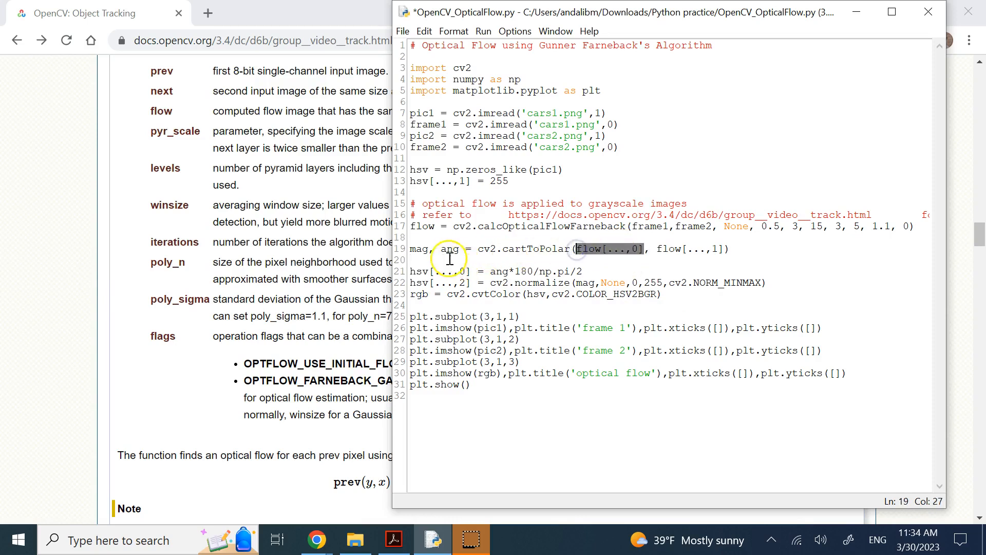
{"action": "double_click", "coordinate": [534, 248]}
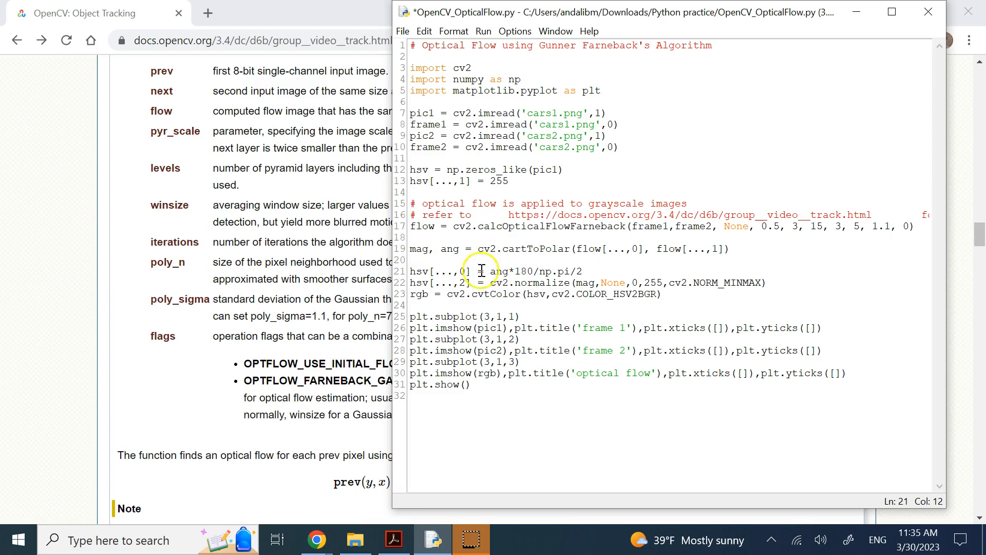
{"action": "mouse_move", "coordinate": [442, 249]}
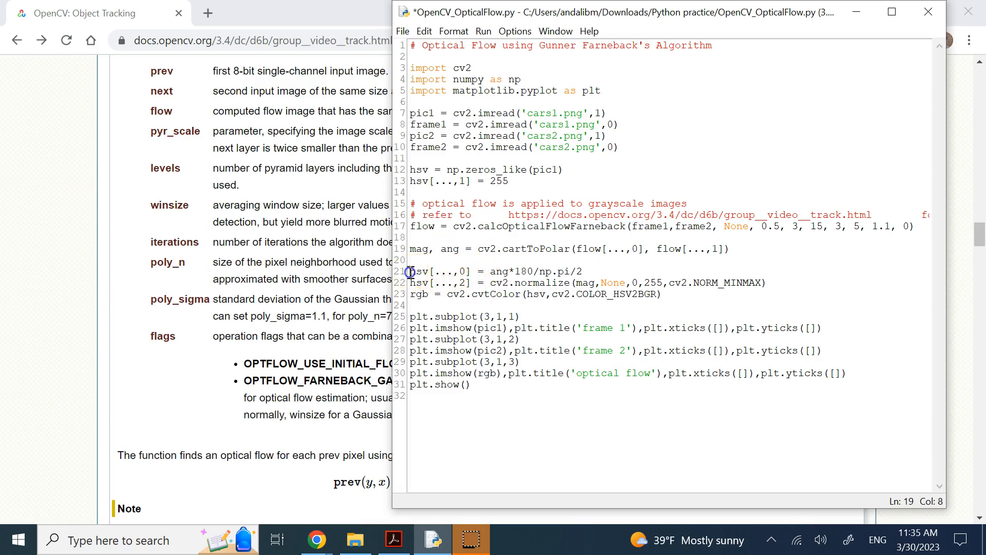
{"action": "double_click", "coordinate": [435, 271]}
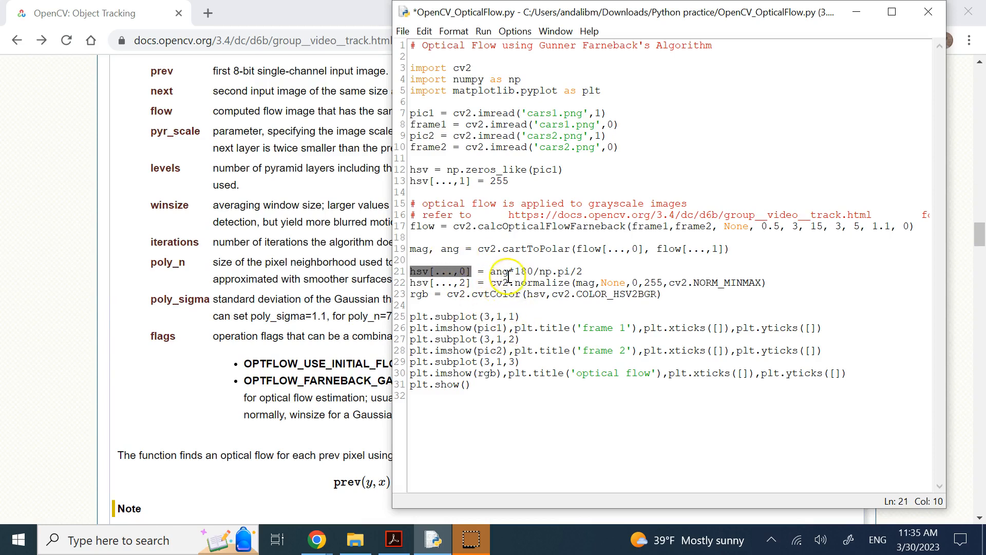
{"action": "mouse_move", "coordinate": [569, 307]}
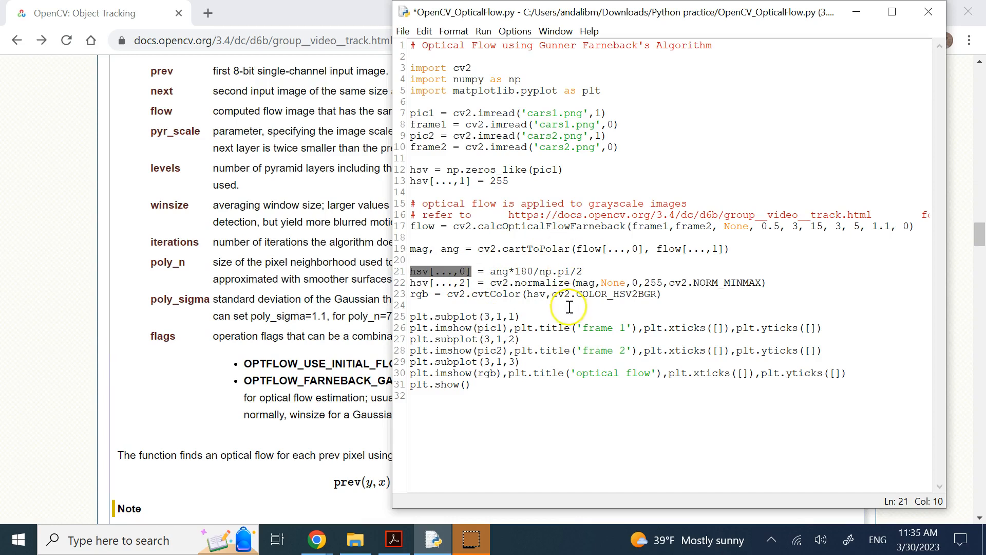
{"action": "mouse_move", "coordinate": [539, 288]}
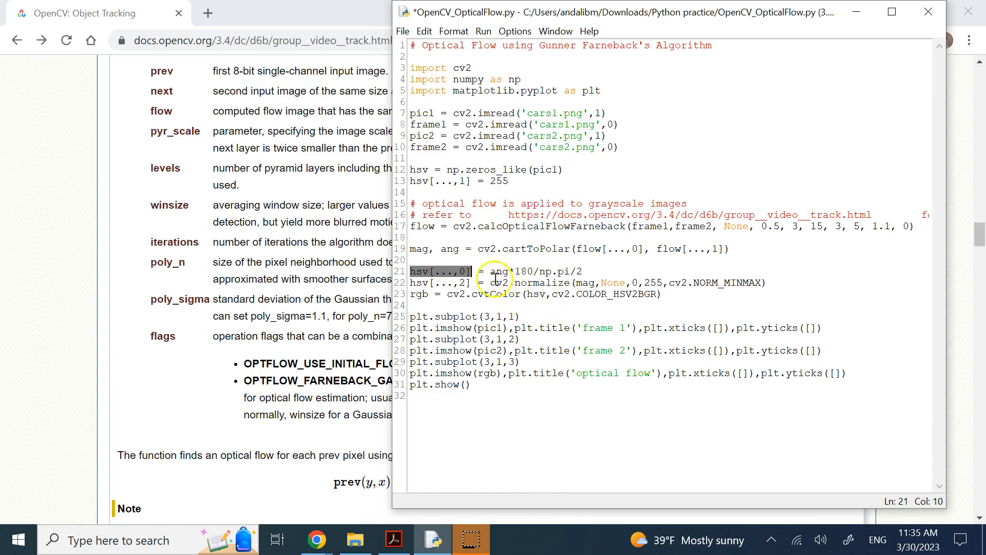
{"action": "mouse_move", "coordinate": [475, 258]}
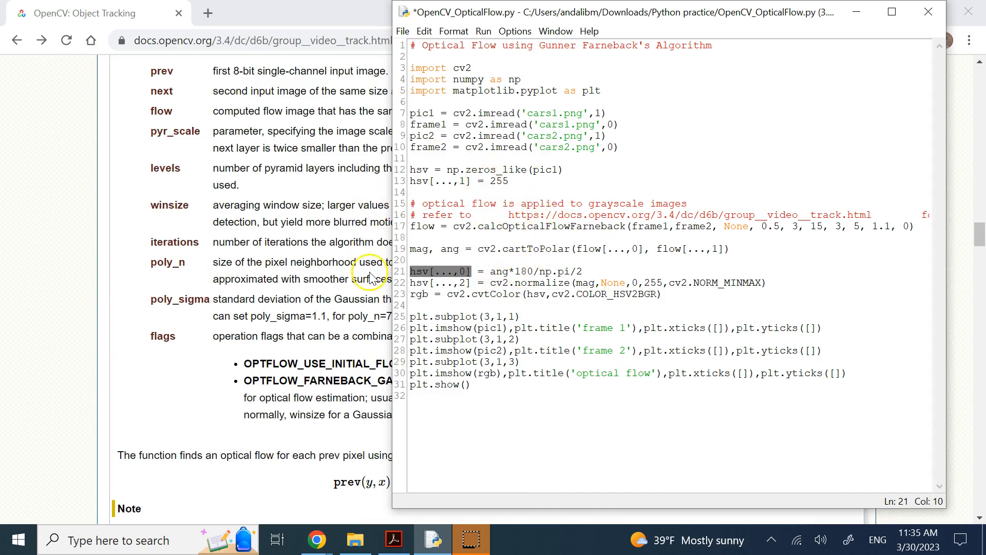
{"action": "left_click", "coordinate": [521, 271]}
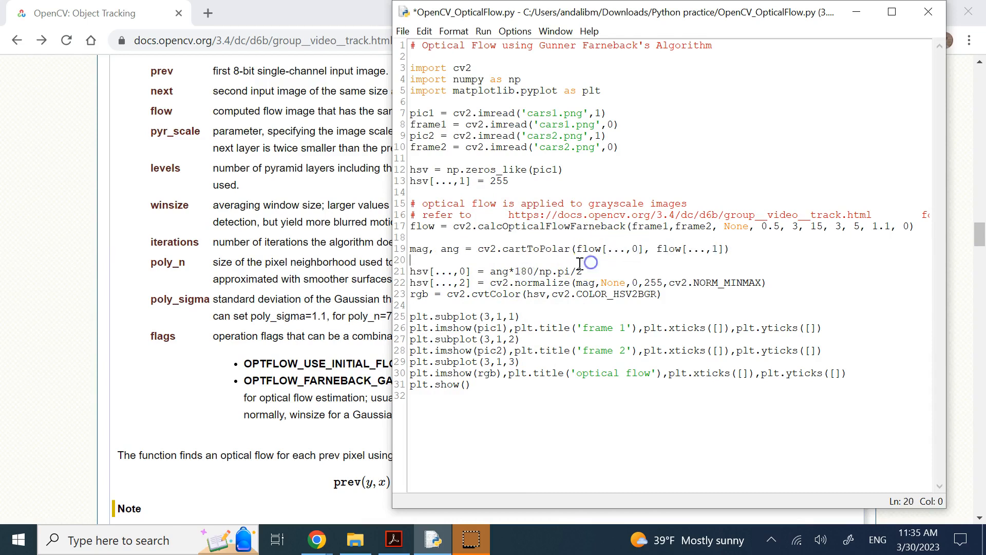
{"action": "mouse_move", "coordinate": [539, 279]}
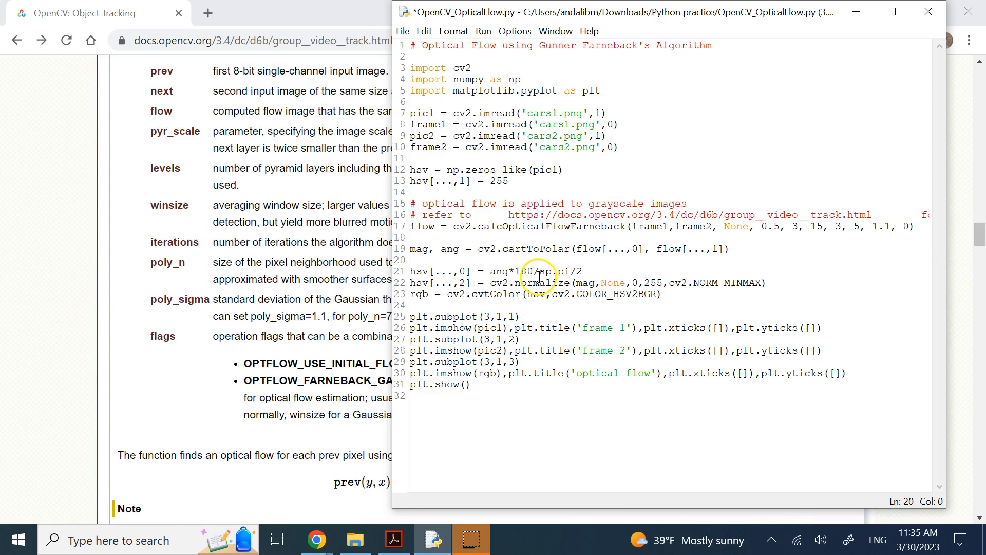
{"action": "double_click", "coordinate": [499, 272]}
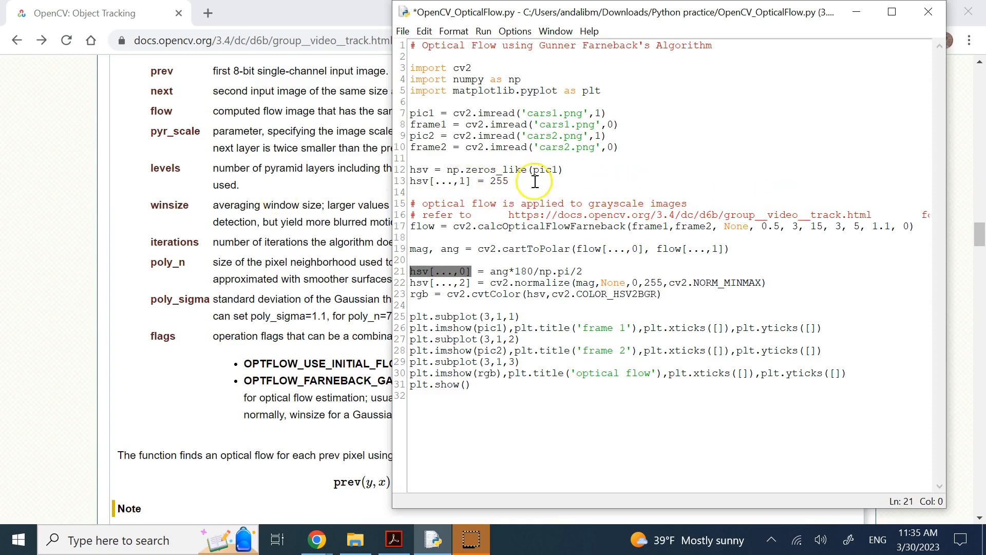
{"action": "mouse_move", "coordinate": [533, 147]}
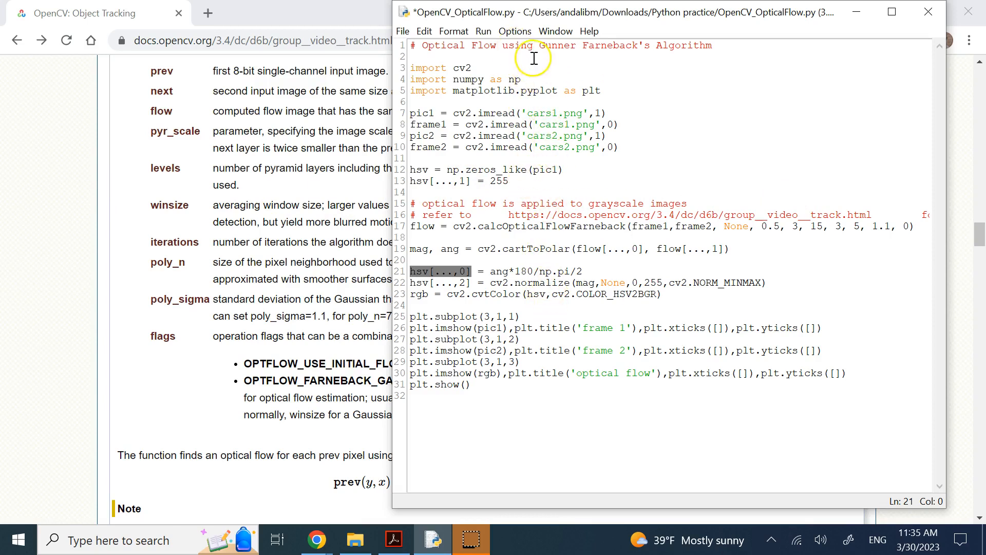
{"action": "mouse_move", "coordinate": [517, 150]}
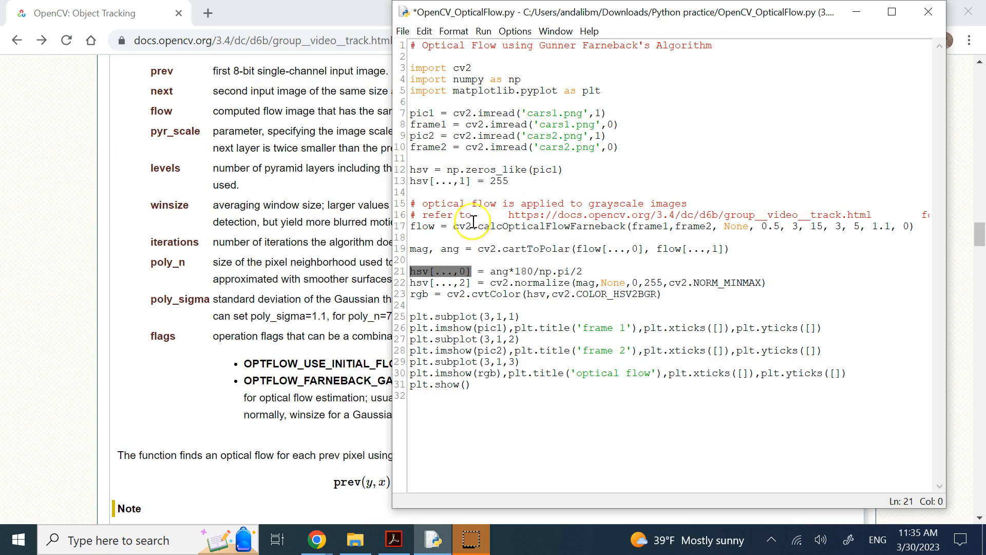
{"action": "mouse_move", "coordinate": [685, 150]}
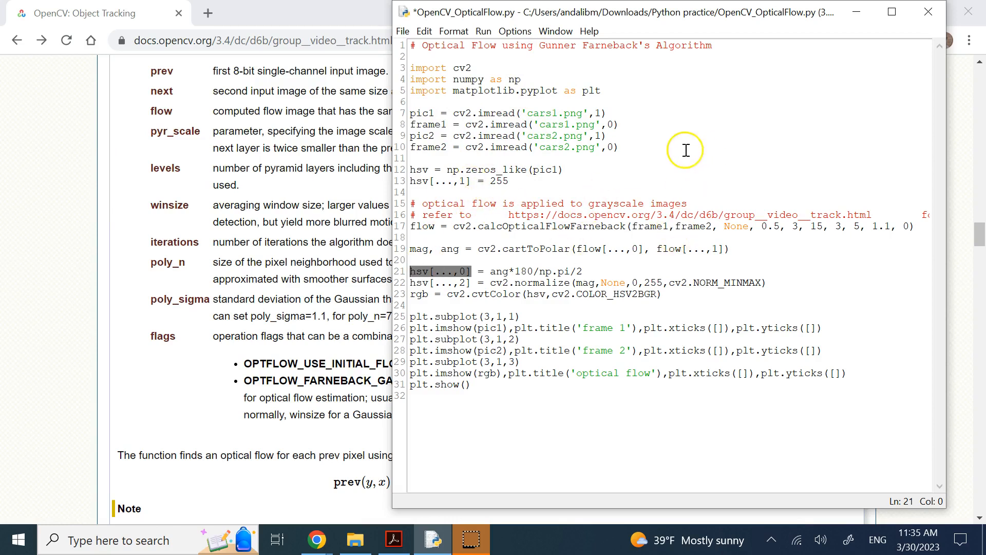
{"action": "mouse_move", "coordinate": [733, 157]}
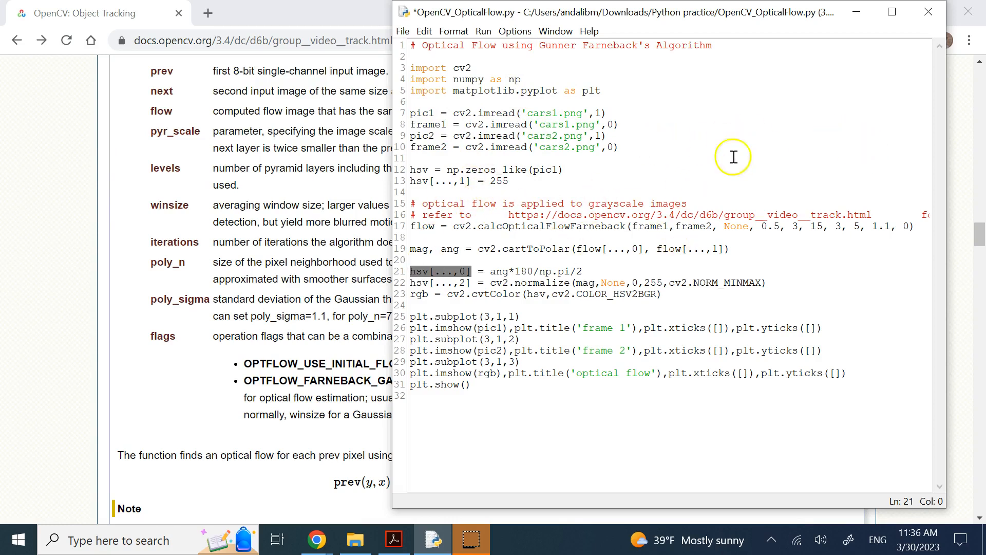
{"action": "mouse_move", "coordinate": [641, 12]}
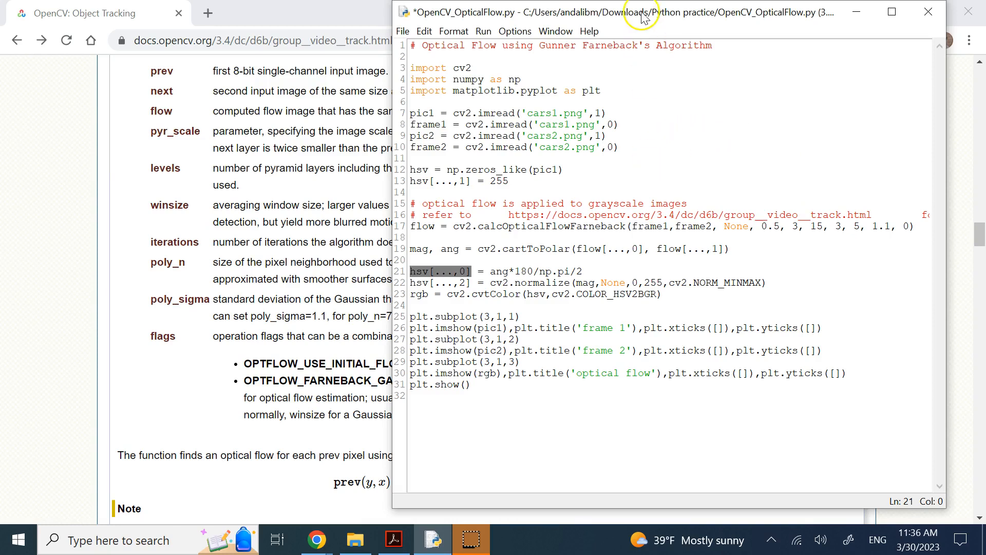
{"action": "mouse_move", "coordinate": [644, 256]}
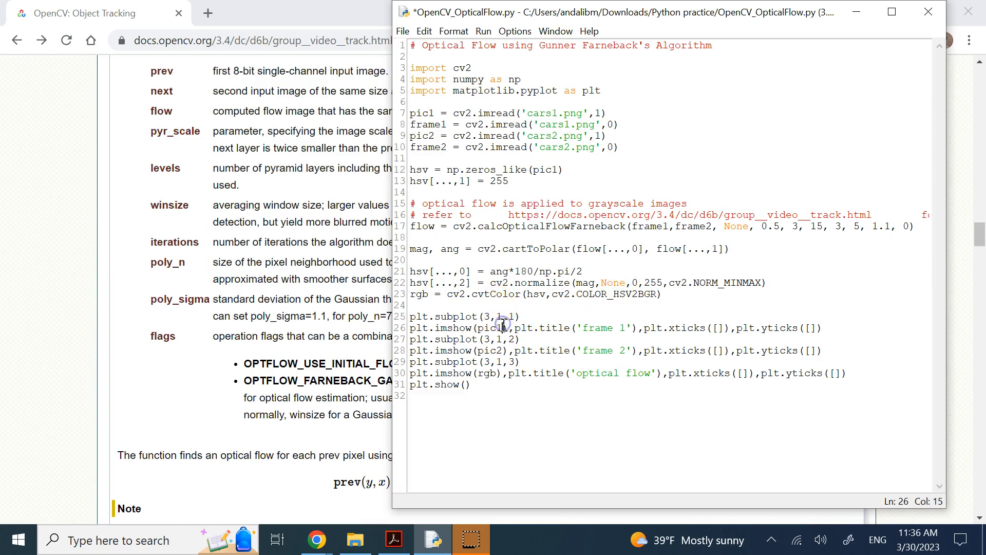
{"action": "double_click", "coordinate": [487, 350]}
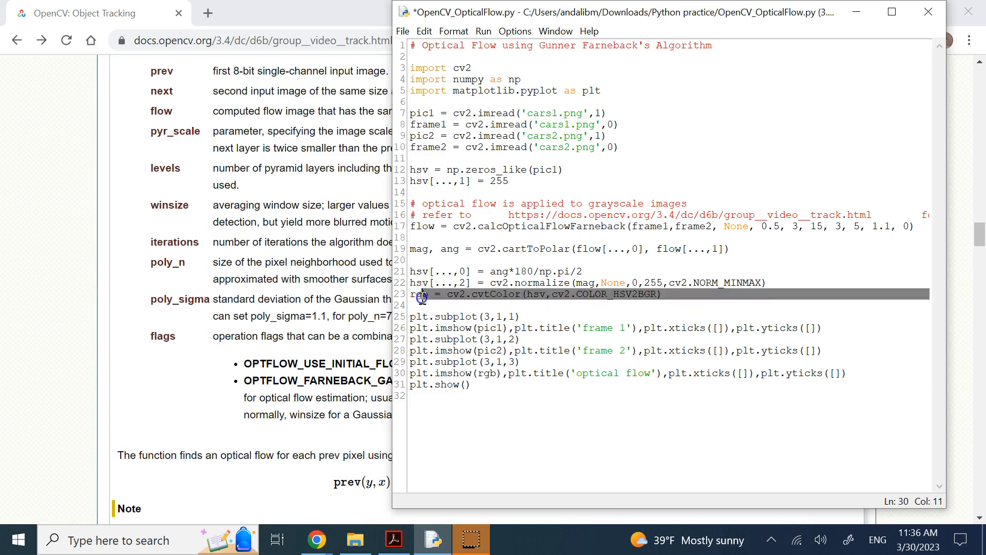
{"action": "left_click", "coordinate": [463, 305]}
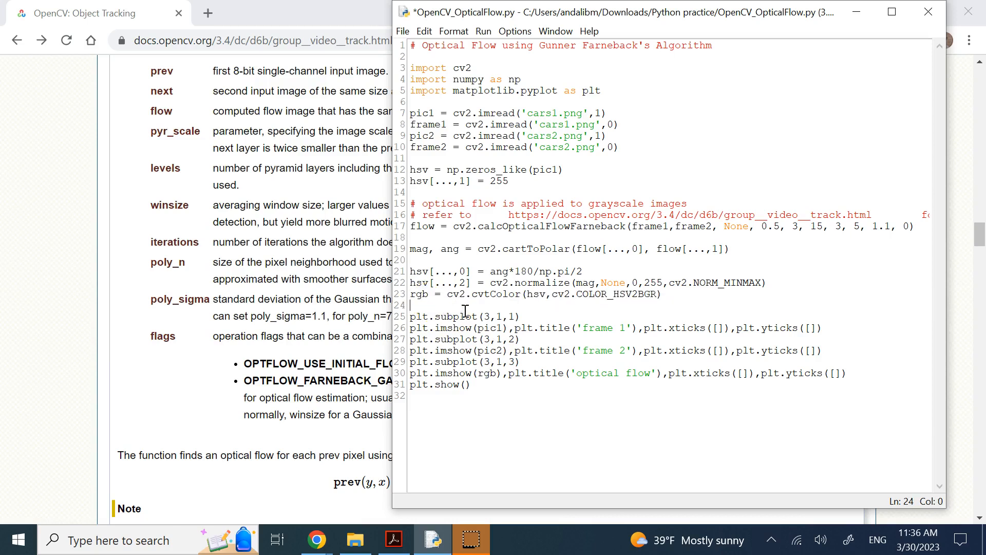
{"action": "double_click", "coordinate": [418, 248]}
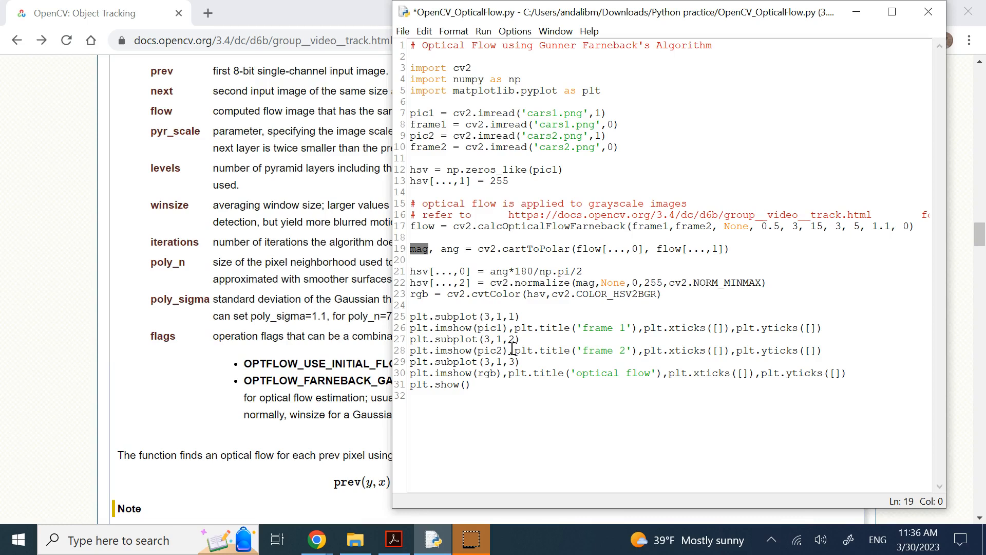
{"action": "mouse_move", "coordinate": [634, 196]}
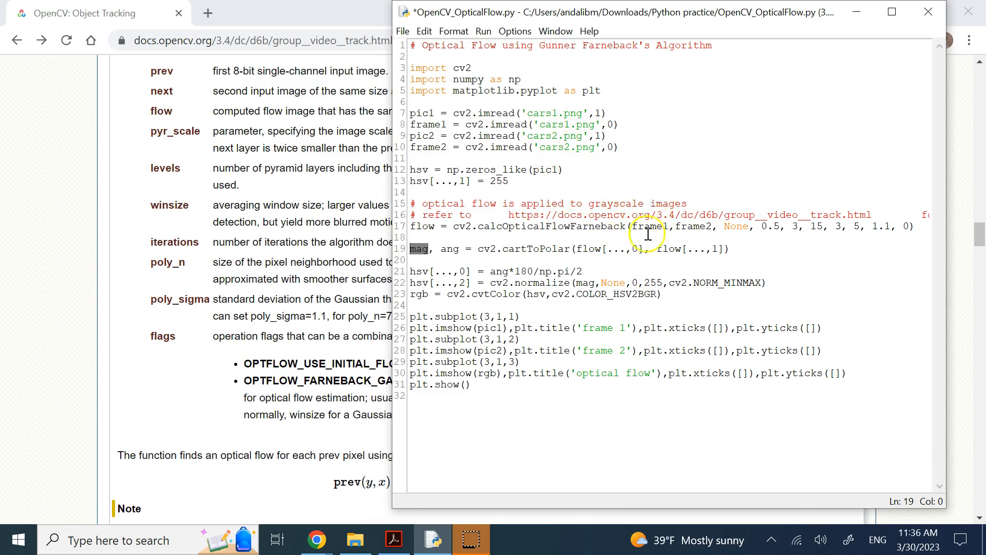
{"action": "mouse_move", "coordinate": [584, 238]}
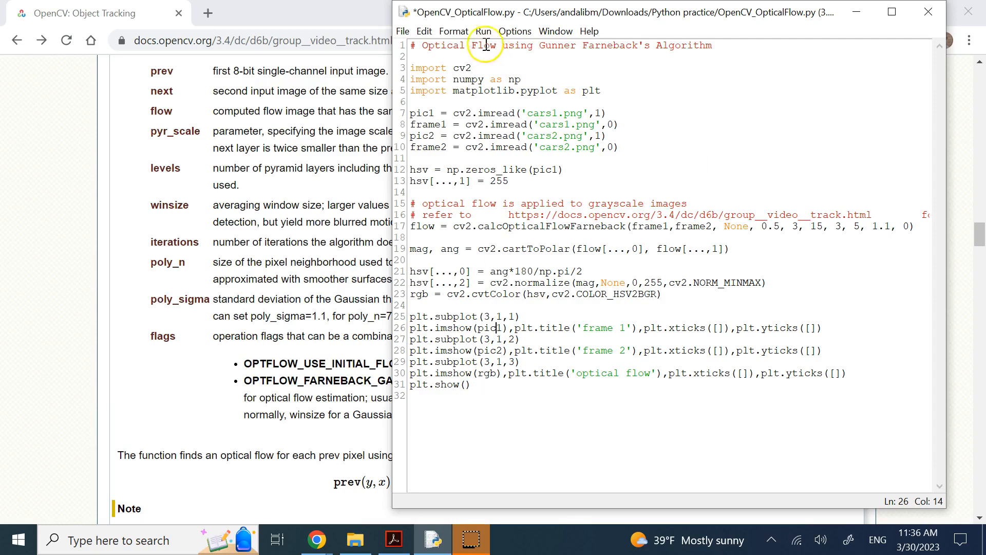
- Run the module, saving first, and bring the resulting Figure 1 window forward
{"action": "left_click", "coordinate": [483, 31]}
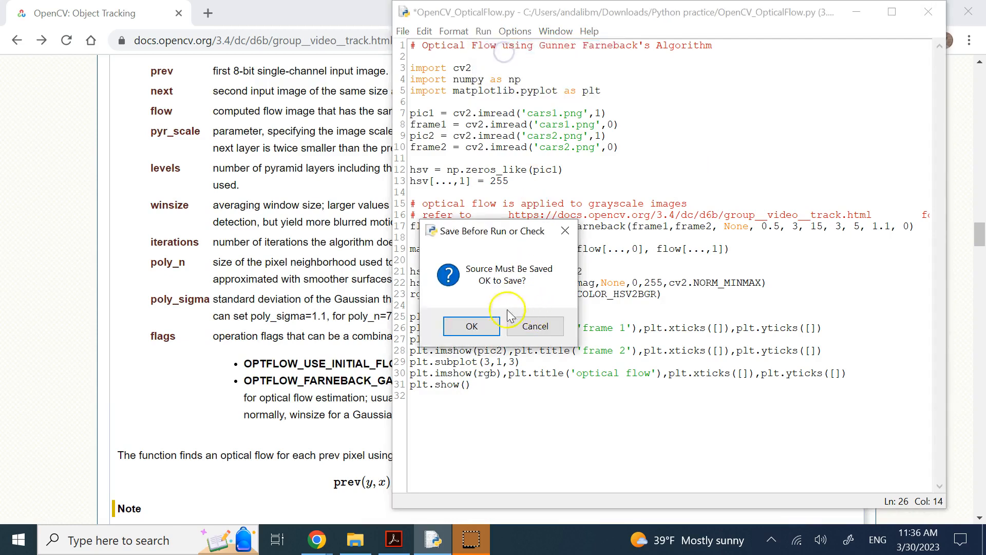
{"action": "left_click", "coordinate": [471, 325]}
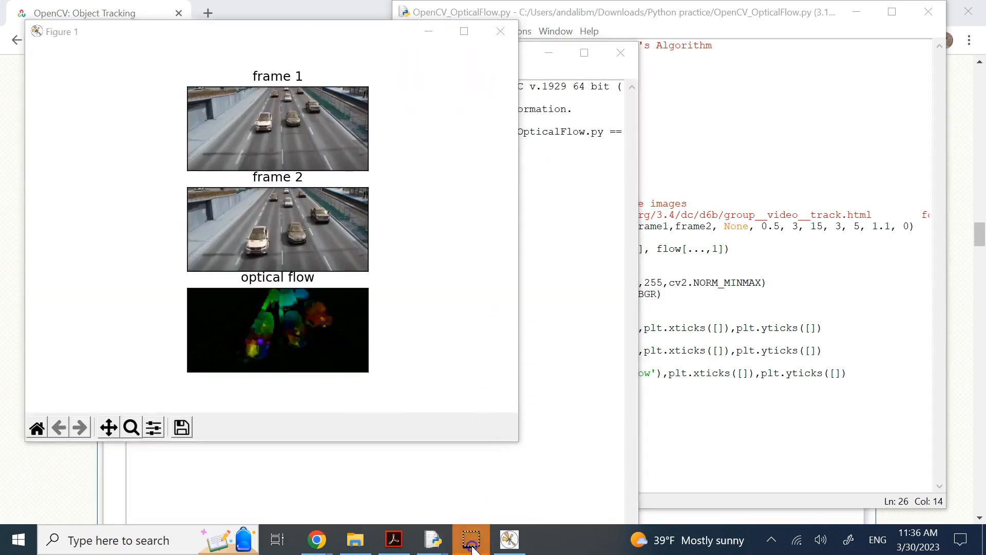
{"action": "left_click", "coordinate": [464, 31]}
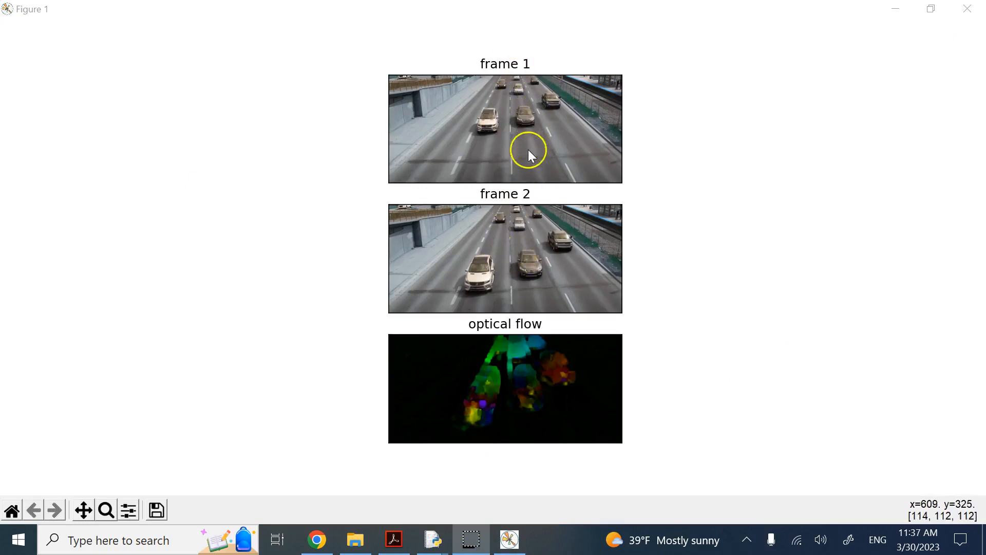
{"action": "mouse_move", "coordinate": [503, 127]}
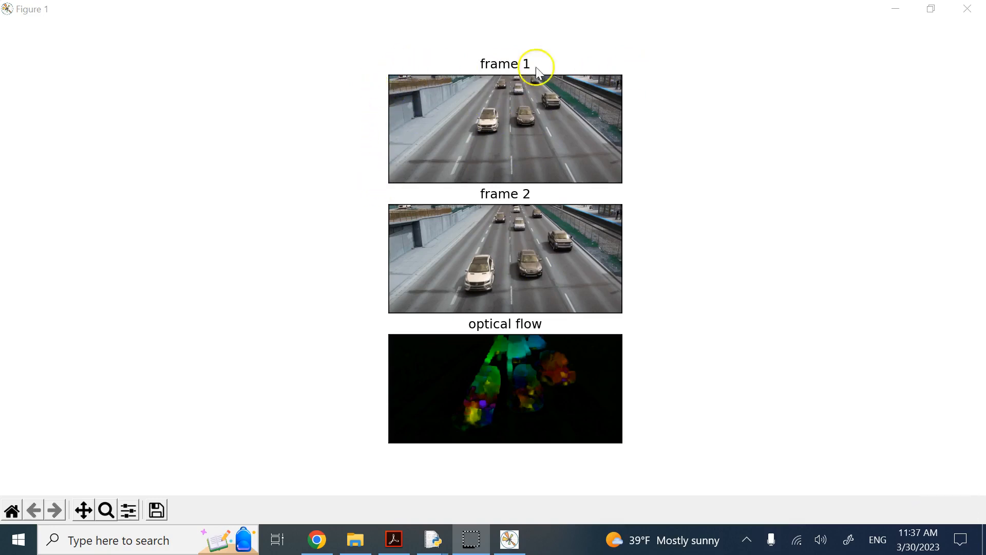
{"action": "mouse_move", "coordinate": [386, 186]}
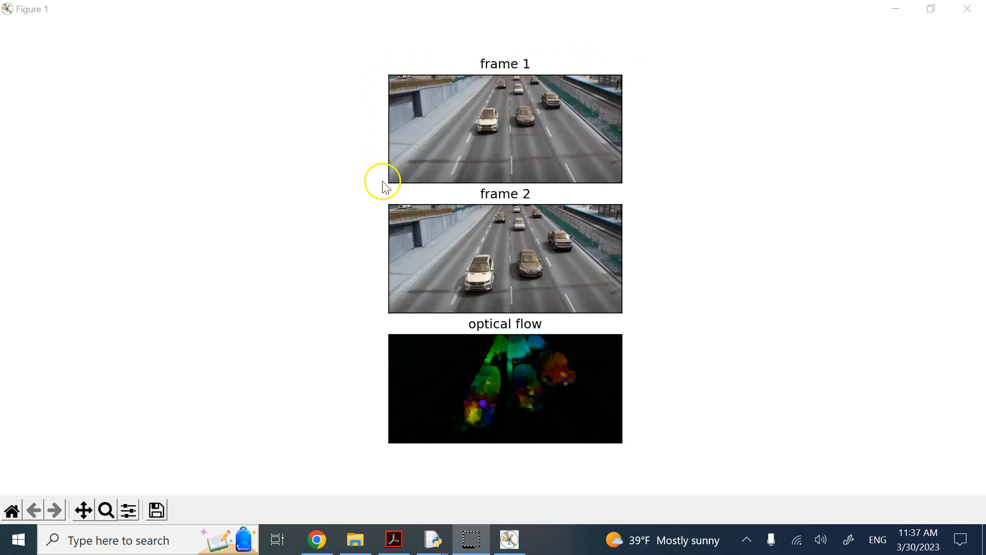
{"action": "mouse_move", "coordinate": [478, 145]}
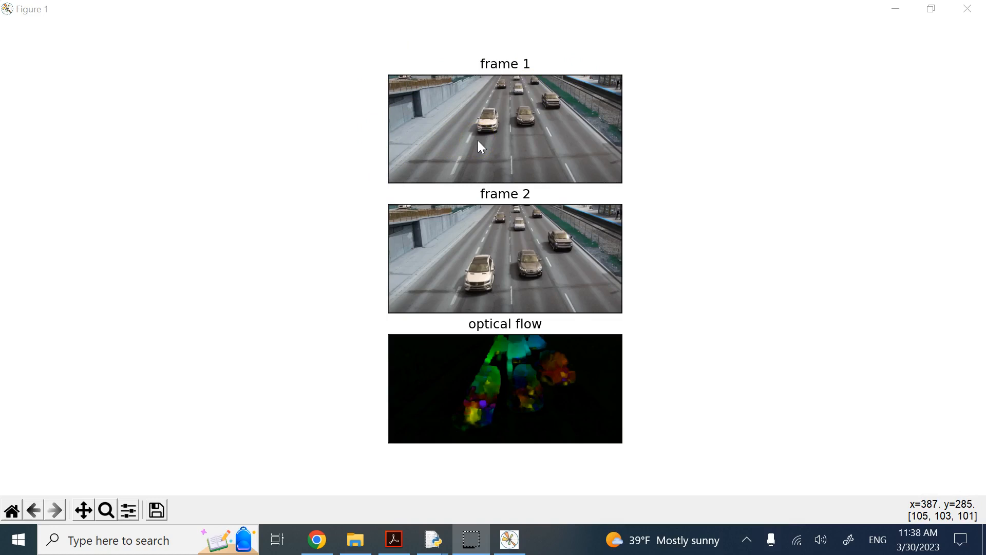
{"action": "mouse_move", "coordinate": [937, 507]}
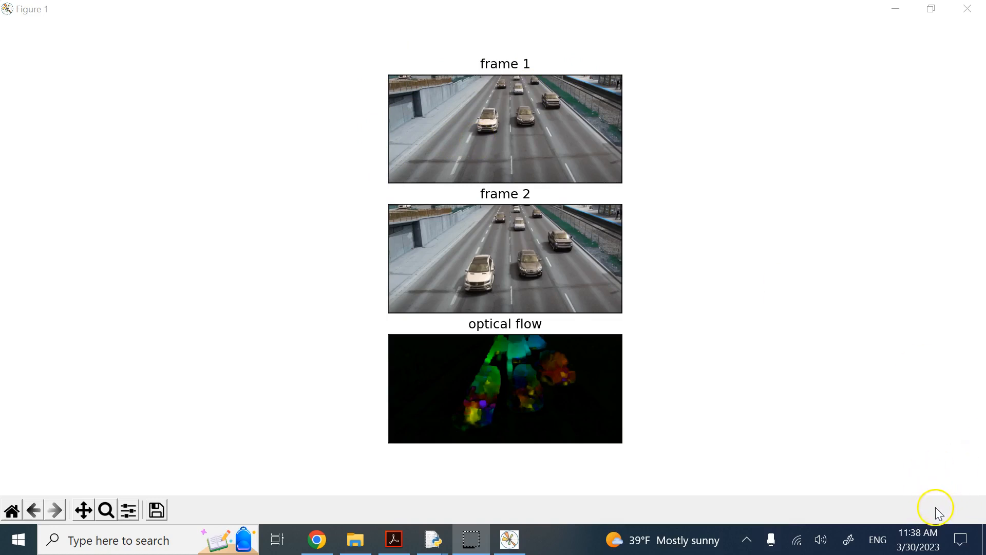
{"action": "mouse_move", "coordinate": [431, 98]}
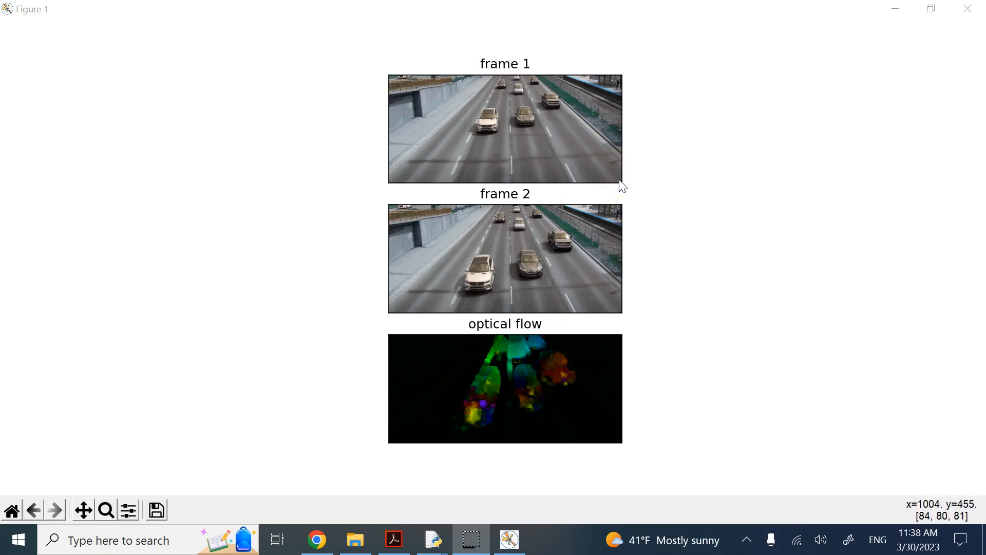
{"action": "mouse_move", "coordinate": [622, 187]}
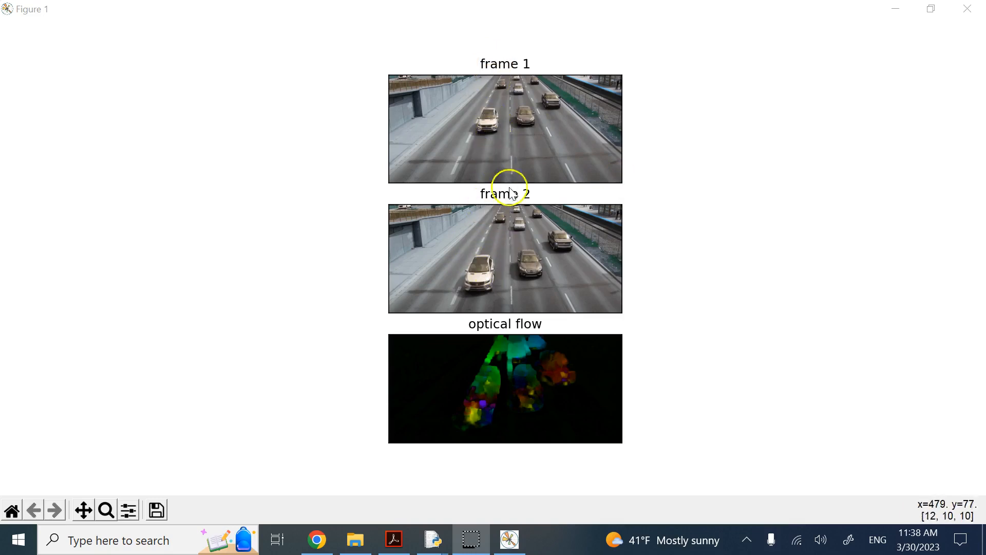
{"action": "mouse_move", "coordinate": [484, 380]}
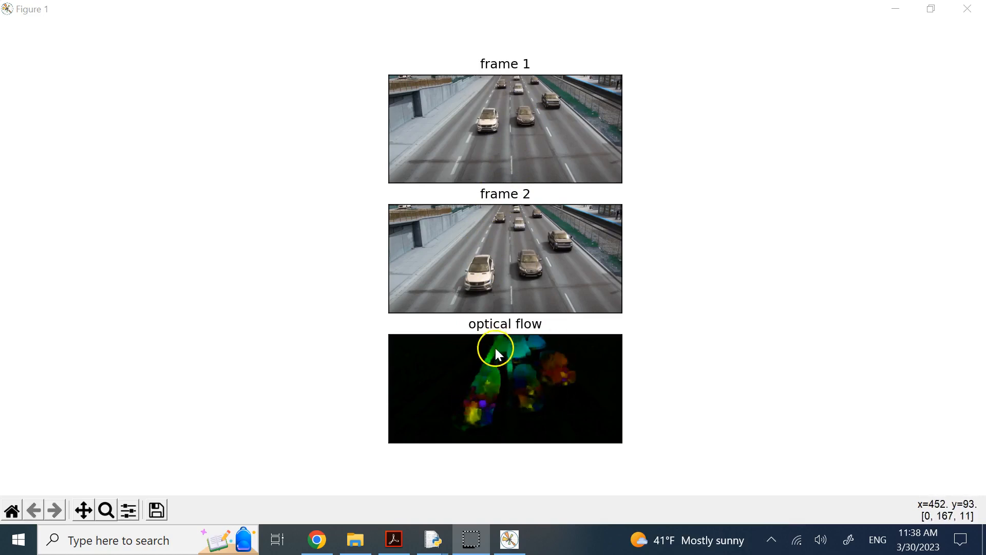
{"action": "mouse_move", "coordinate": [557, 360]}
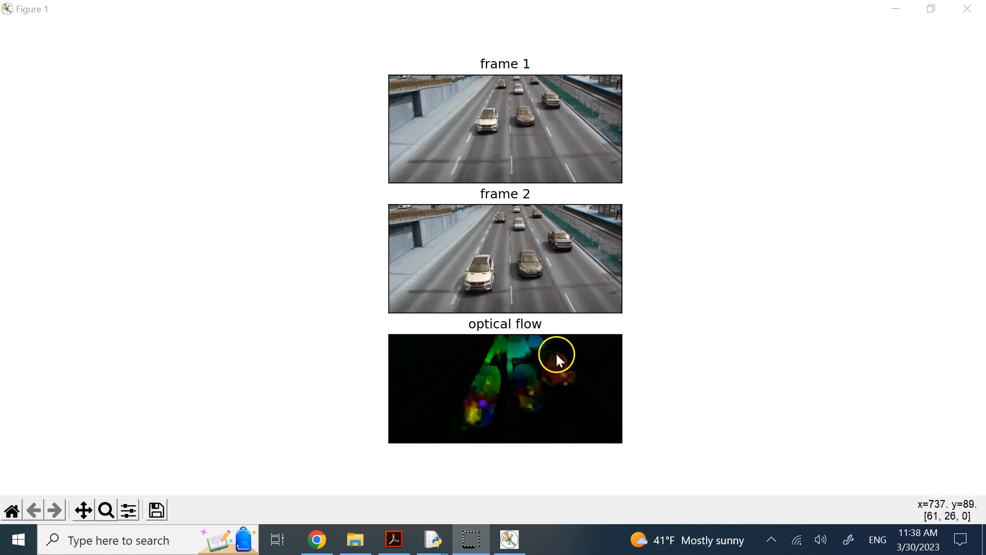
{"action": "mouse_move", "coordinate": [577, 394]}
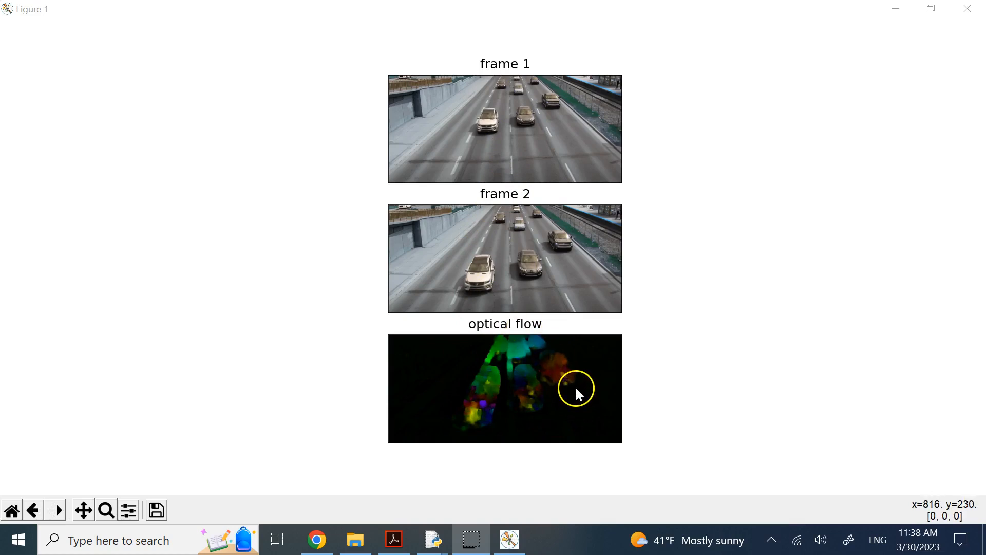
{"action": "mouse_move", "coordinate": [495, 374]}
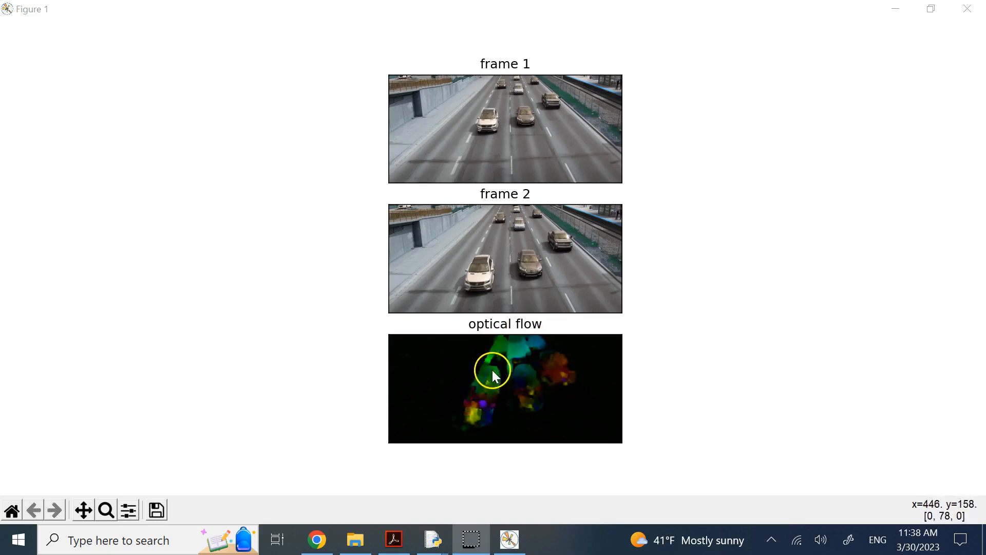
{"action": "mouse_move", "coordinate": [473, 284]}
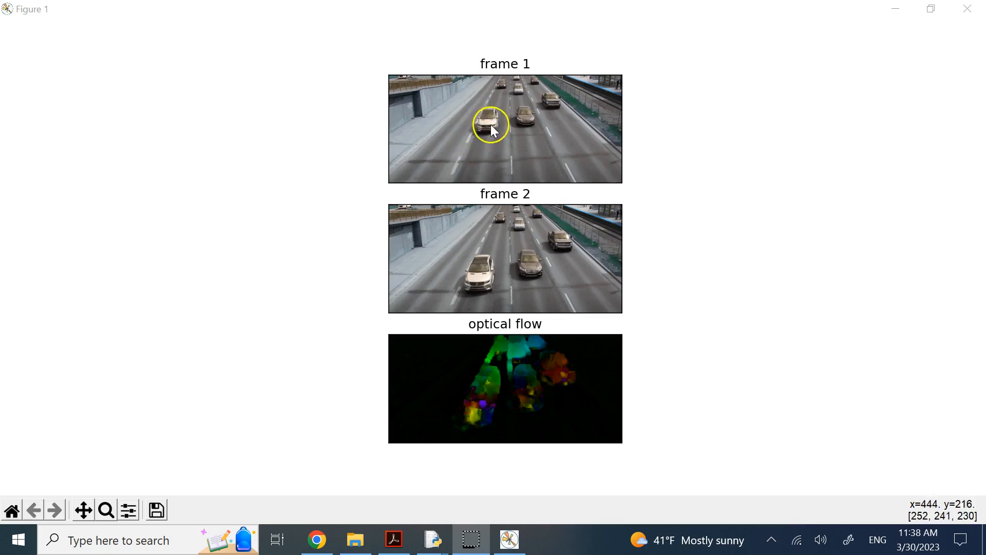
{"action": "mouse_move", "coordinate": [478, 147]}
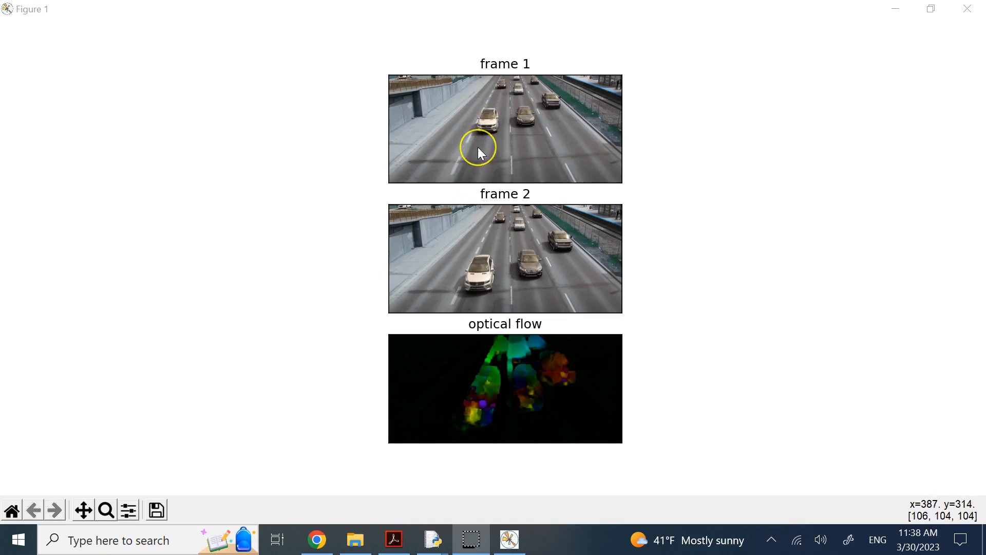
{"action": "mouse_move", "coordinate": [486, 142]}
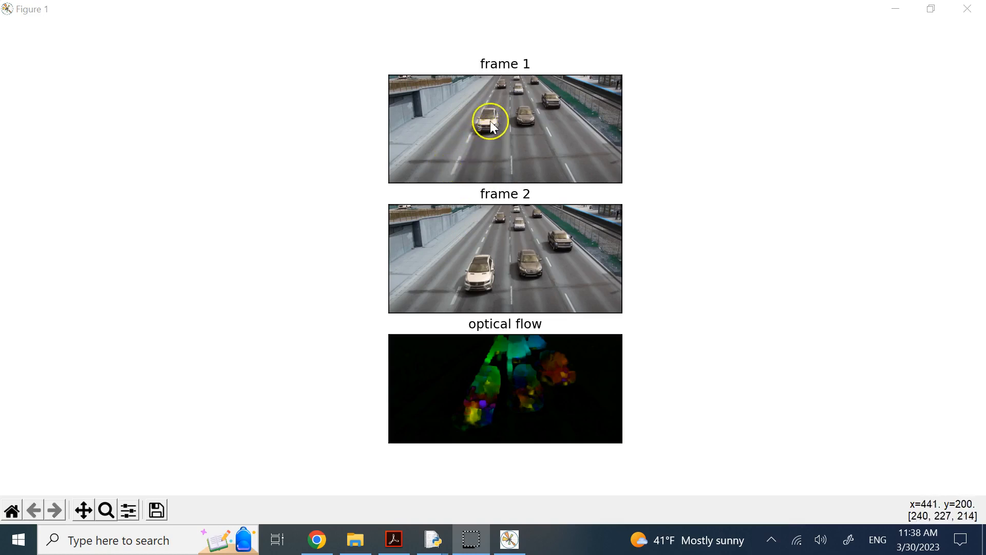
{"action": "mouse_move", "coordinate": [518, 225]}
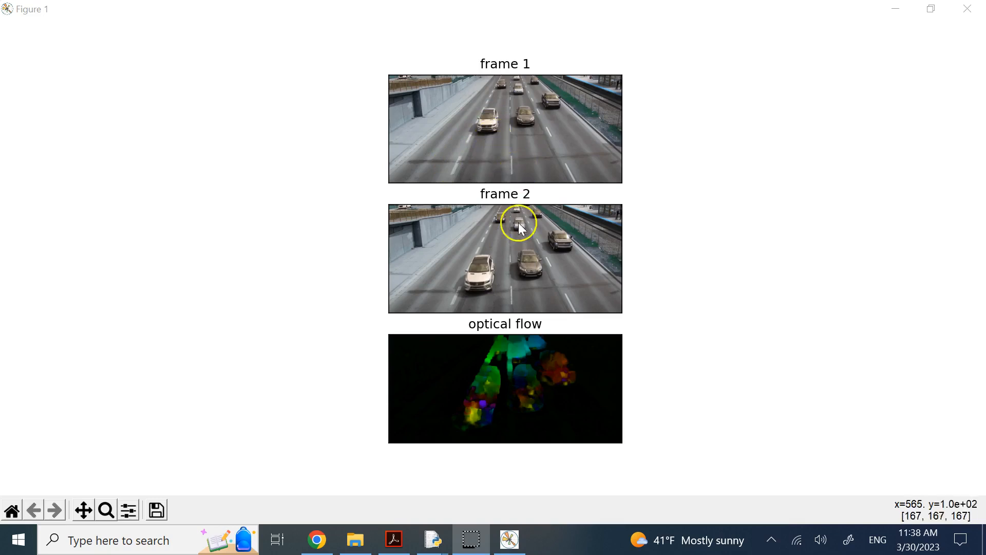
{"action": "mouse_move", "coordinate": [503, 421]}
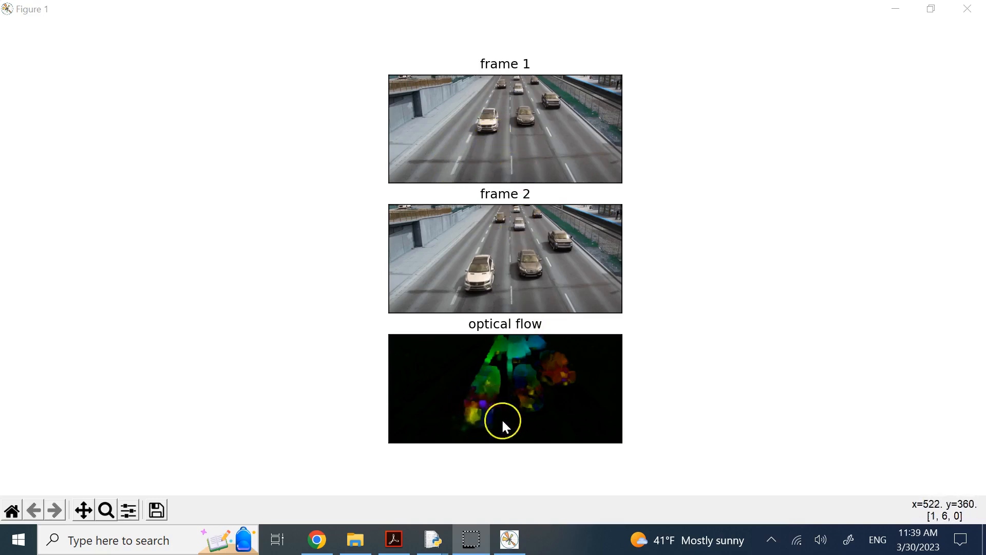
{"action": "mouse_move", "coordinate": [511, 151]}
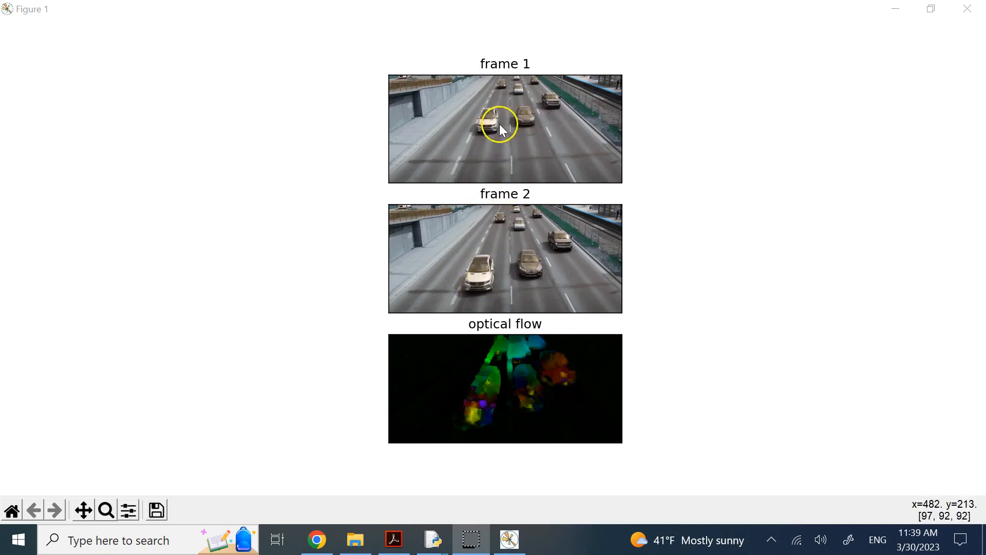
{"action": "mouse_move", "coordinate": [495, 282]}
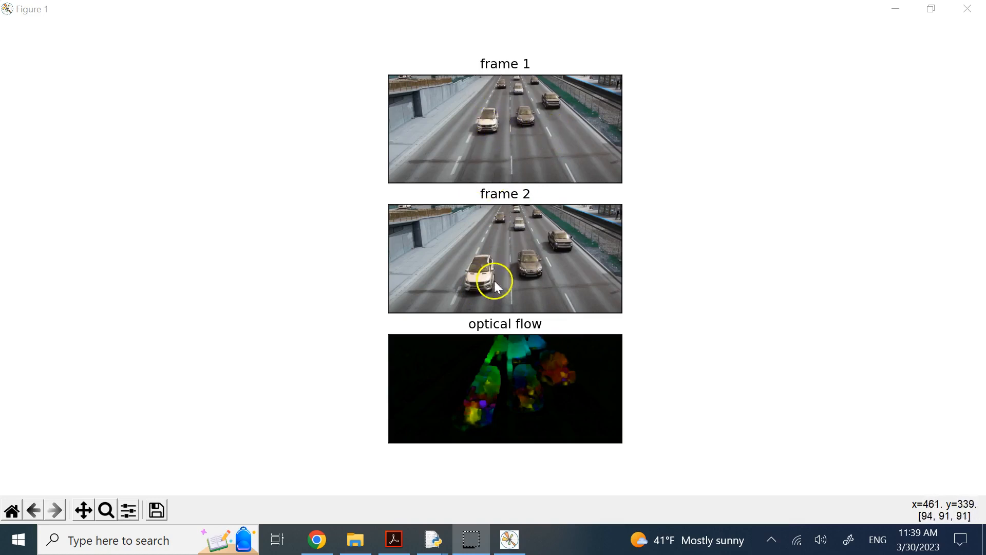
{"action": "mouse_move", "coordinate": [498, 261]}
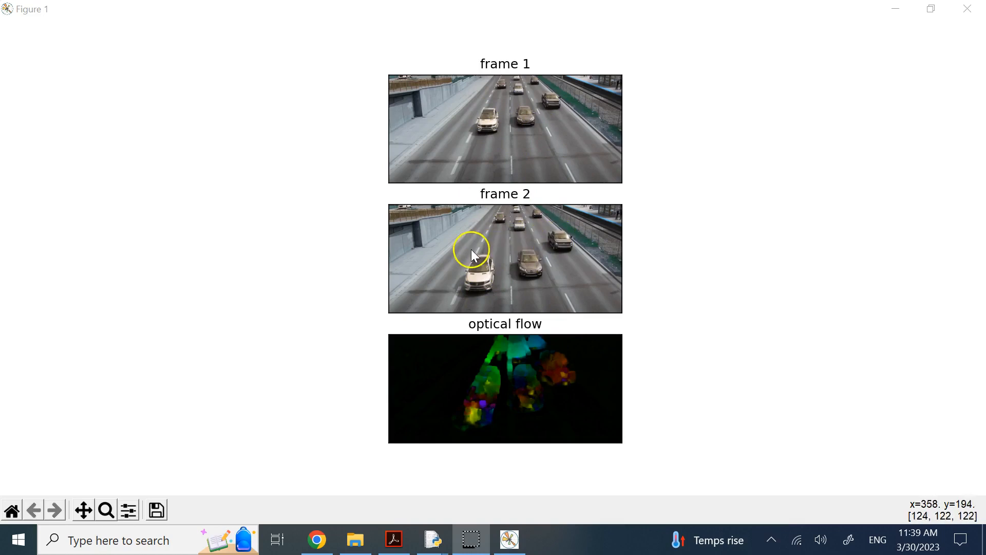
{"action": "mouse_move", "coordinate": [484, 267]}
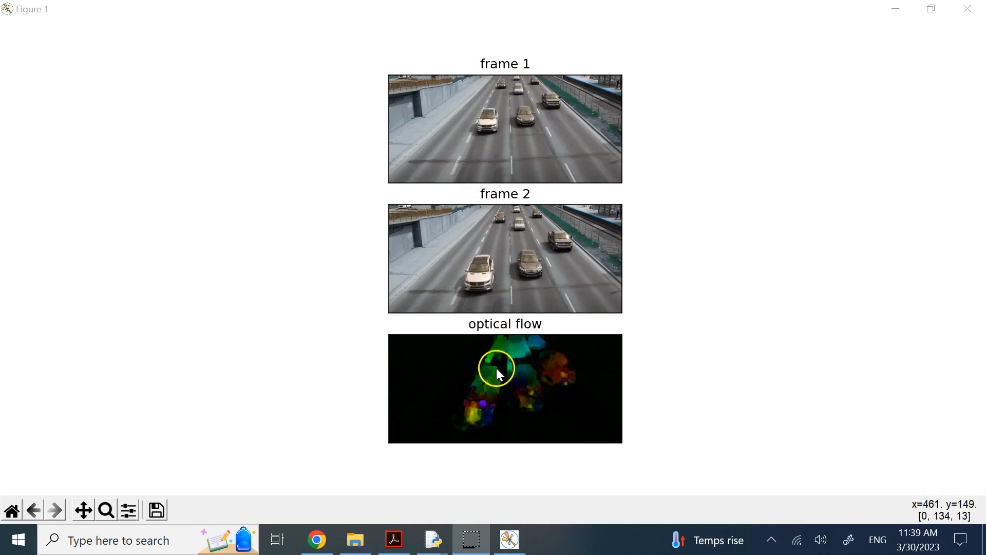
{"action": "mouse_move", "coordinate": [531, 371]}
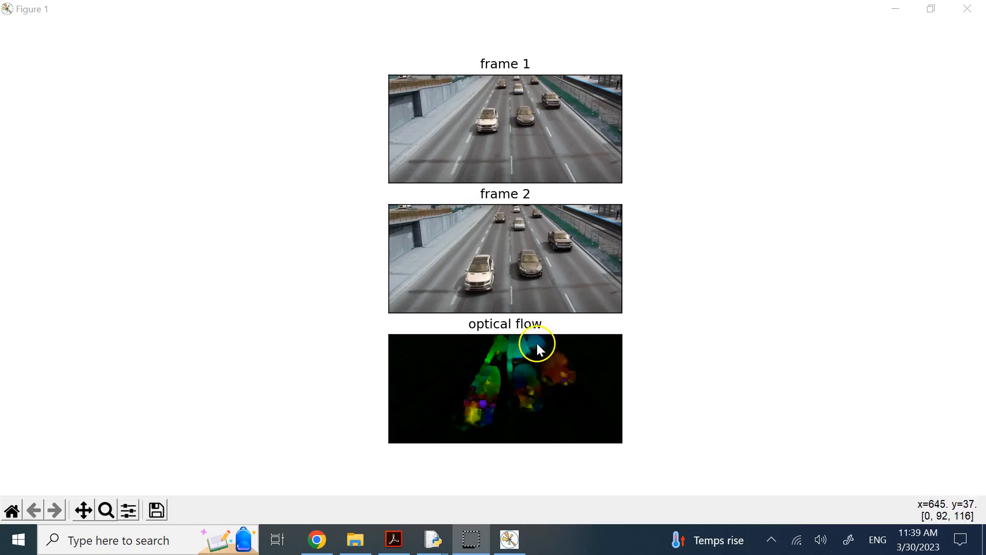
{"action": "mouse_move", "coordinate": [501, 349]}
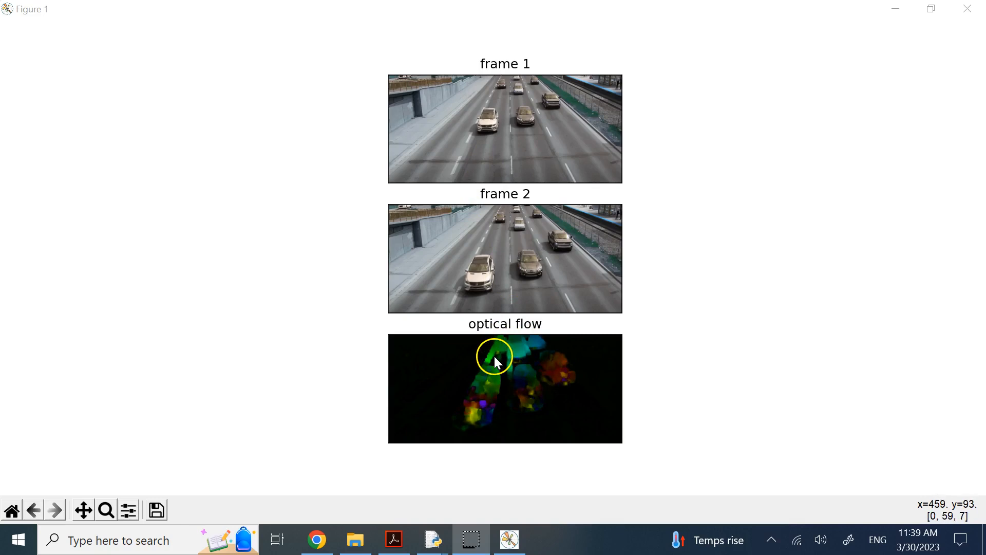
{"action": "mouse_move", "coordinate": [514, 371]}
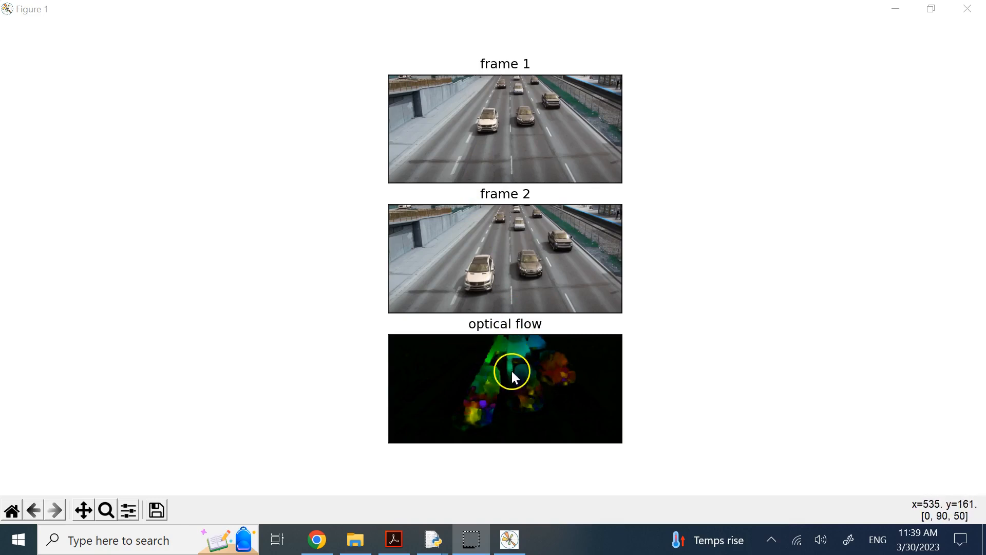
{"action": "mouse_move", "coordinate": [508, 380]}
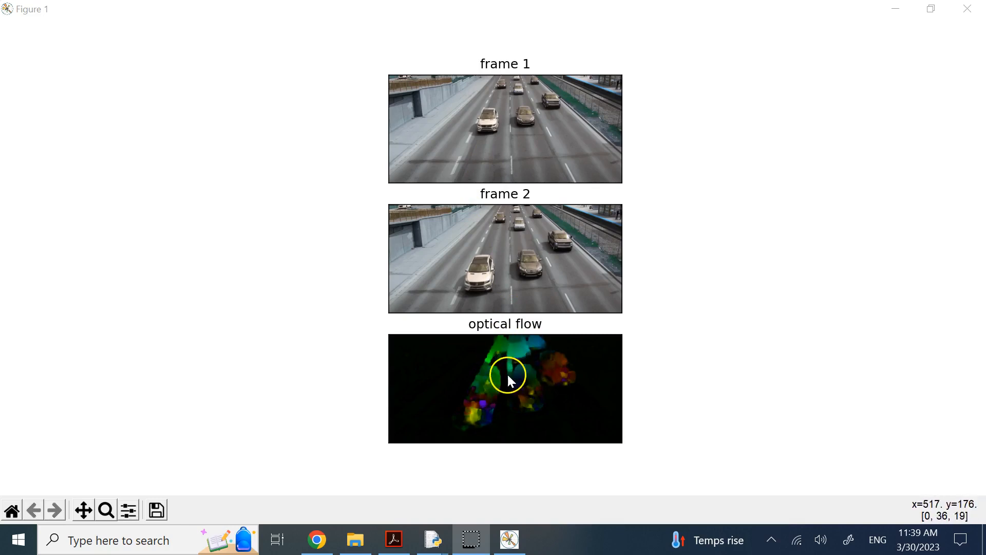
{"action": "mouse_move", "coordinate": [512, 369]}
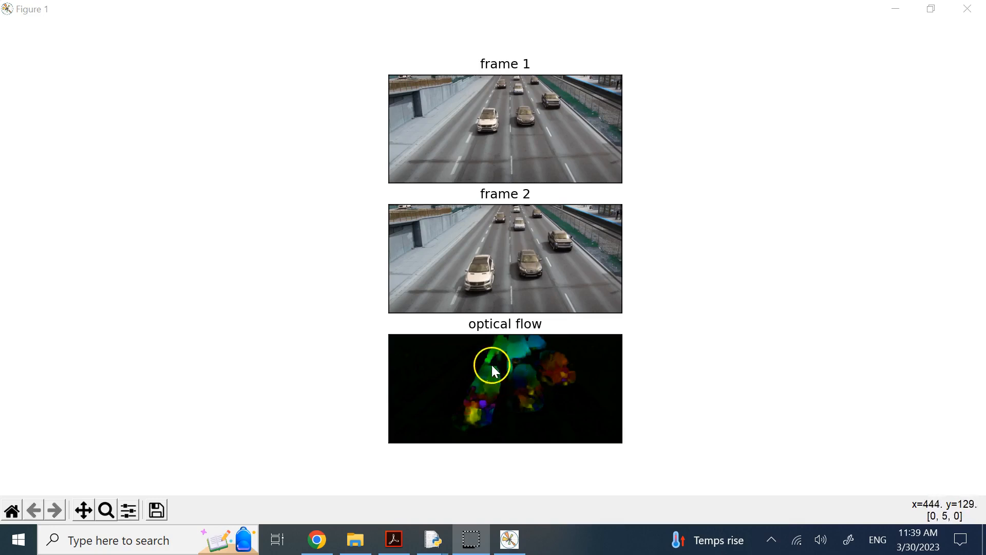
{"action": "mouse_move", "coordinate": [446, 119]}
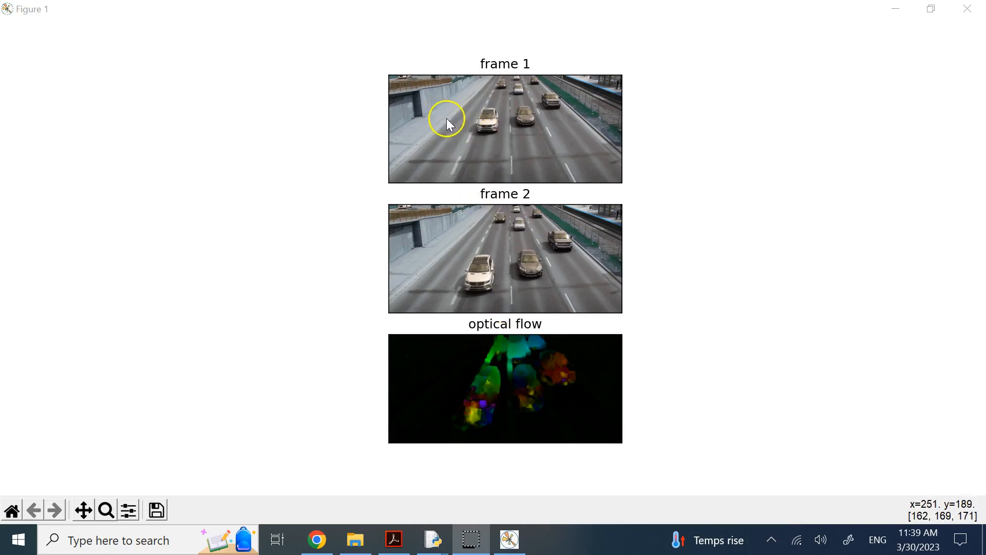
{"action": "mouse_move", "coordinate": [433, 157]}
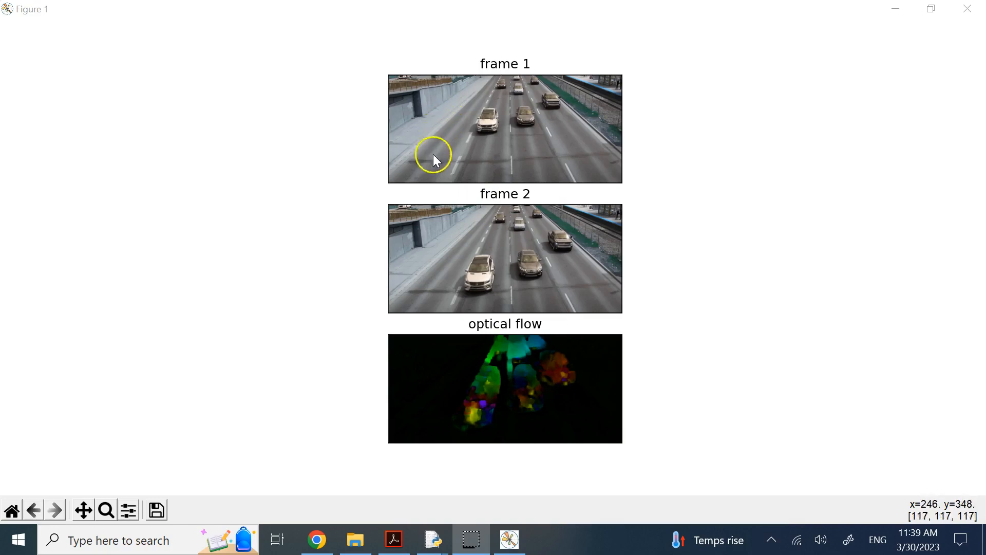
{"action": "mouse_move", "coordinate": [405, 207]}
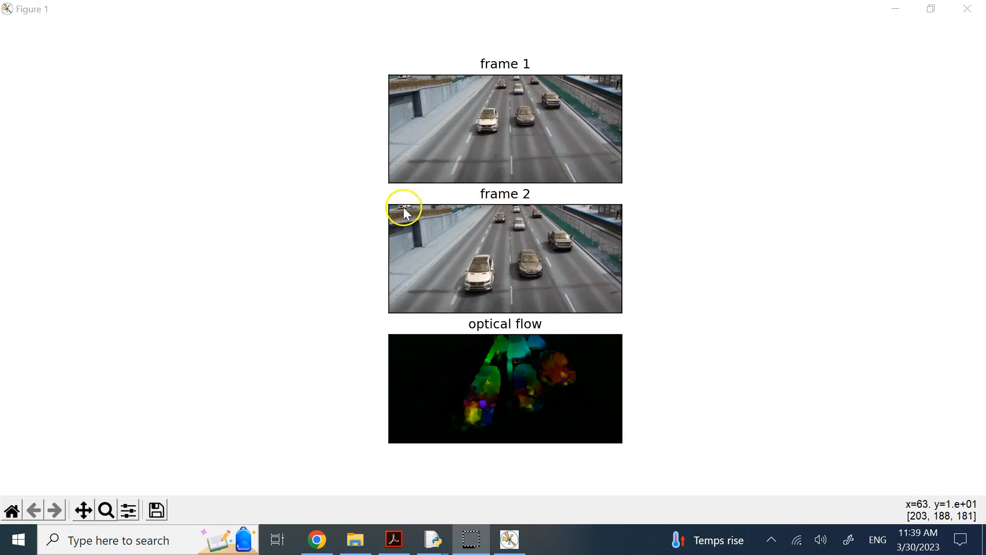
{"action": "mouse_move", "coordinate": [404, 80]}
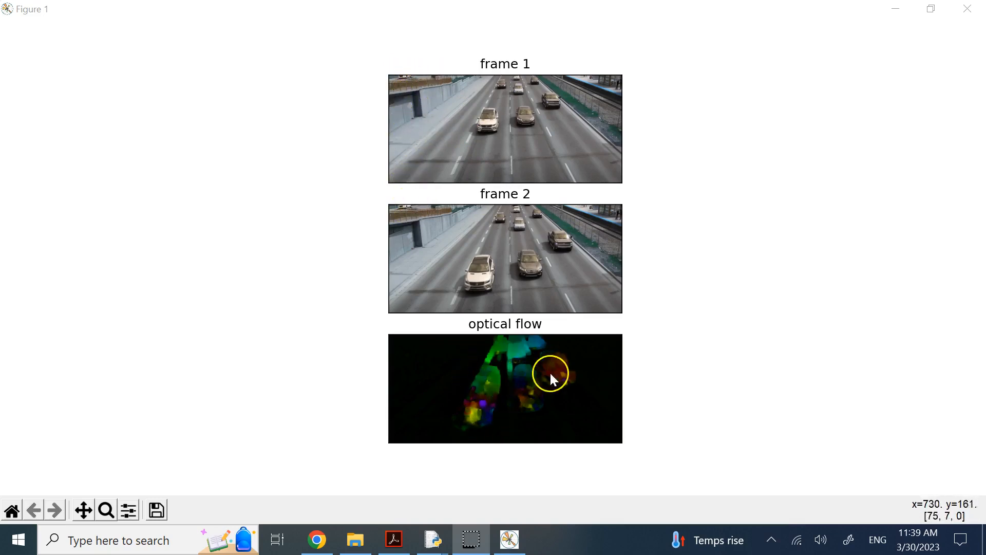
{"action": "mouse_move", "coordinate": [453, 367]}
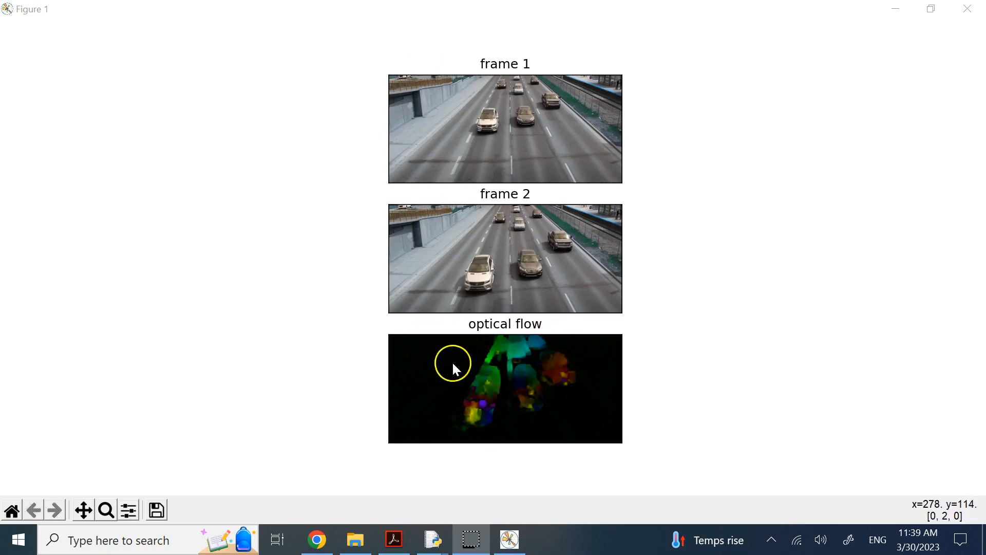
{"action": "mouse_move", "coordinate": [619, 353]}
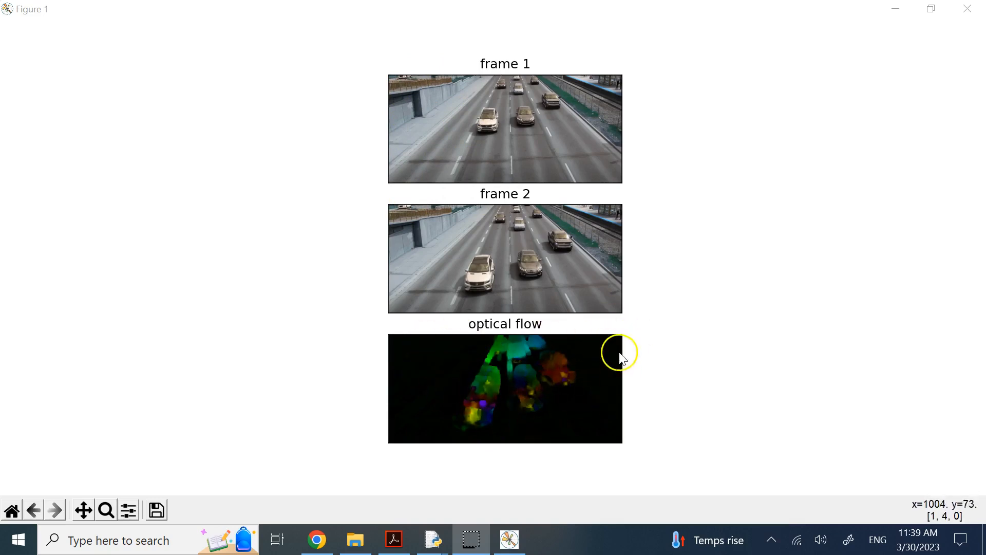
{"action": "mouse_move", "coordinate": [494, 380]}
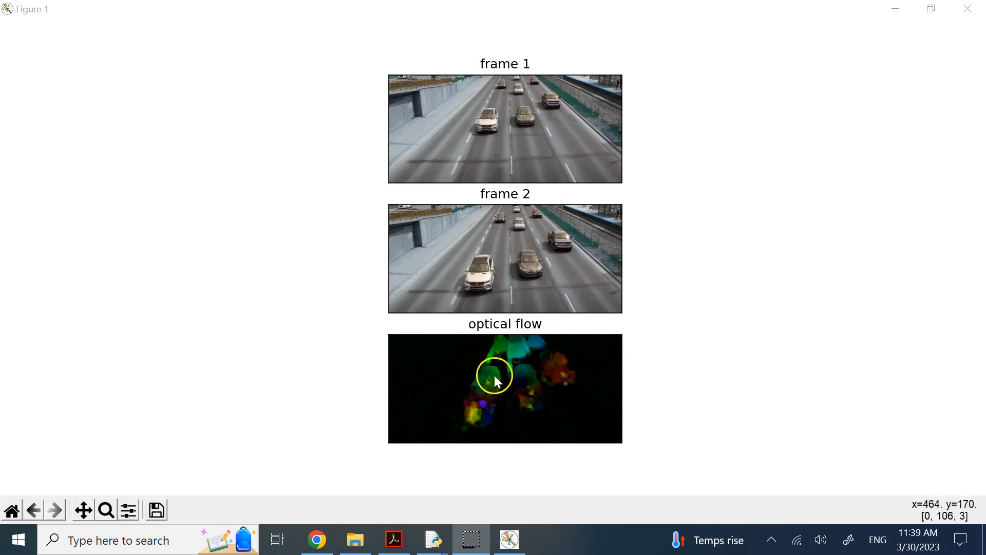
{"action": "mouse_move", "coordinate": [514, 411]}
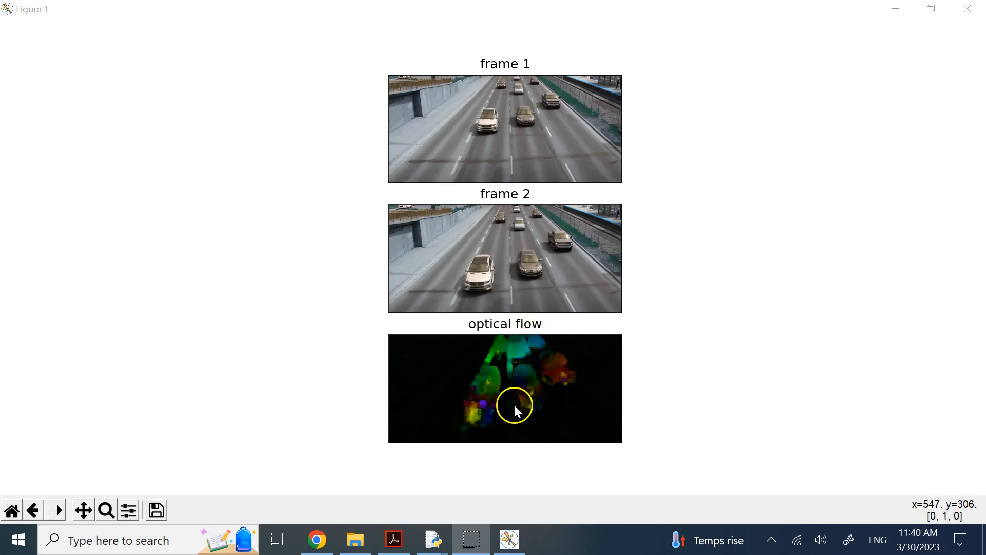
{"action": "mouse_move", "coordinate": [527, 296]}
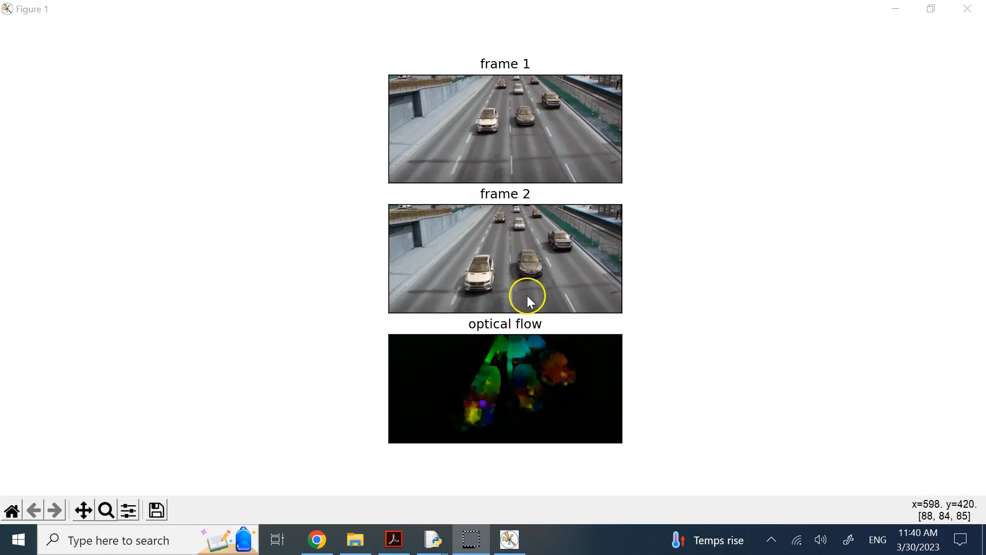
{"action": "mouse_move", "coordinate": [510, 540]}
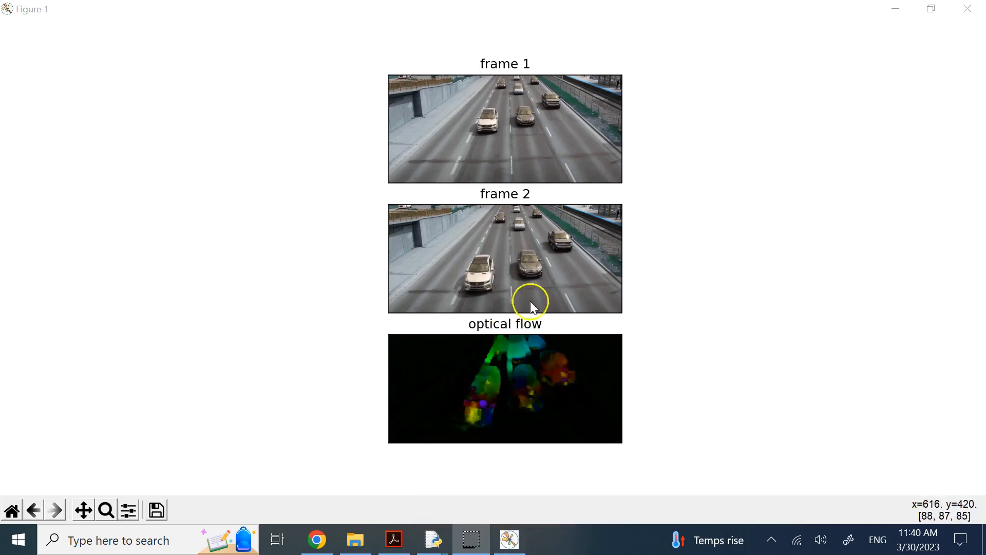
{"action": "mouse_move", "coordinate": [540, 383]}
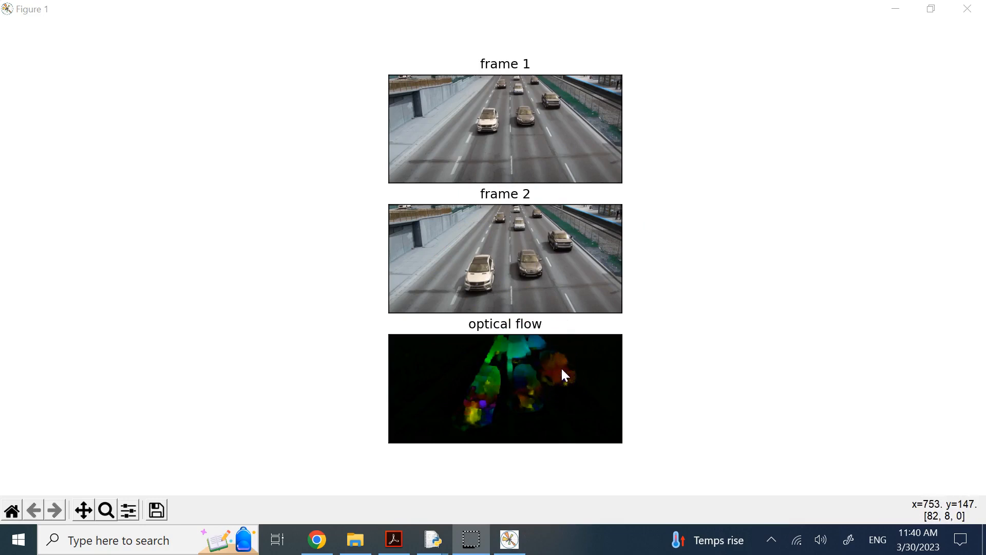
{"action": "mouse_move", "coordinate": [432, 539]}
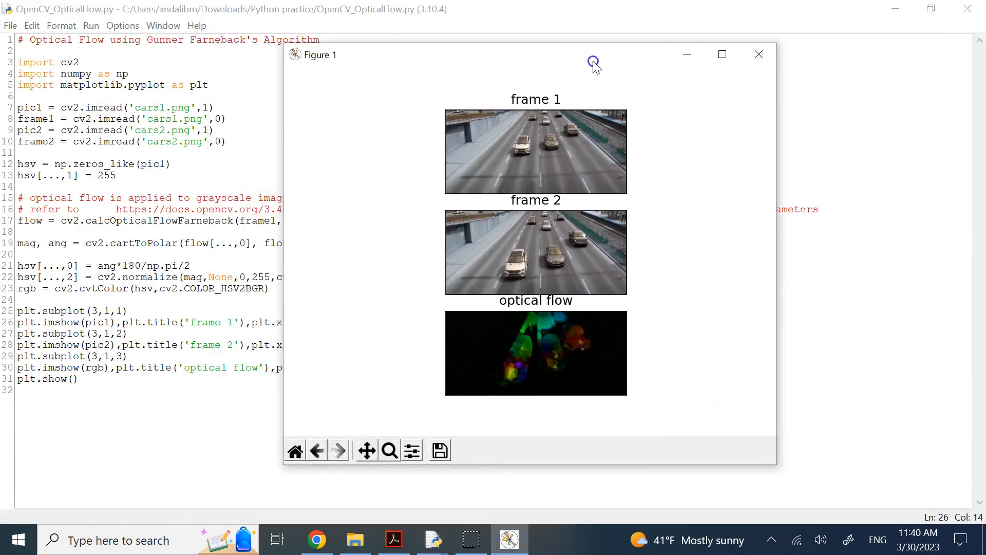
- Drag the Figure 1 window rightward to expose more of the script
{"action": "left_click_drag", "start_coordinate": [441, 55], "coordinate": [566, 51]}
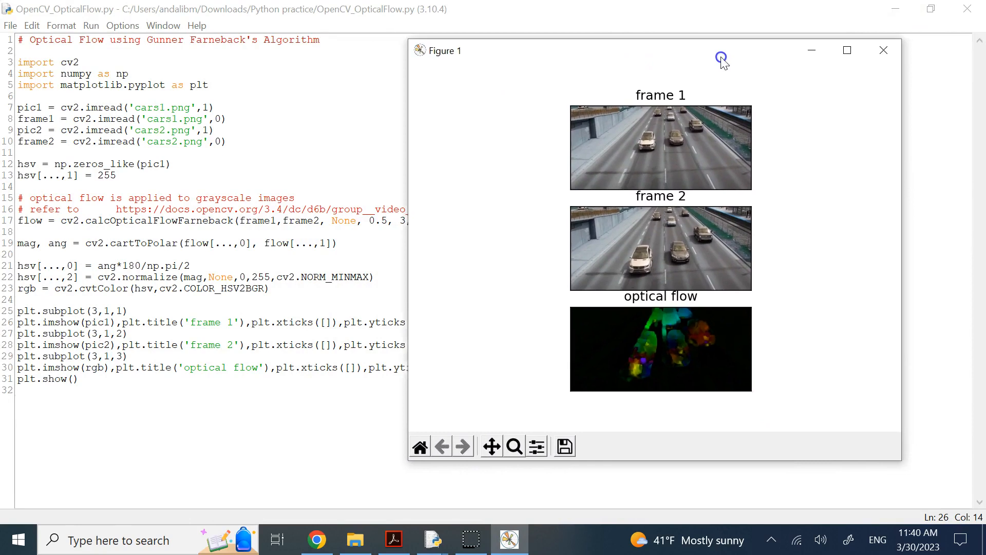